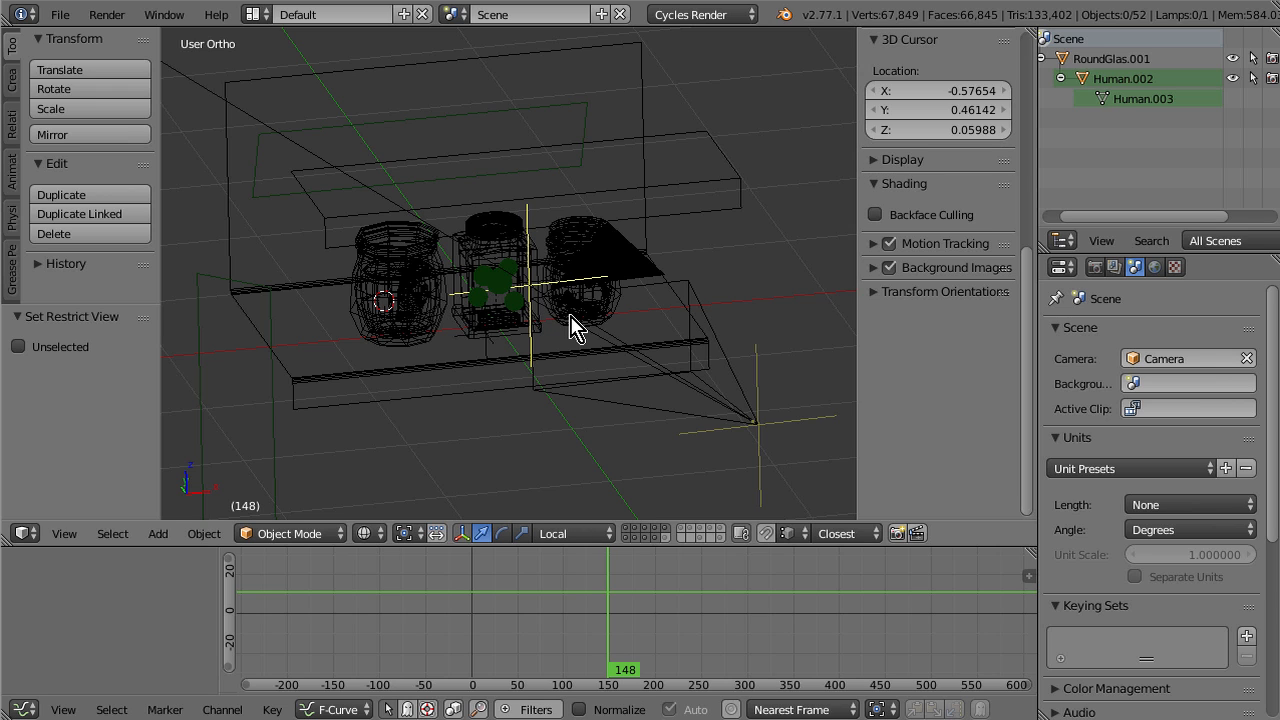
mouse_move(605, 338)
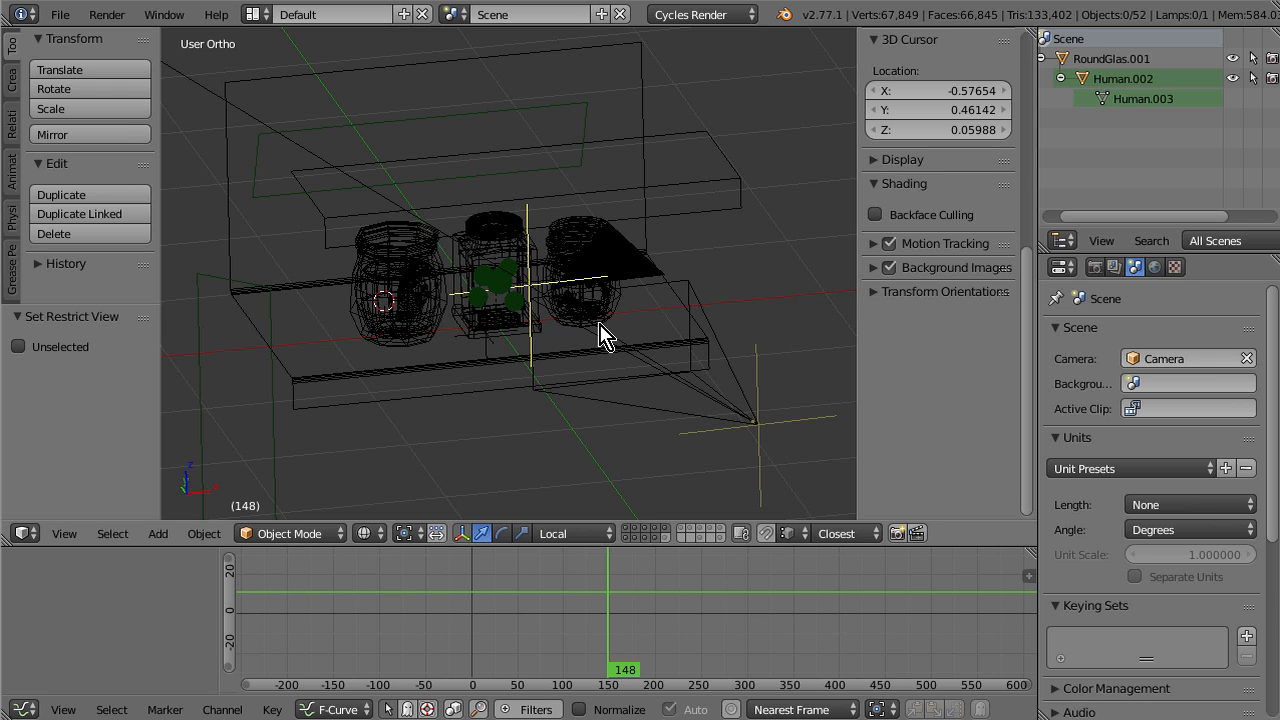
mouse_move(603, 367)
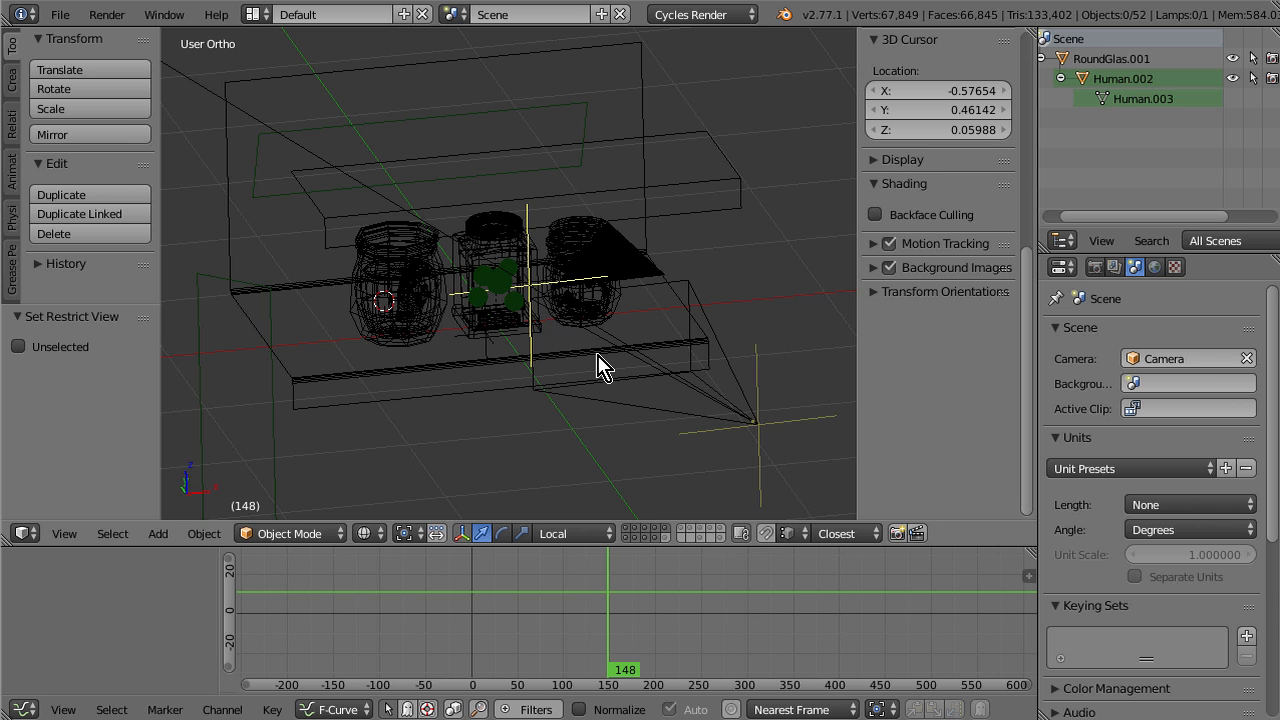
mouse_move(553, 390)
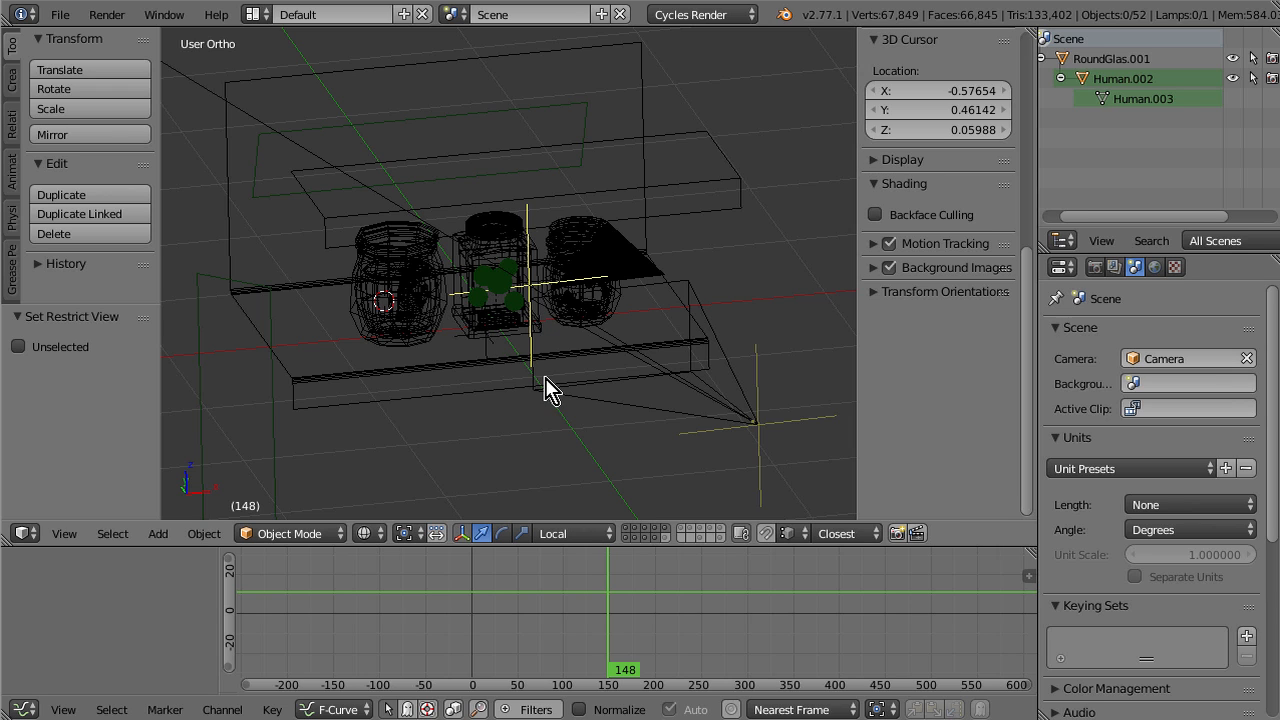
mouse_move(553, 420)
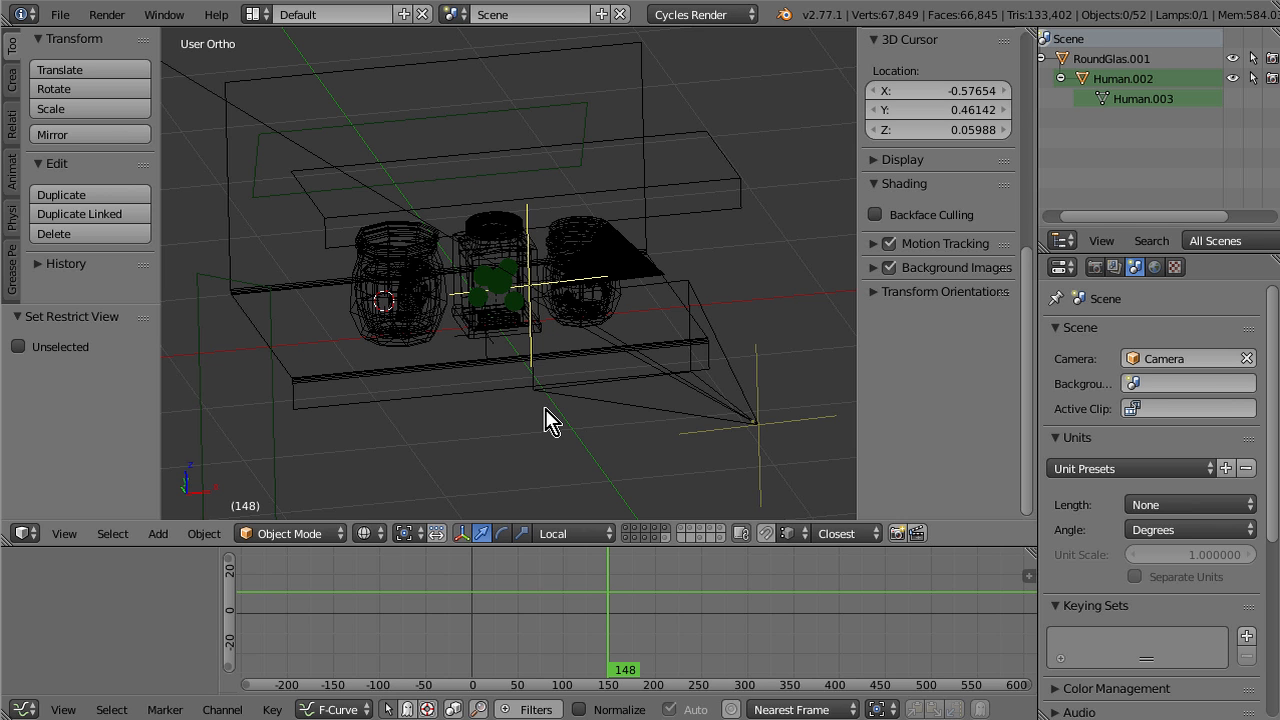
Step: Move in on the jar shelf and select the hand inside the left jar
left_click_drag(550, 420, 615, 400)
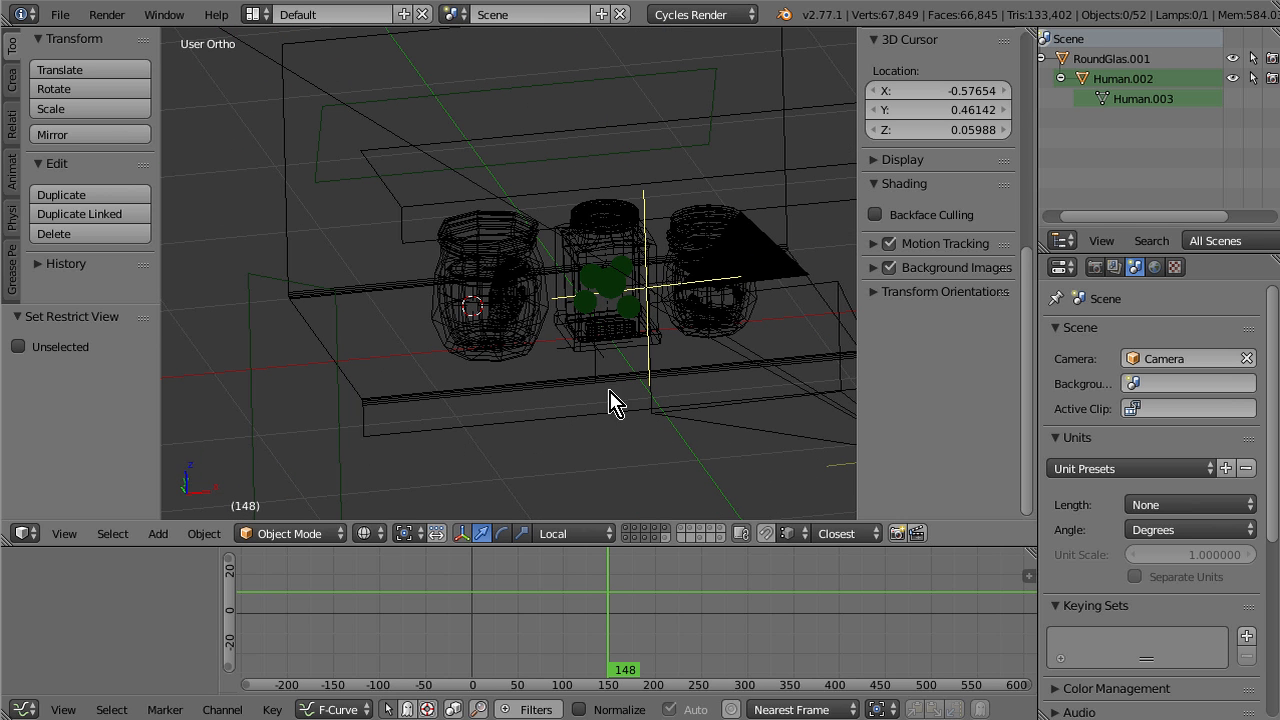
left_click_drag(610, 400, 460, 145)
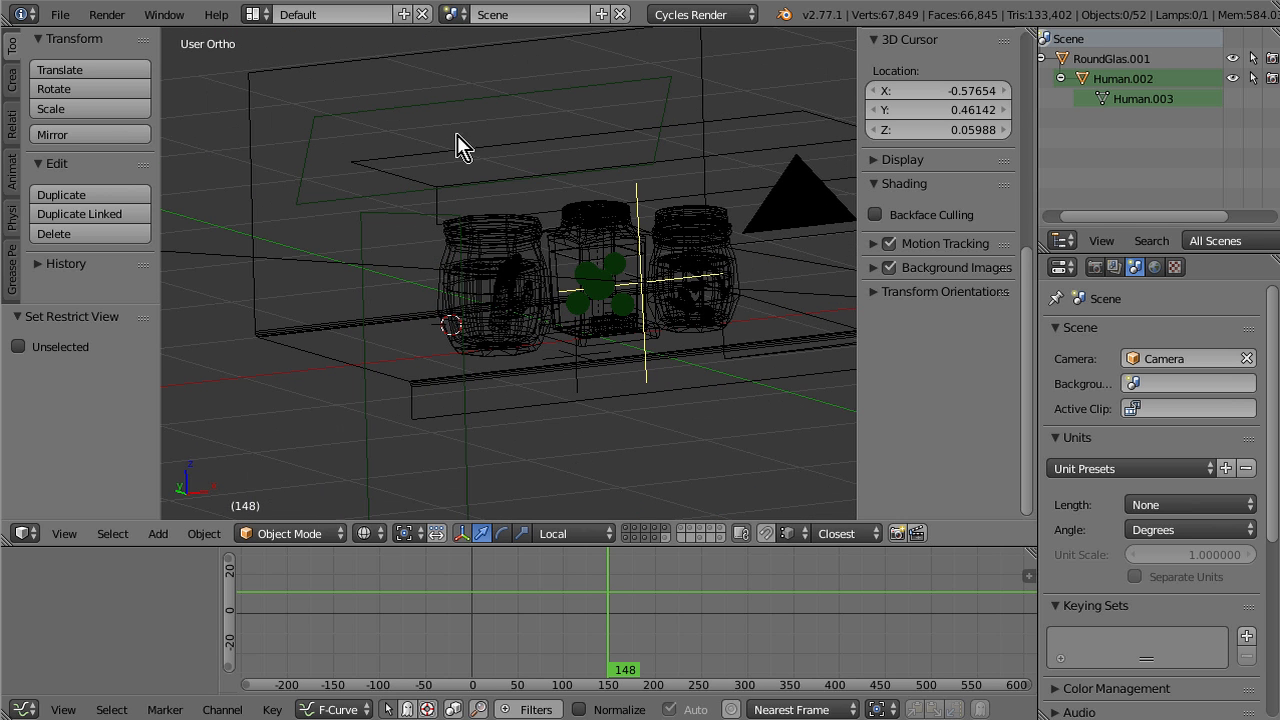
left_click(515, 395)
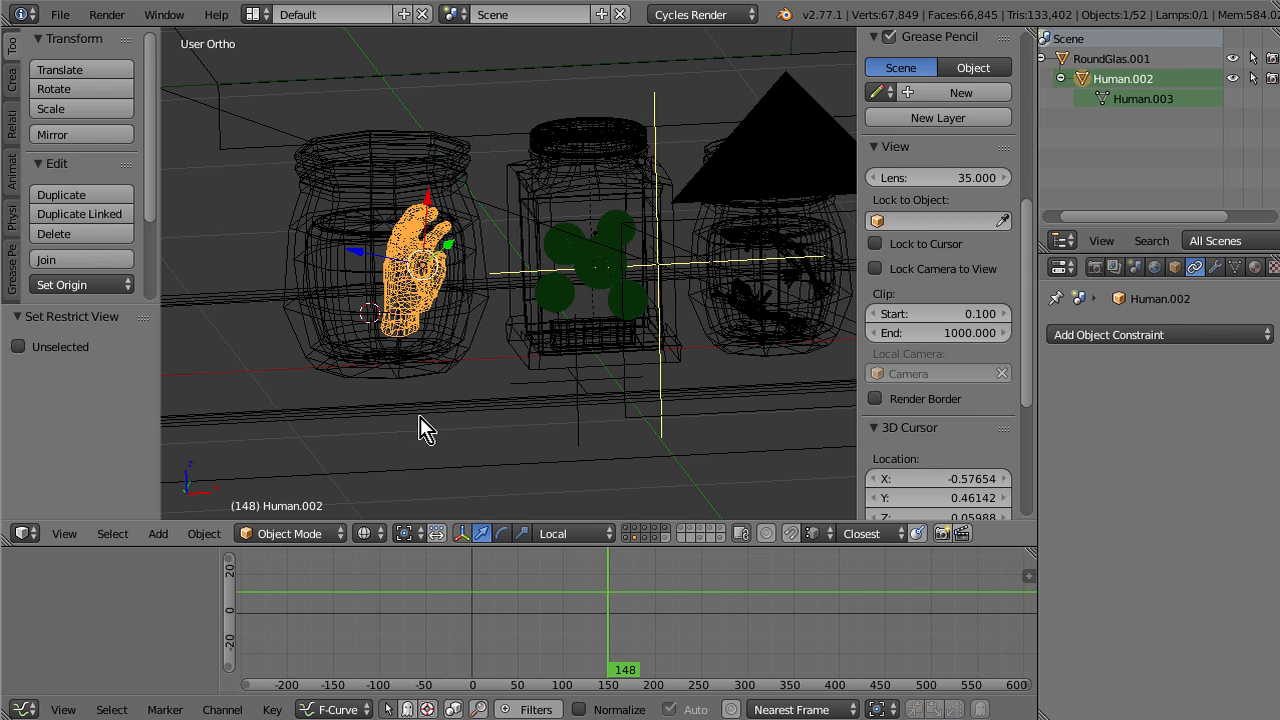
mouse_move(513, 352)
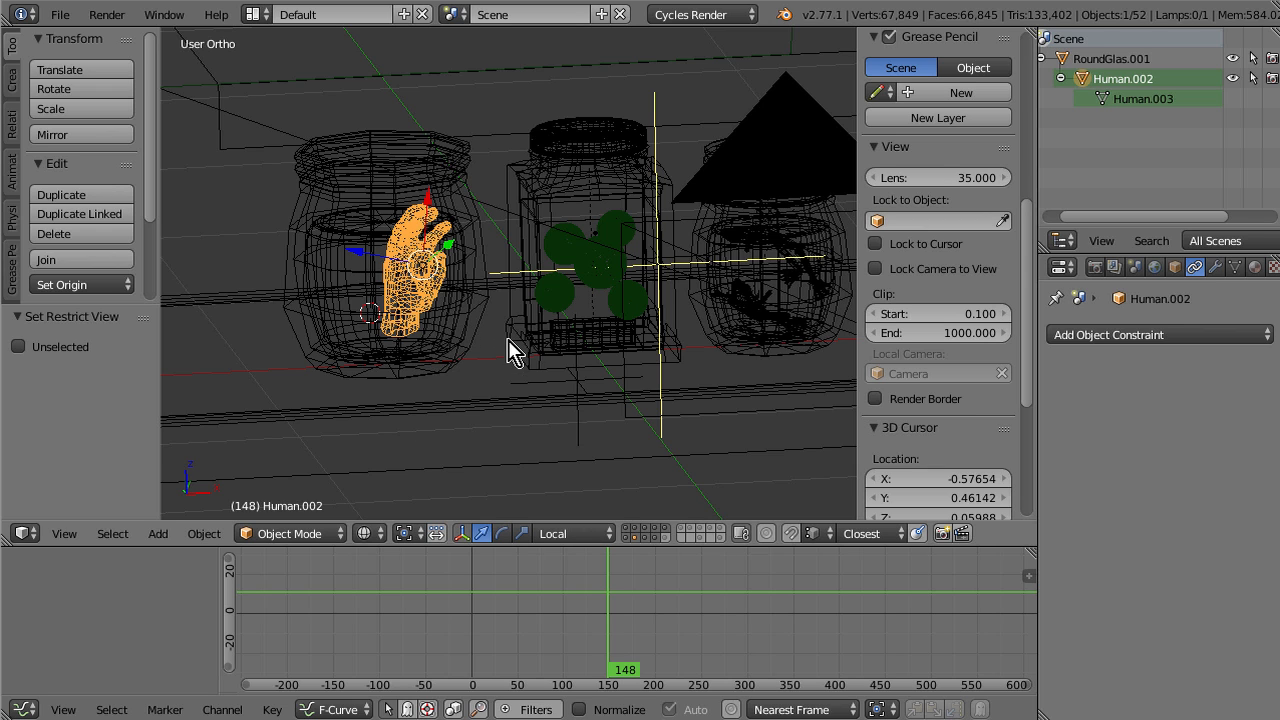
mouse_move(650, 295)
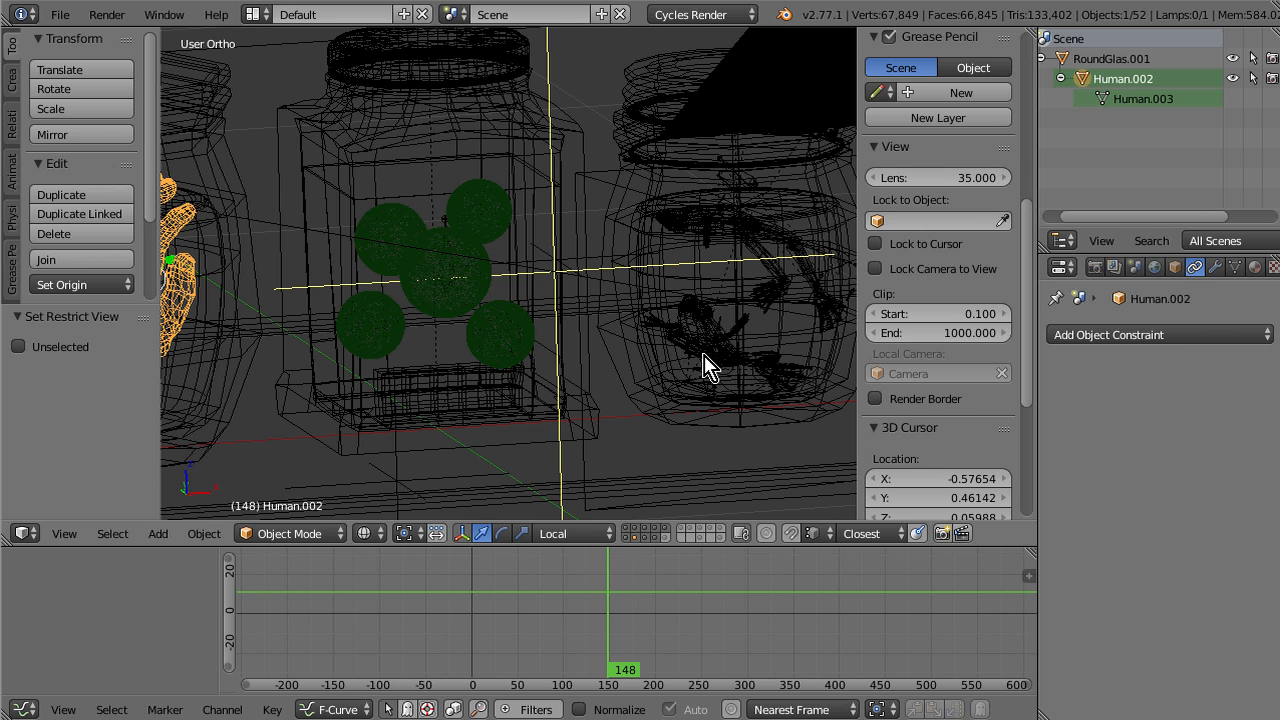
mouse_move(700, 318)
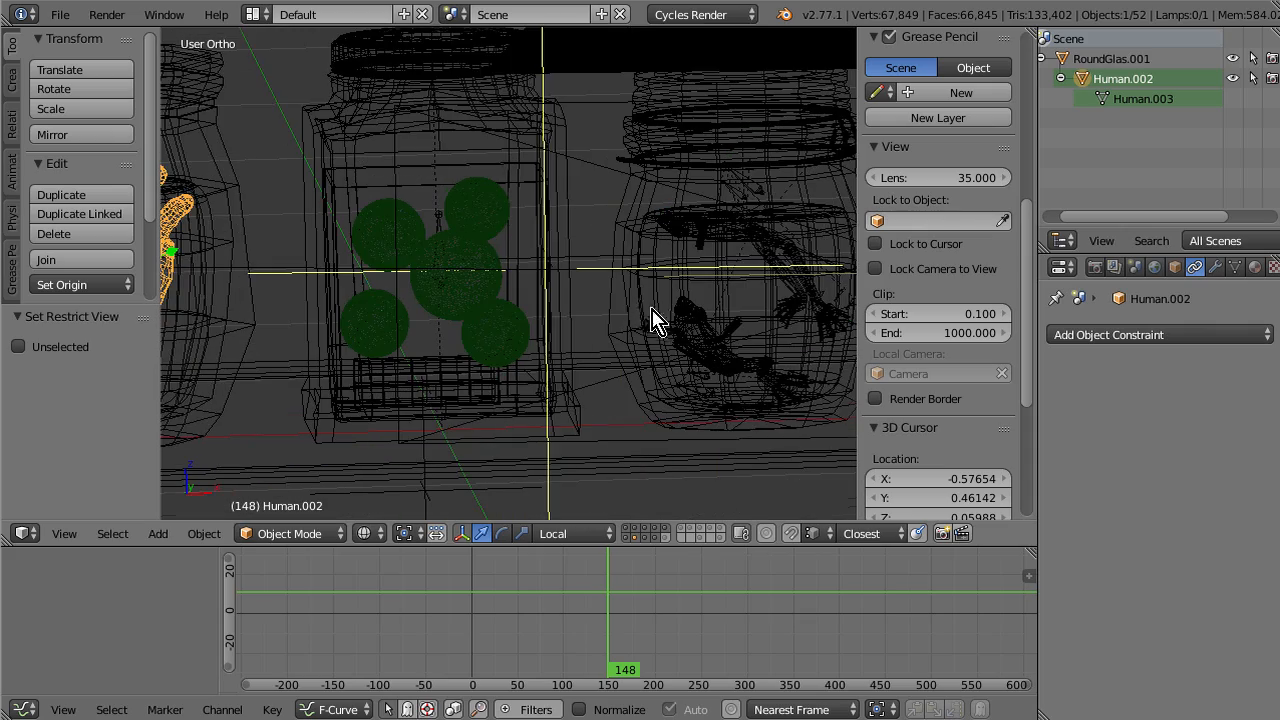
Step: Select eyeball EyeballMorph.004 in local view and show its Basis and Rotten shape keys
left_click(435, 270)
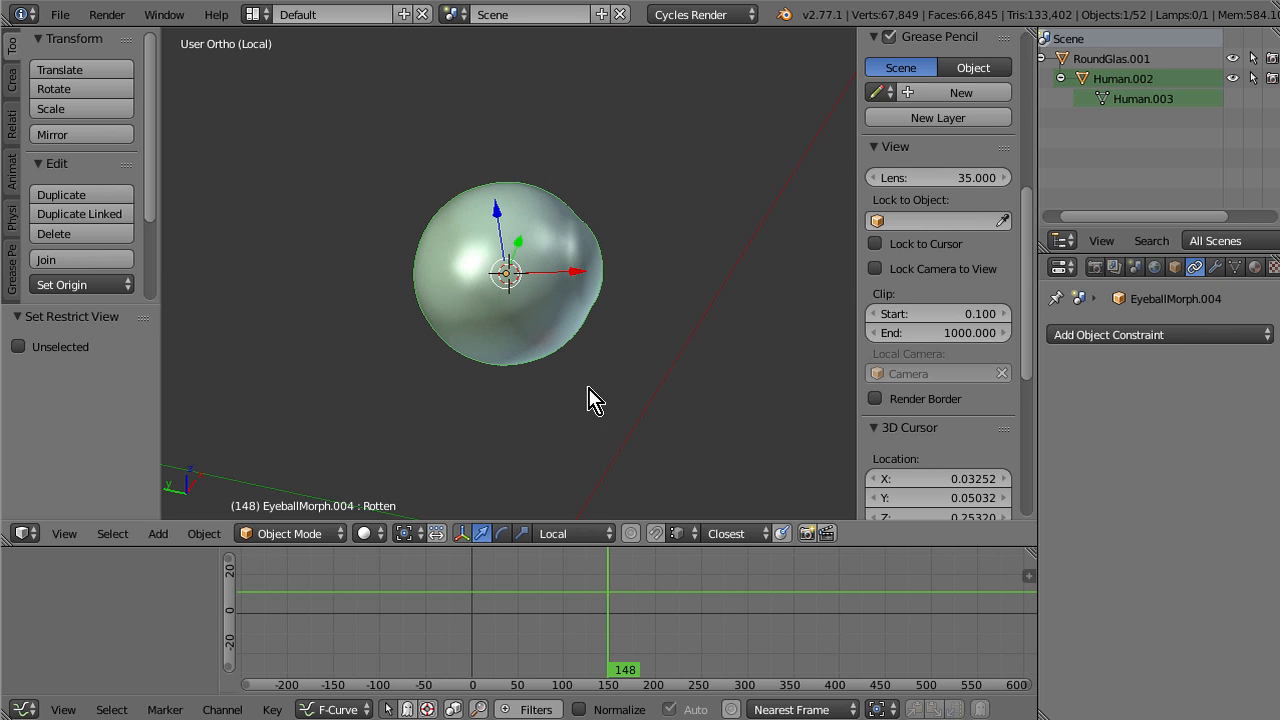
mouse_move(738, 318)
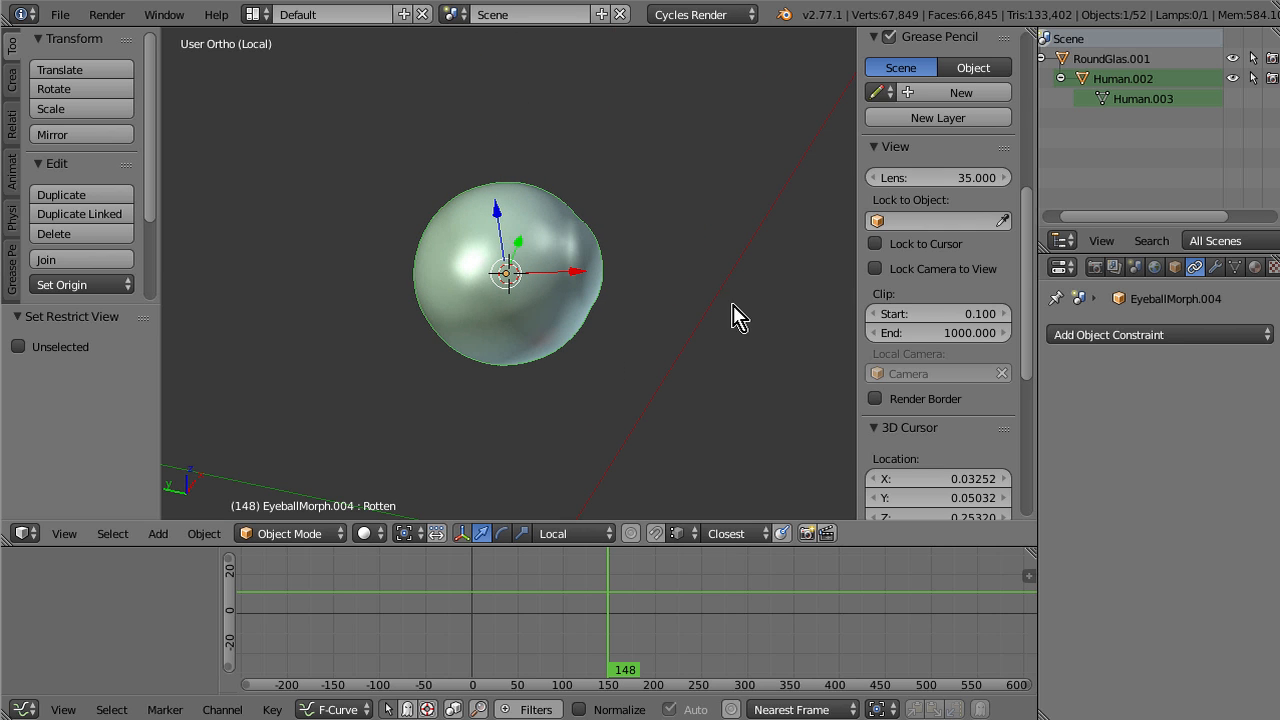
left_click_drag(740, 315, 445, 345)
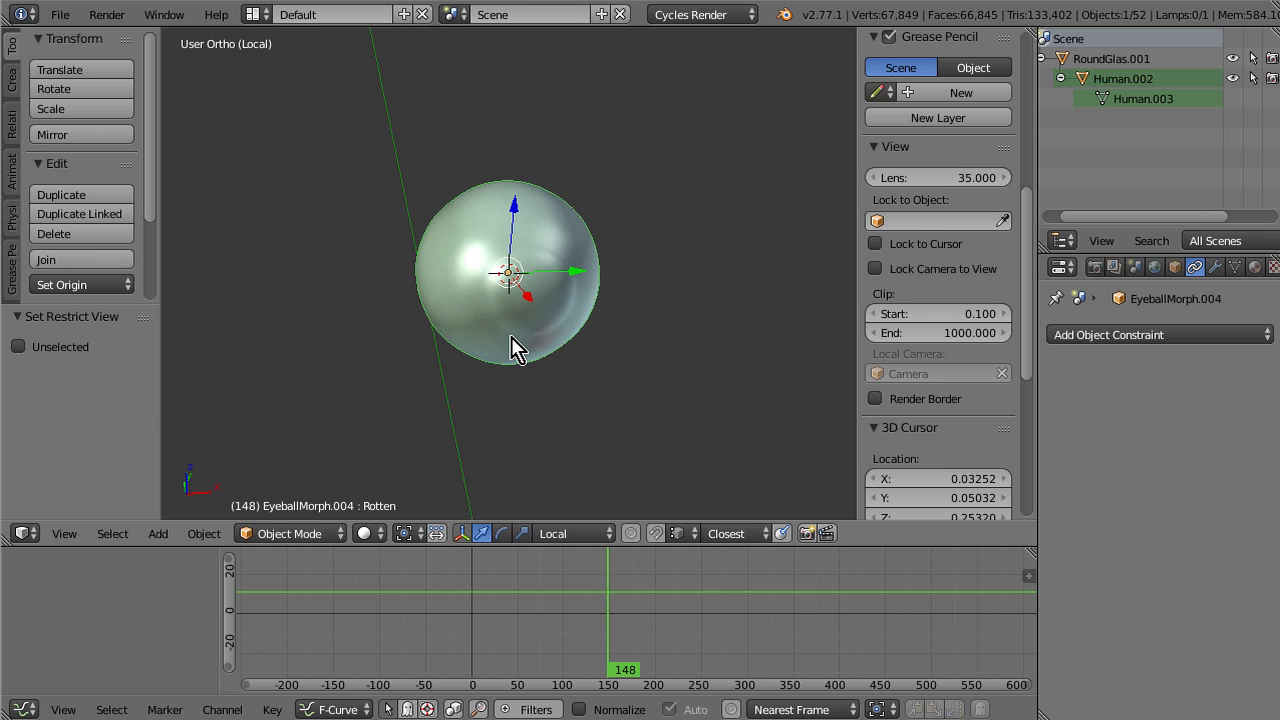
mouse_move(528, 250)
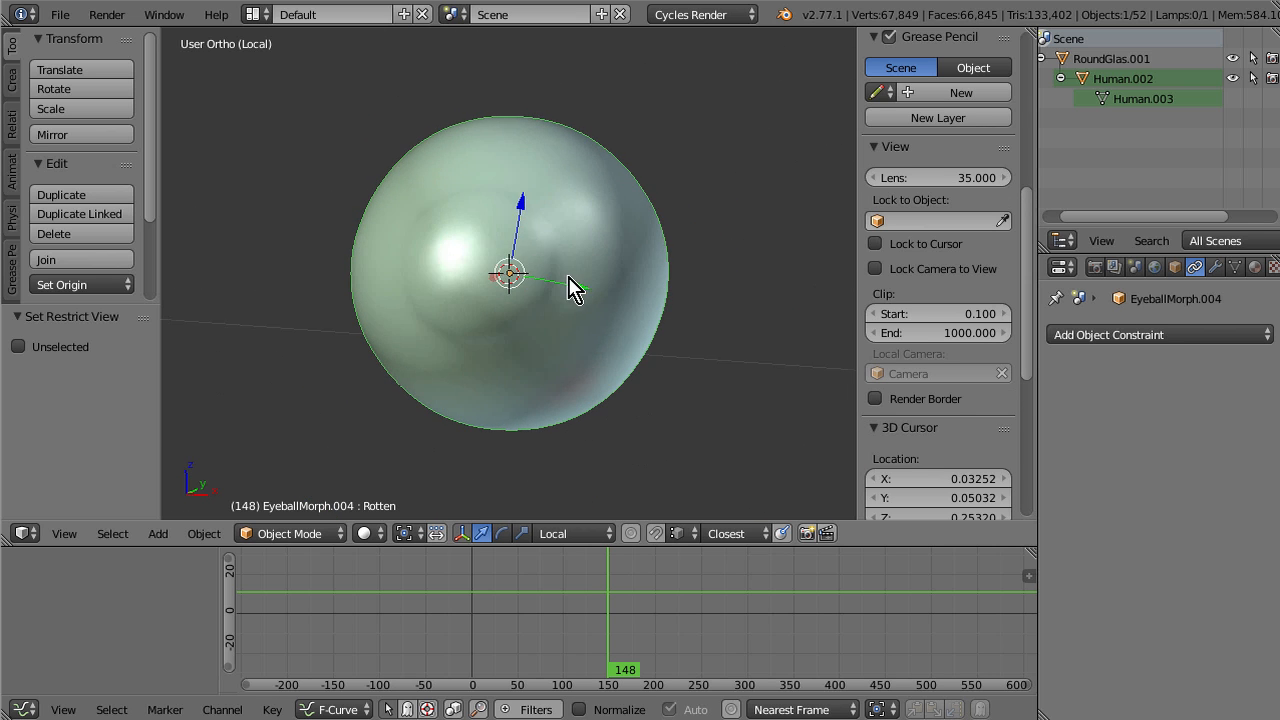
left_click(1235, 267)
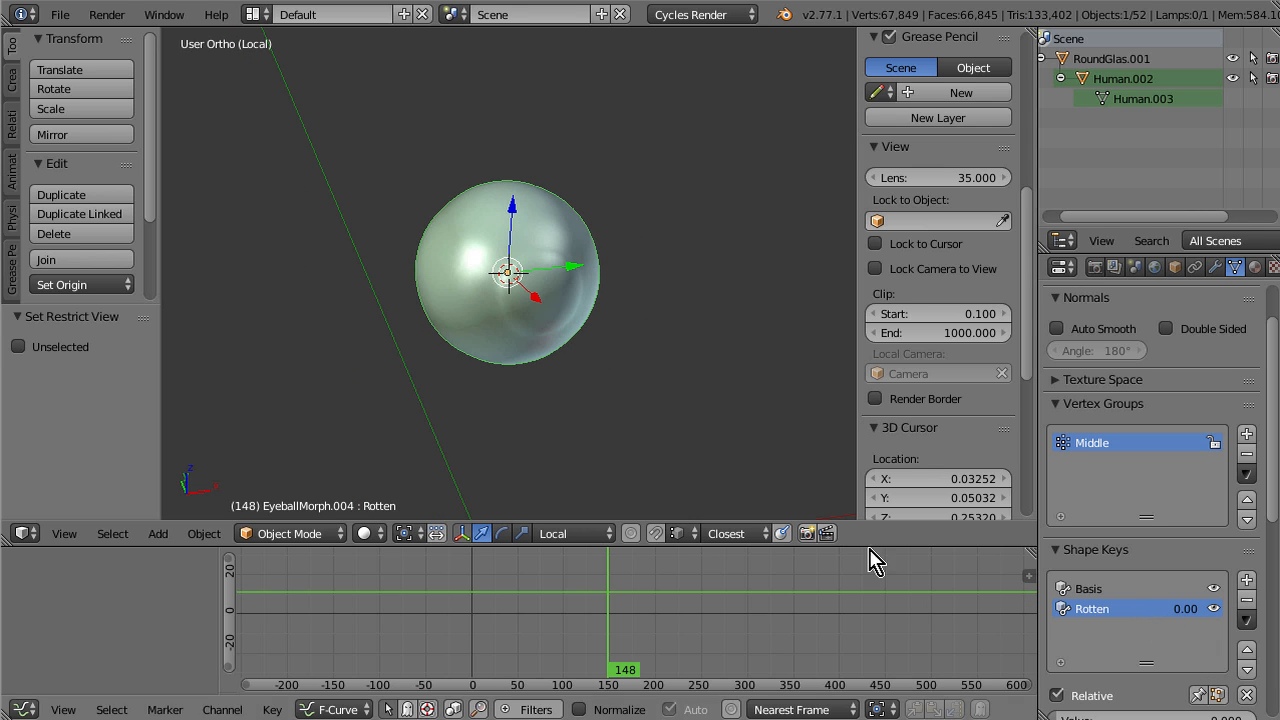
Step: Add a small cube beside the eyeball with a Multiresolution modifier
left_click(1215, 267)
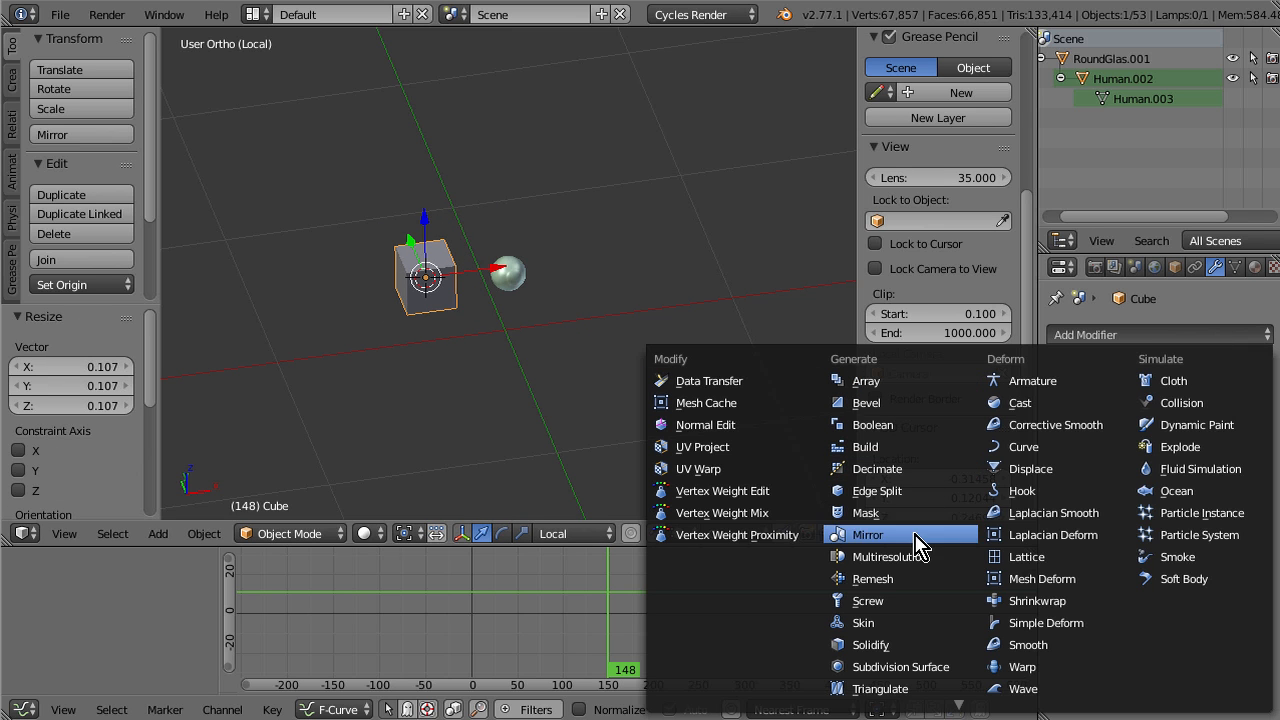
left_click(886, 556)
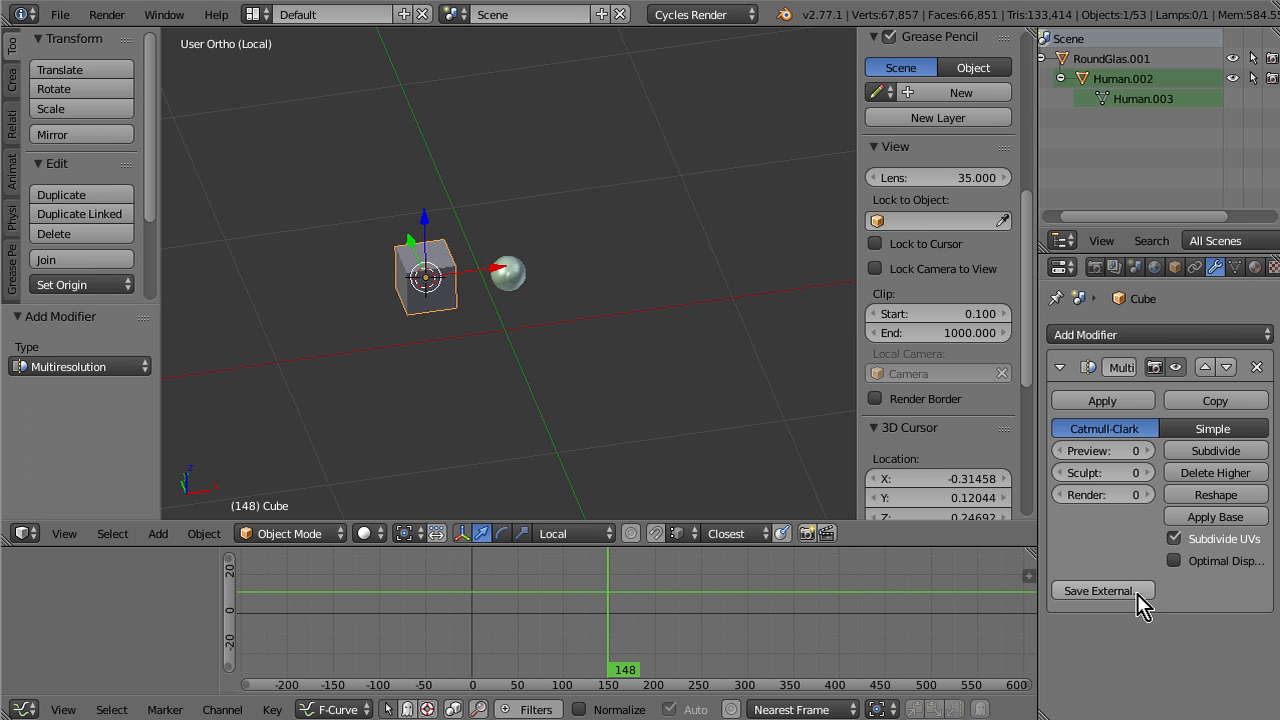
mouse_move(1100, 590)
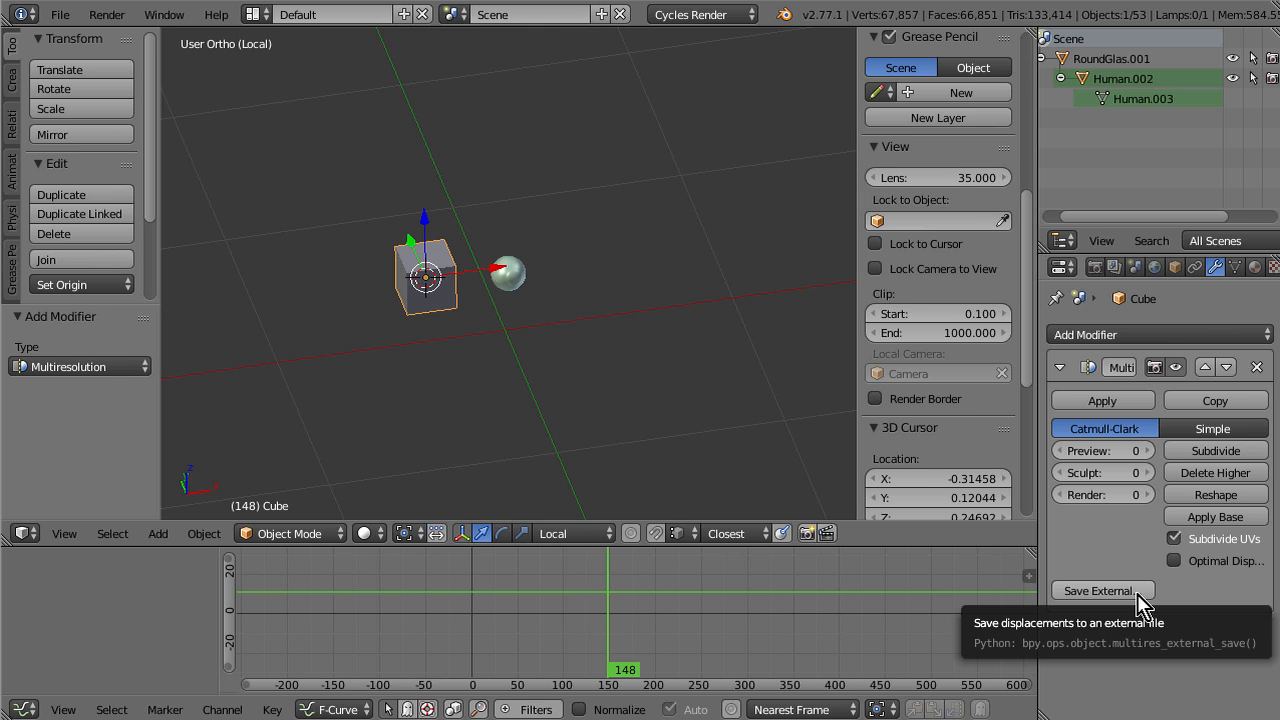
mouse_move(645, 452)
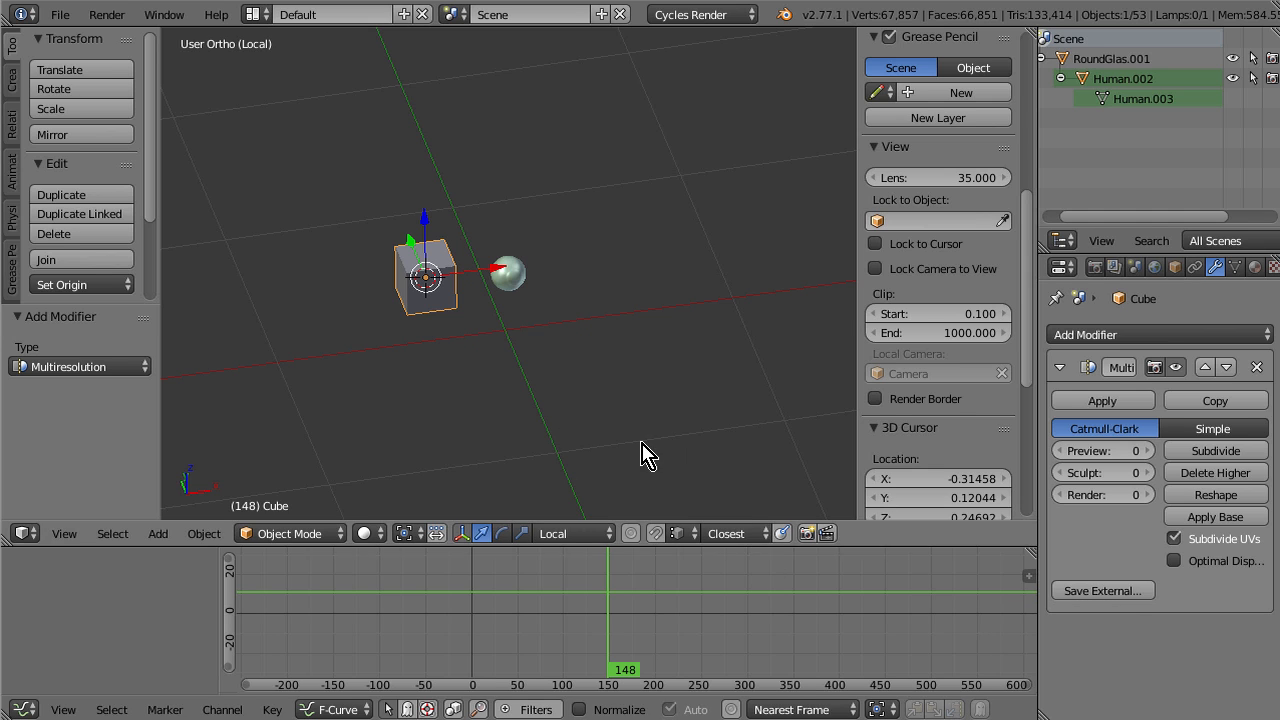
mouse_move(585, 389)
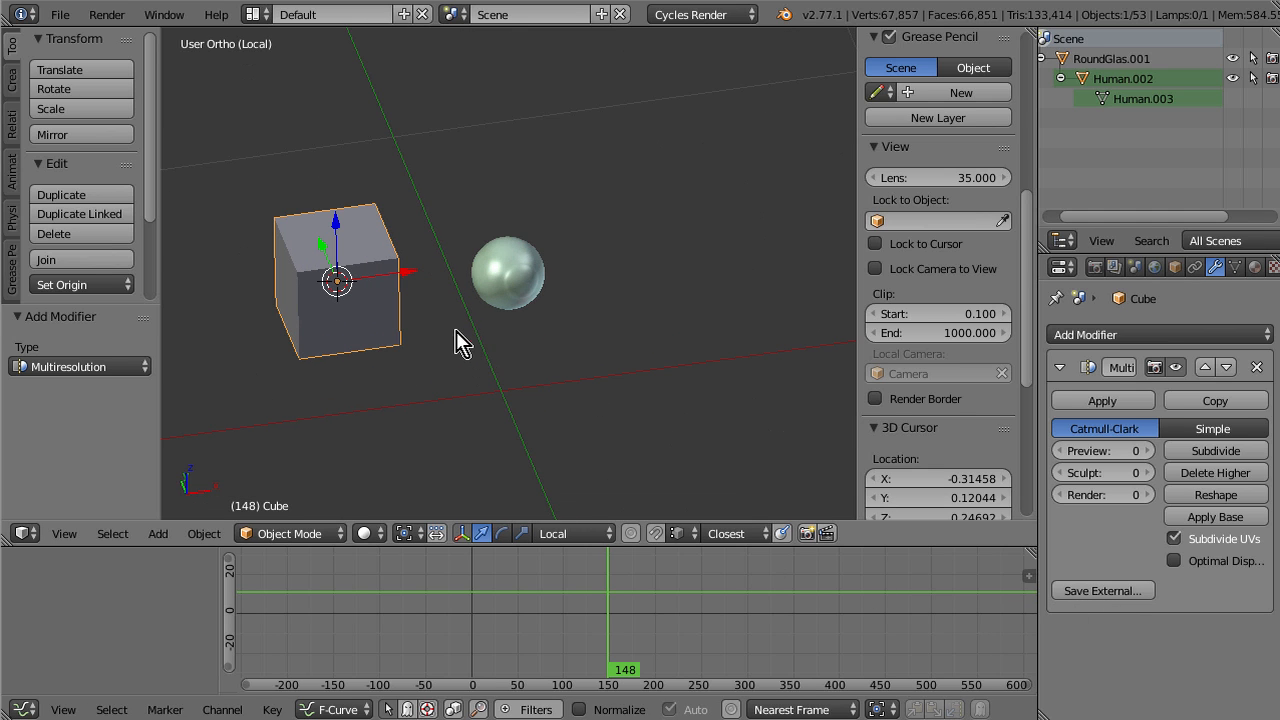
Step: Delete the cube and add an icosphere in its place
left_click(53, 233)
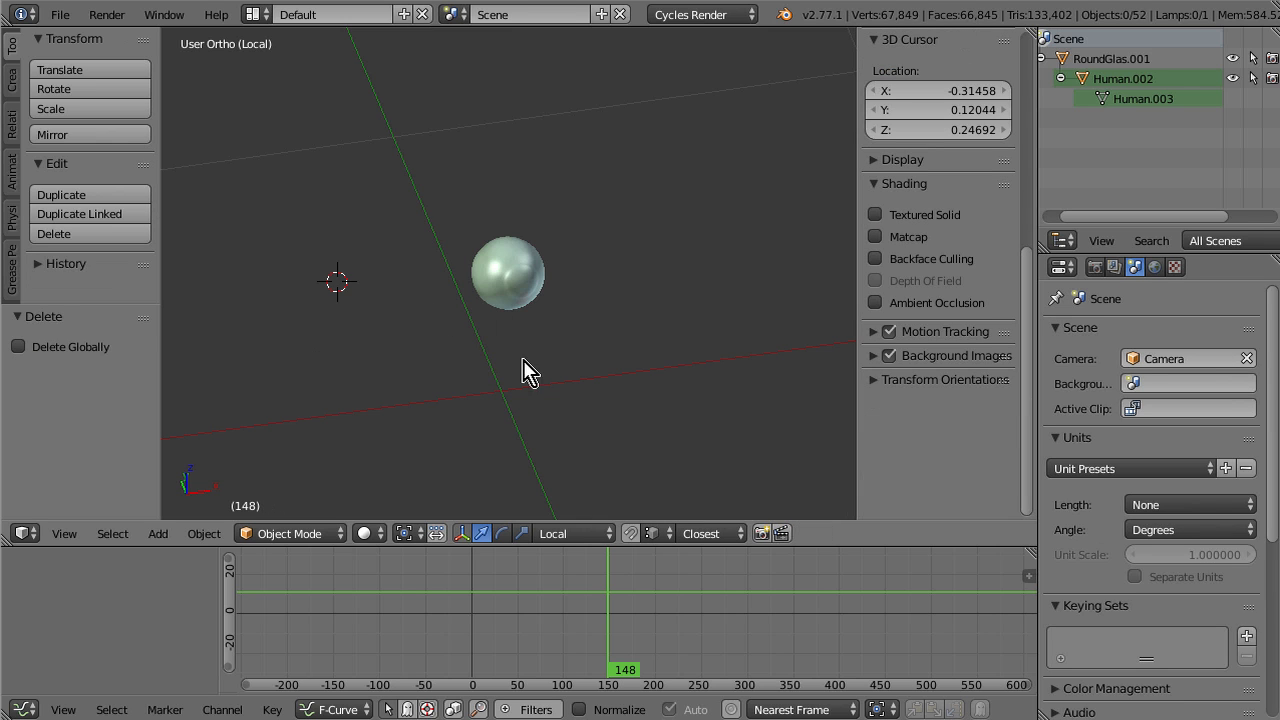
left_click(157, 533)
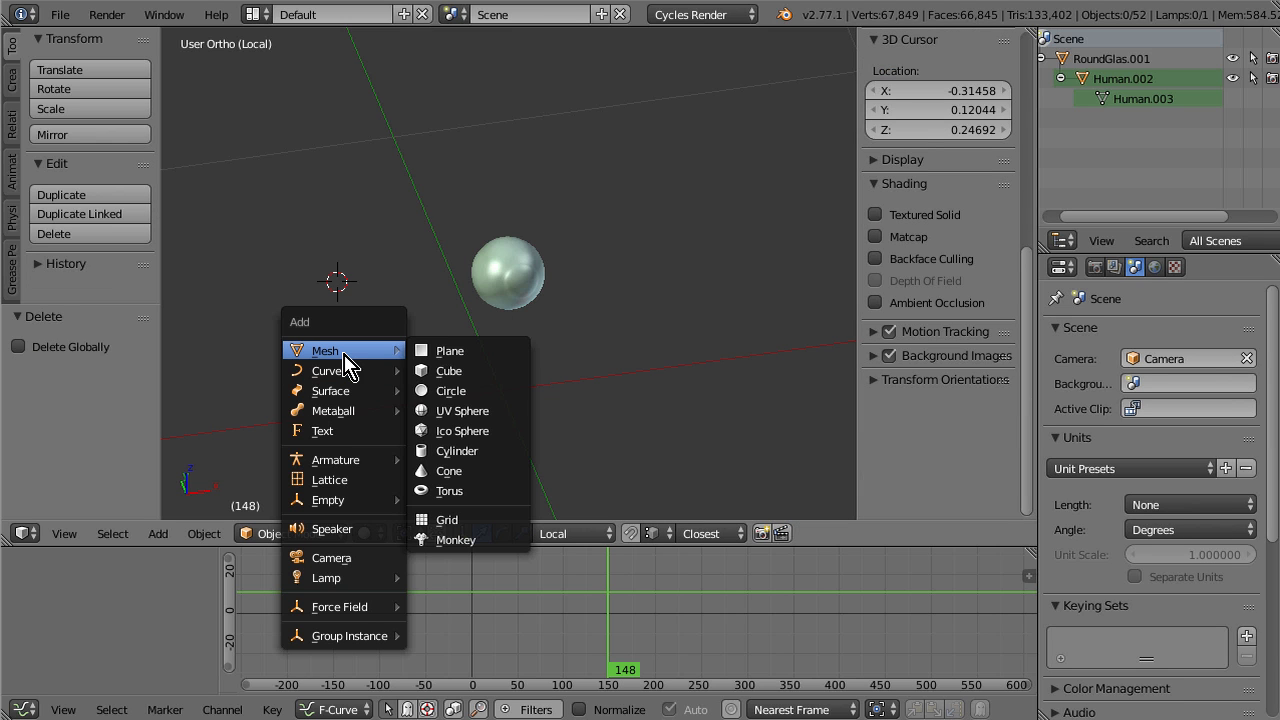
left_click(462, 410)
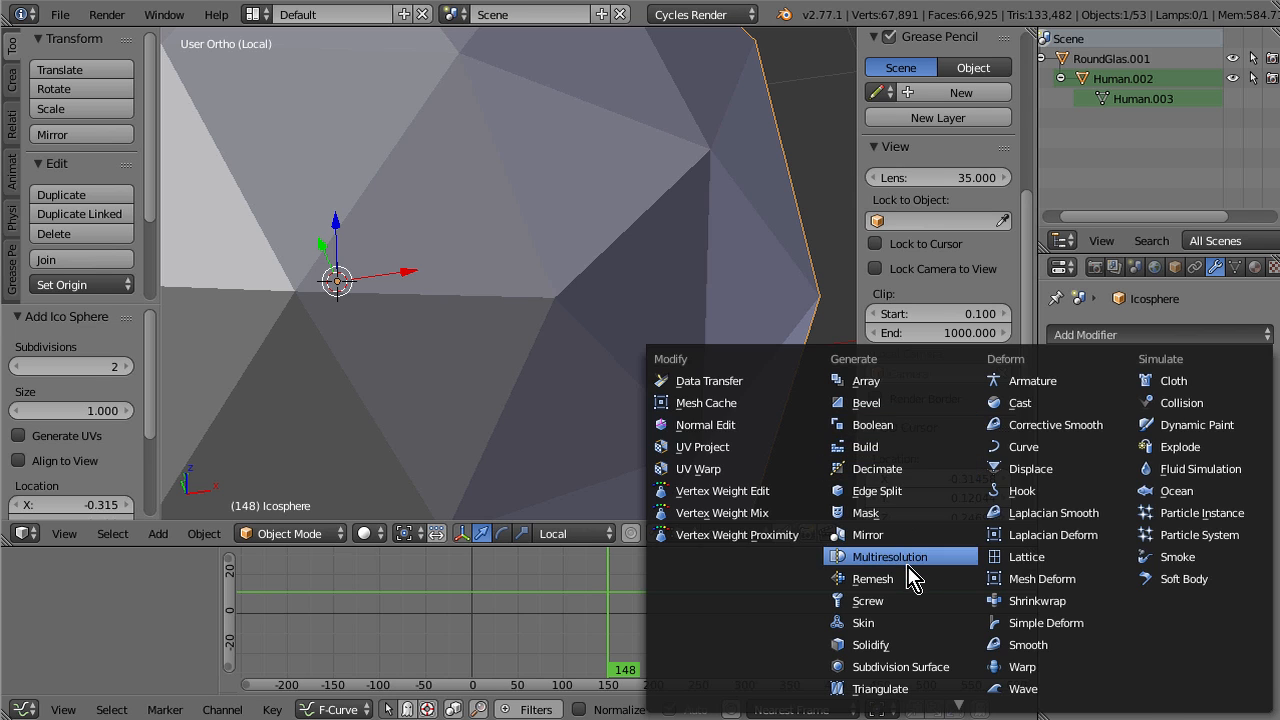
Step: Give the icosphere a Multiresolution modifier subdivided one level
left_click(889, 556)
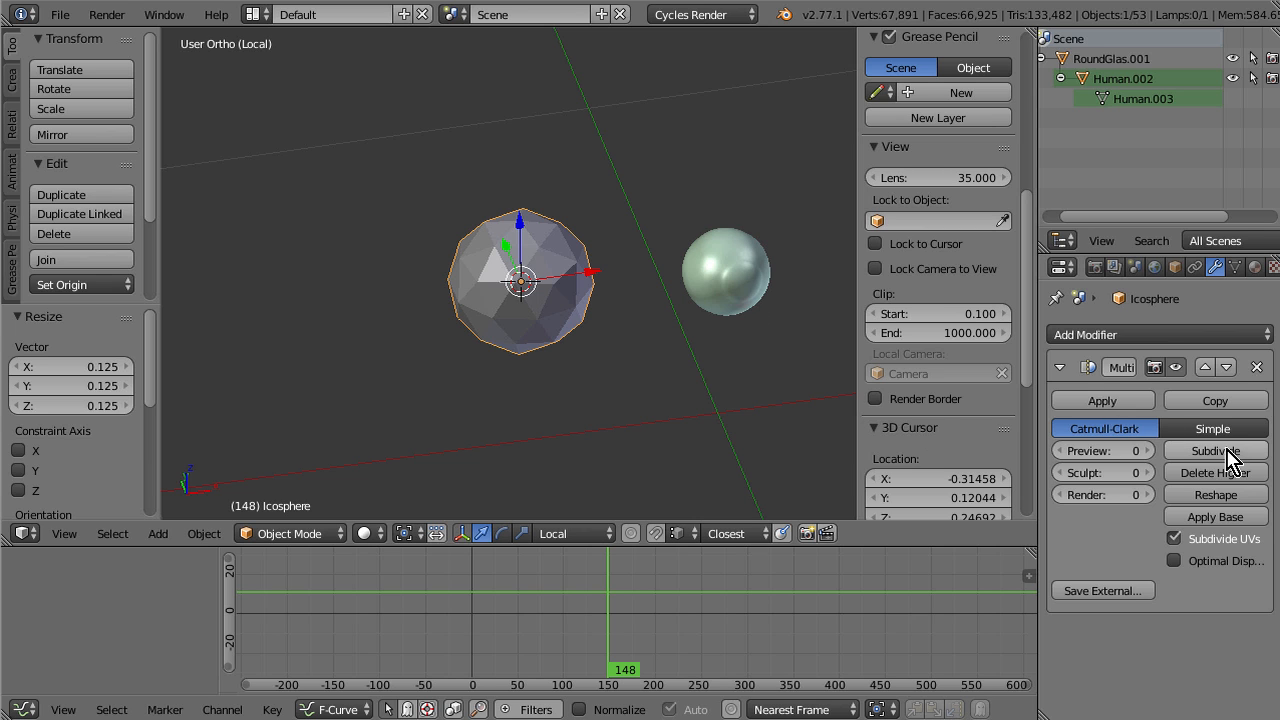
left_click(1214, 450)
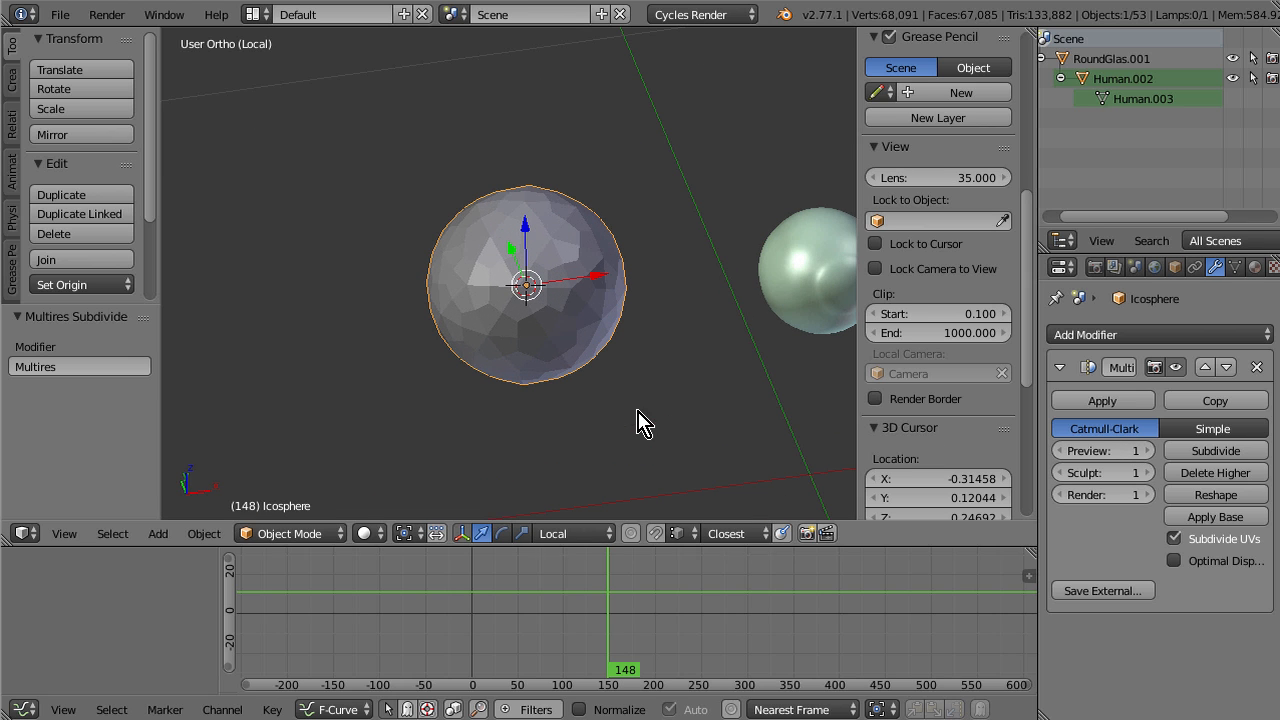
Step: Sculpt the icosphere into a lumpy shape and make Grab the active brush
left_click(289, 533)
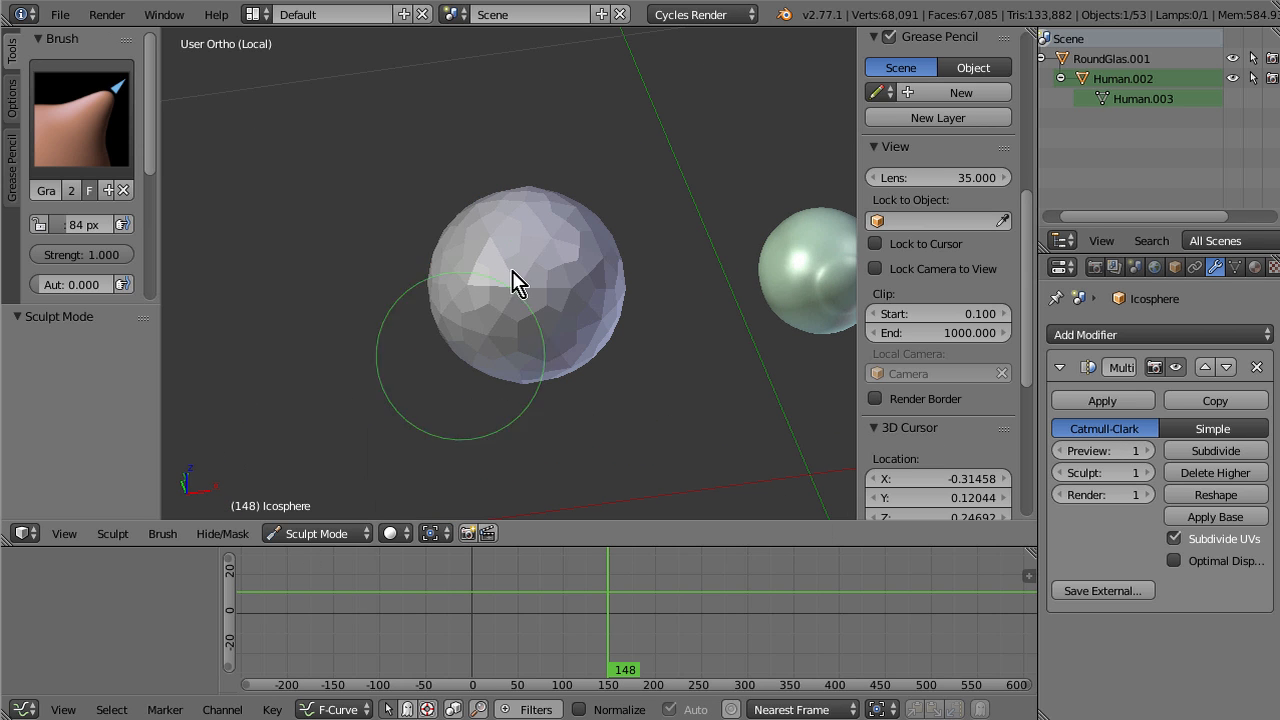
left_click_drag(518, 280, 585, 340)
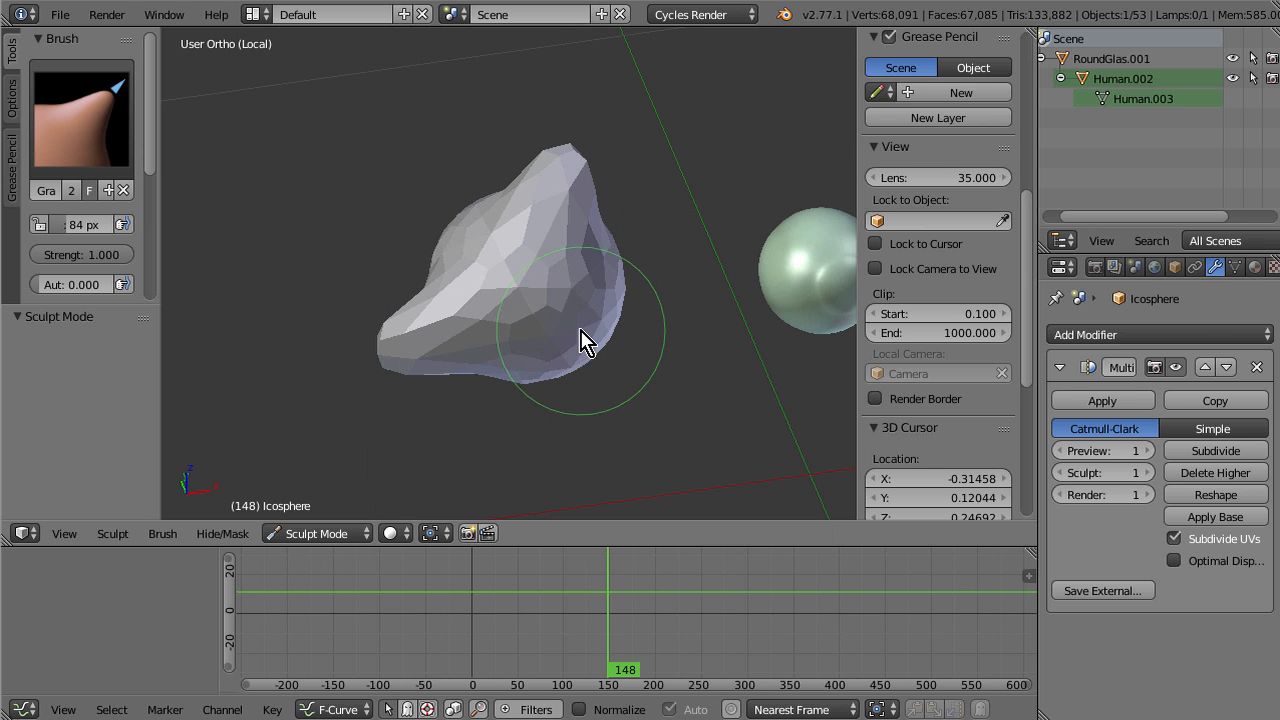
left_click(80, 113)
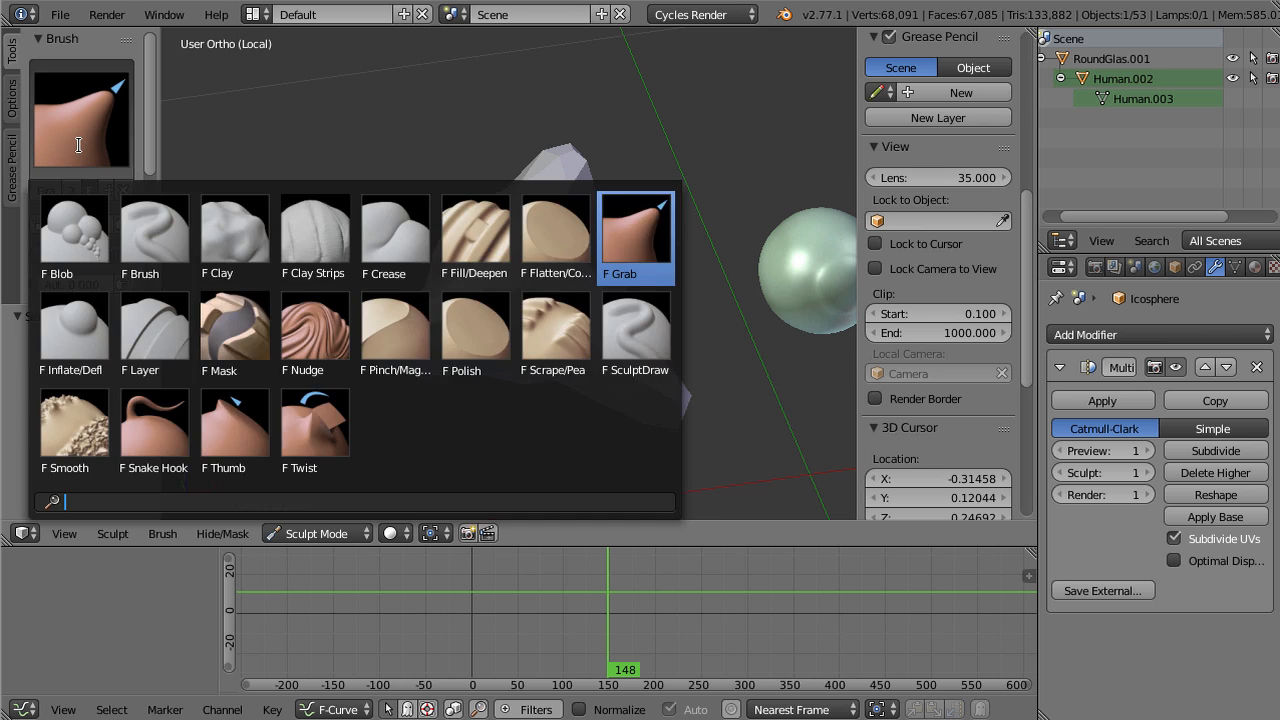
left_click(315, 533)
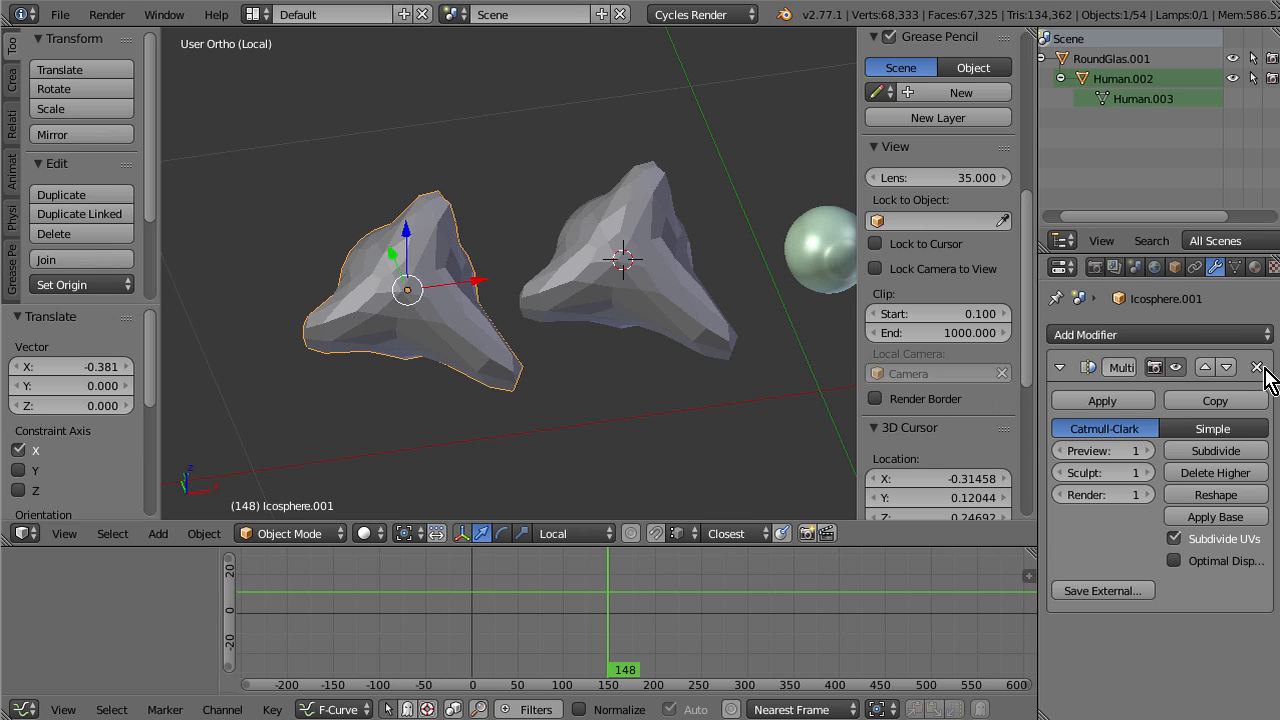
Step: Strip the copy's Multiresolution modifier and apply it on the sculpted original
left_click(1258, 367)
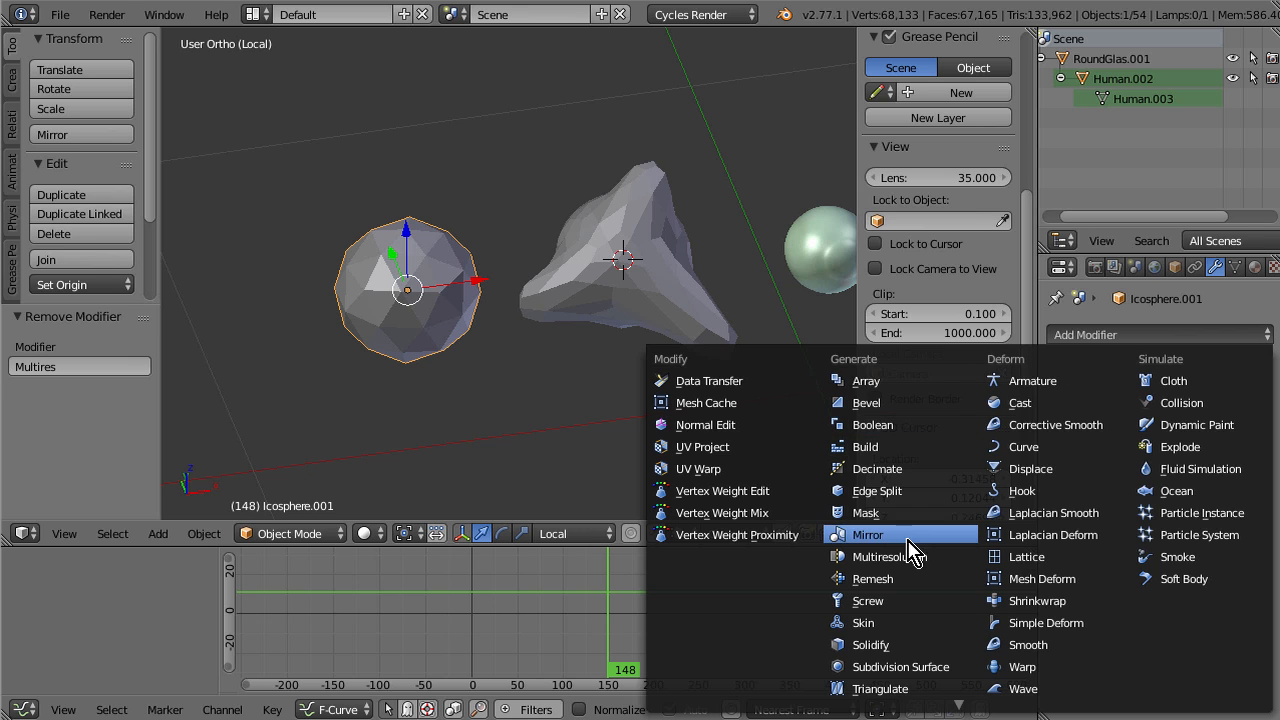
left_click(900, 556)
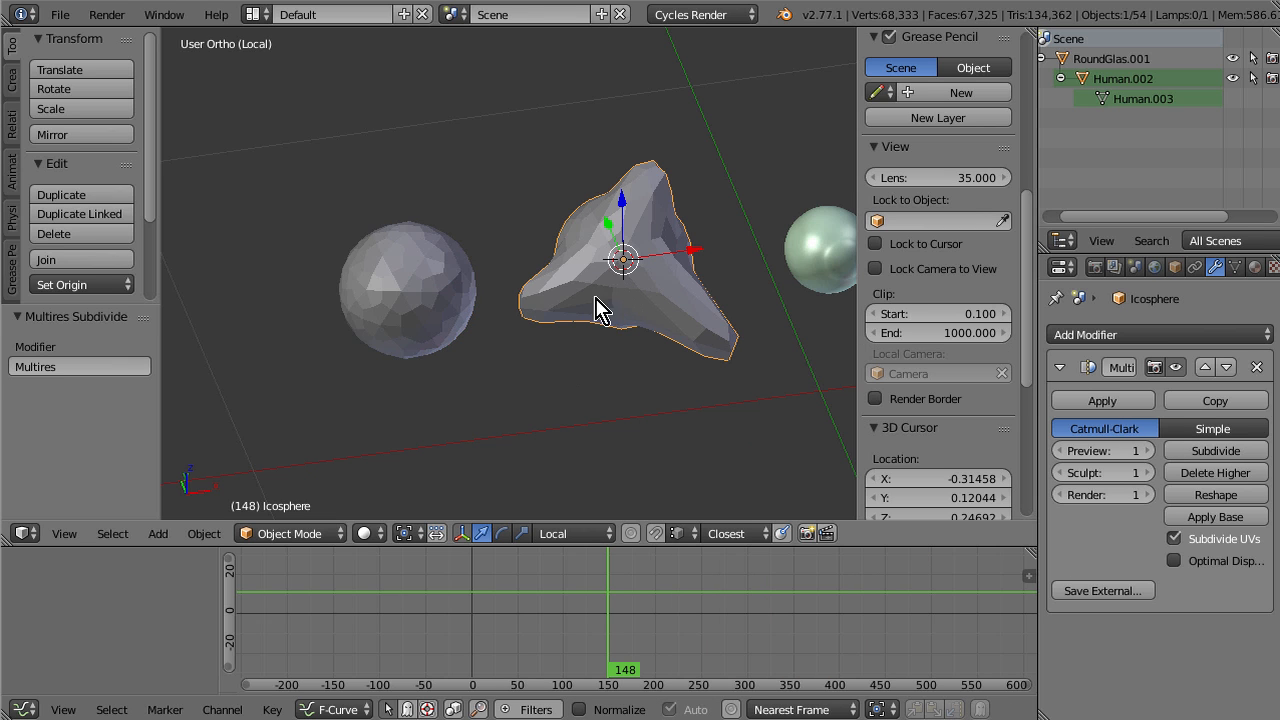
mouse_move(465, 375)
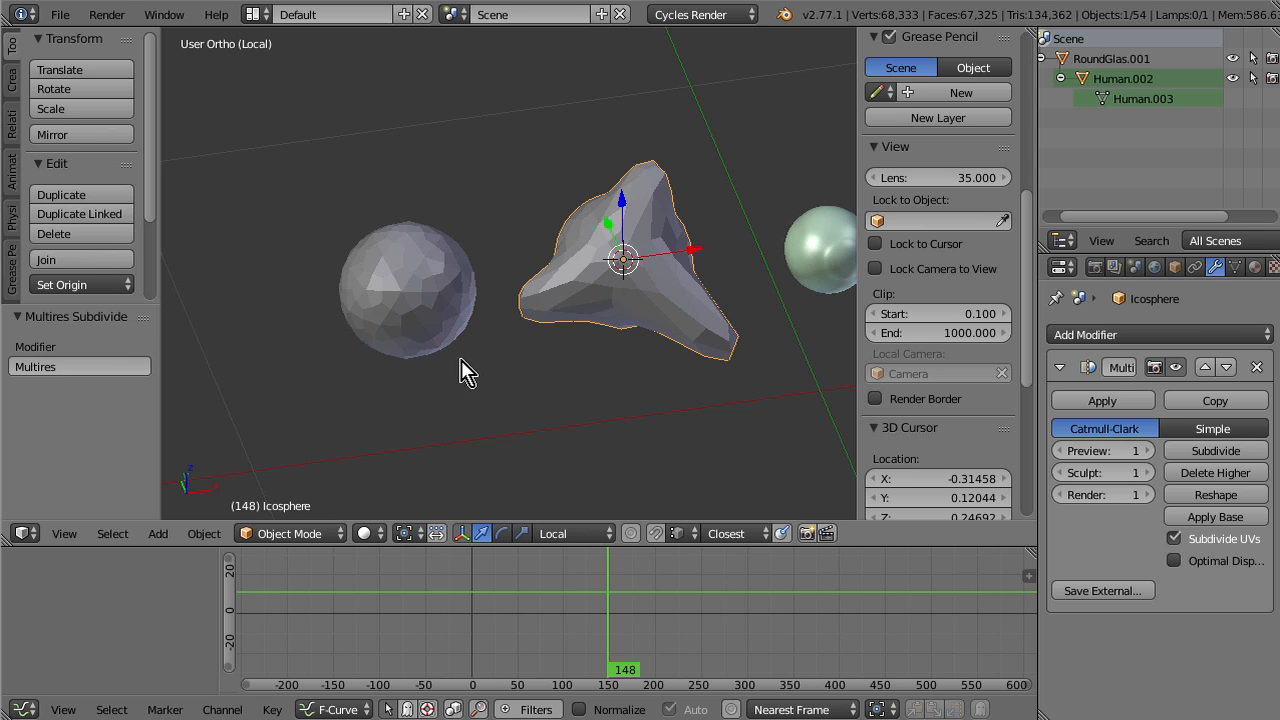
left_click(407, 290)
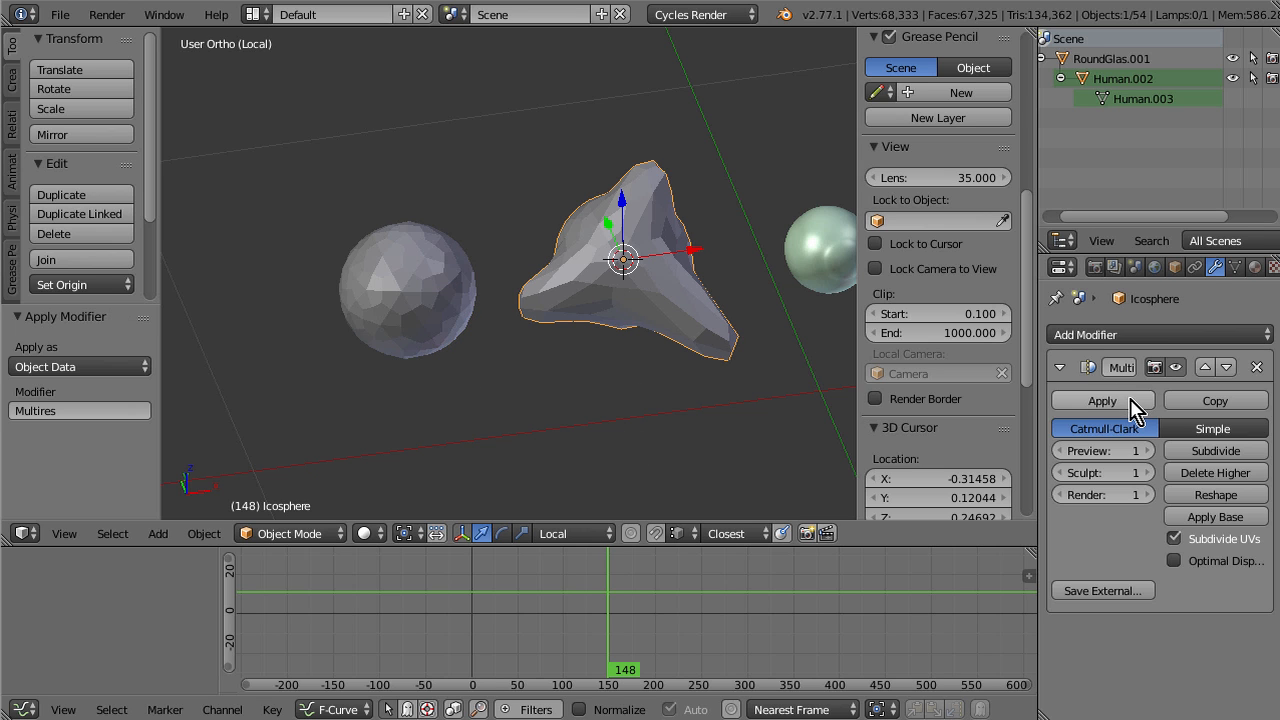
Step: Place the plain sphere over the sculpted shape with both objects selected
left_click(1101, 400)
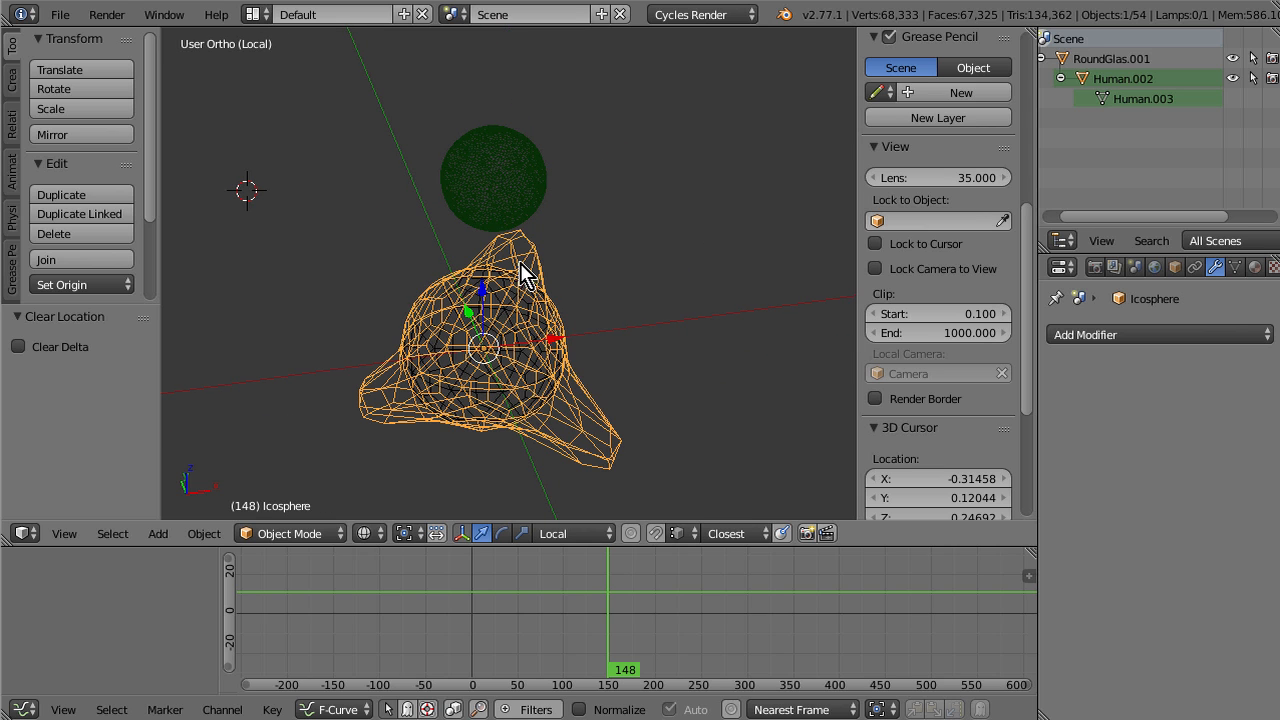
mouse_move(588, 383)
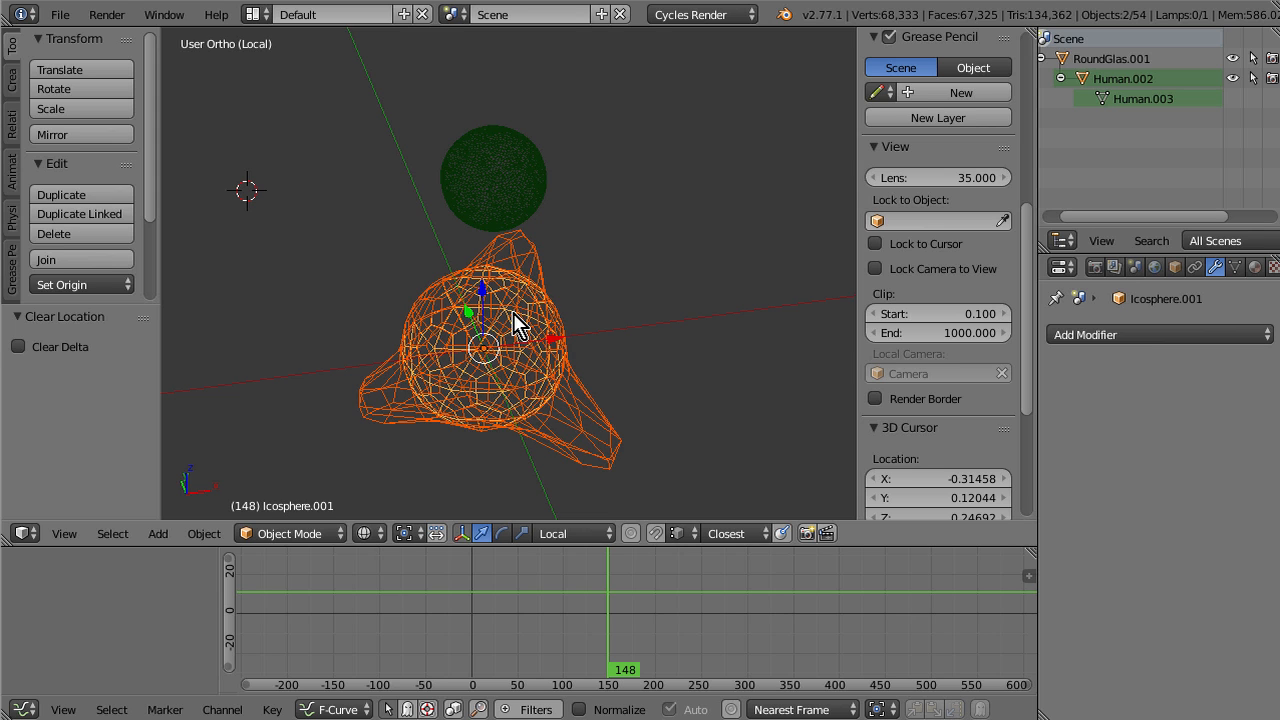
mouse_move(455, 310)
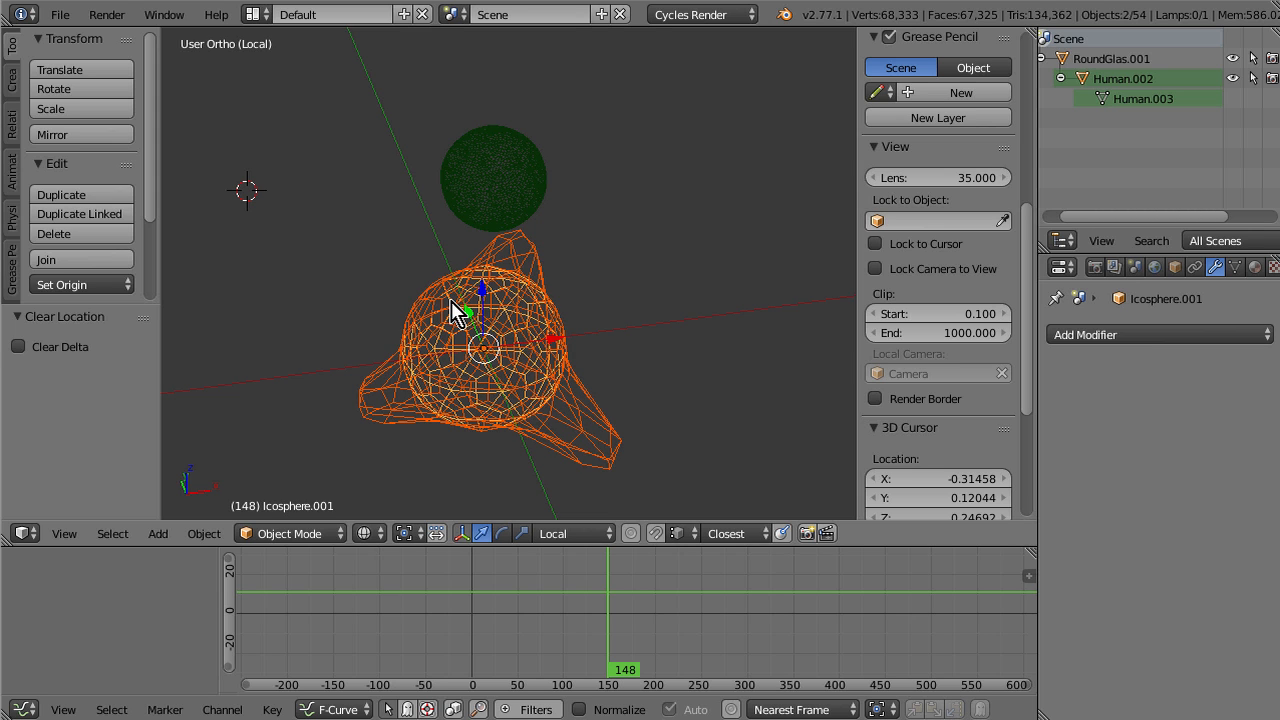
Step: Join the sculpted shape into the sphere as shape key Icosphere, then select the original for deletion
left_click(1237, 267)
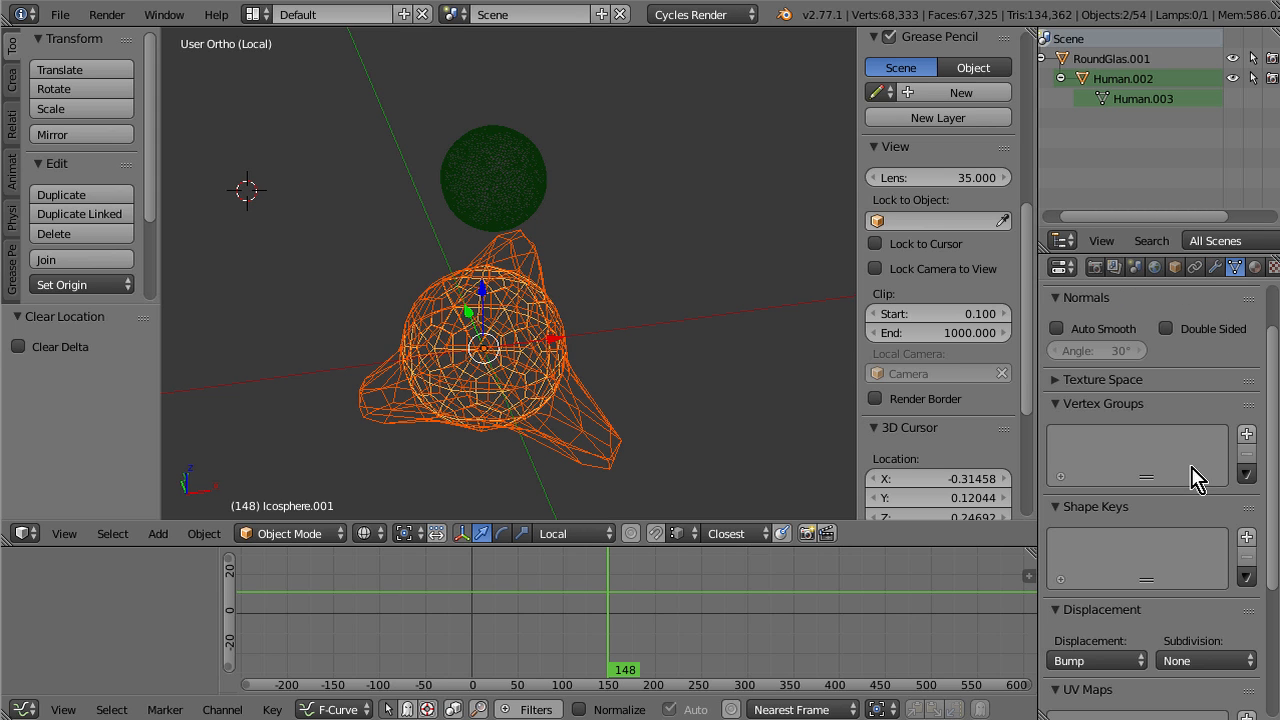
mouse_move(1228, 303)
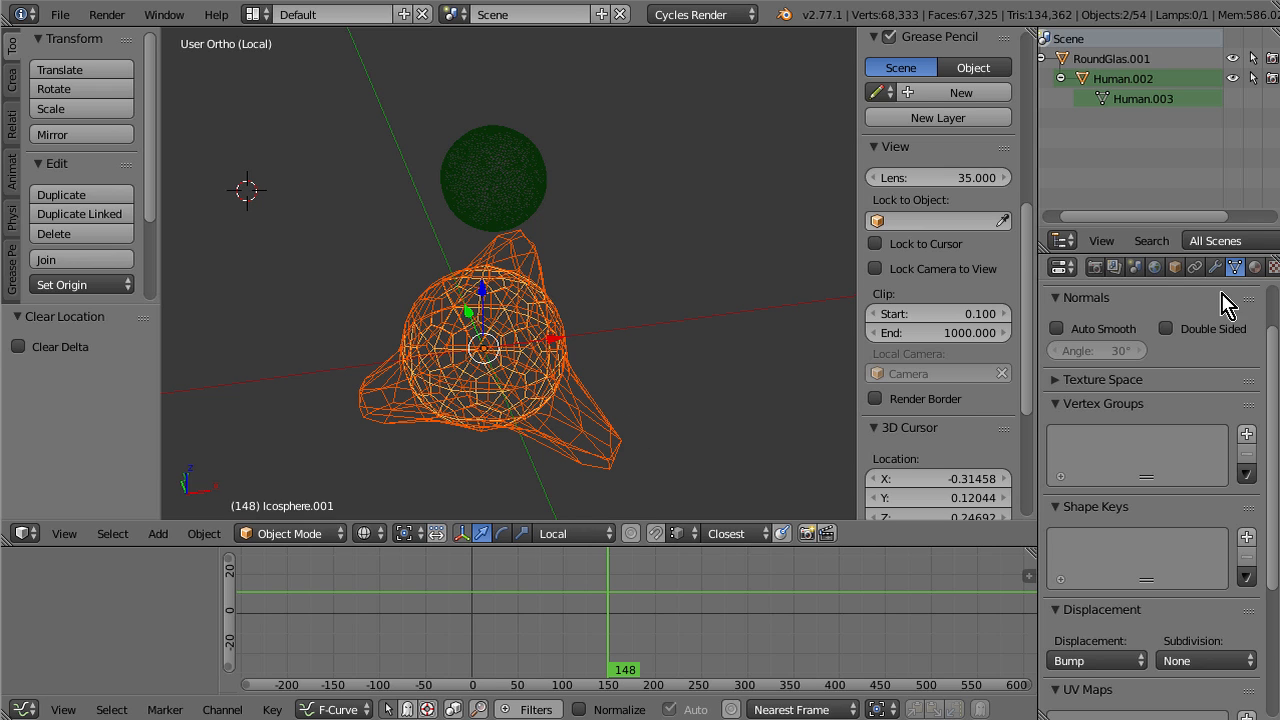
mouse_move(1236, 266)
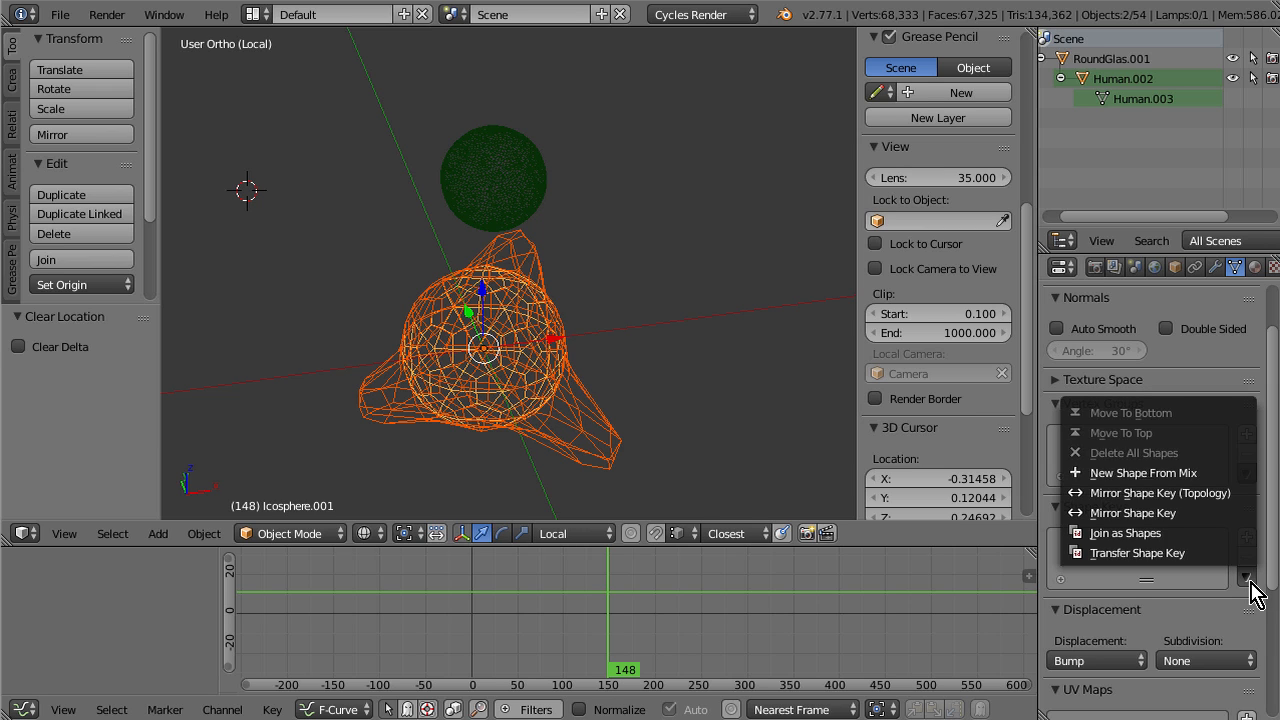
mouse_move(1160, 532)
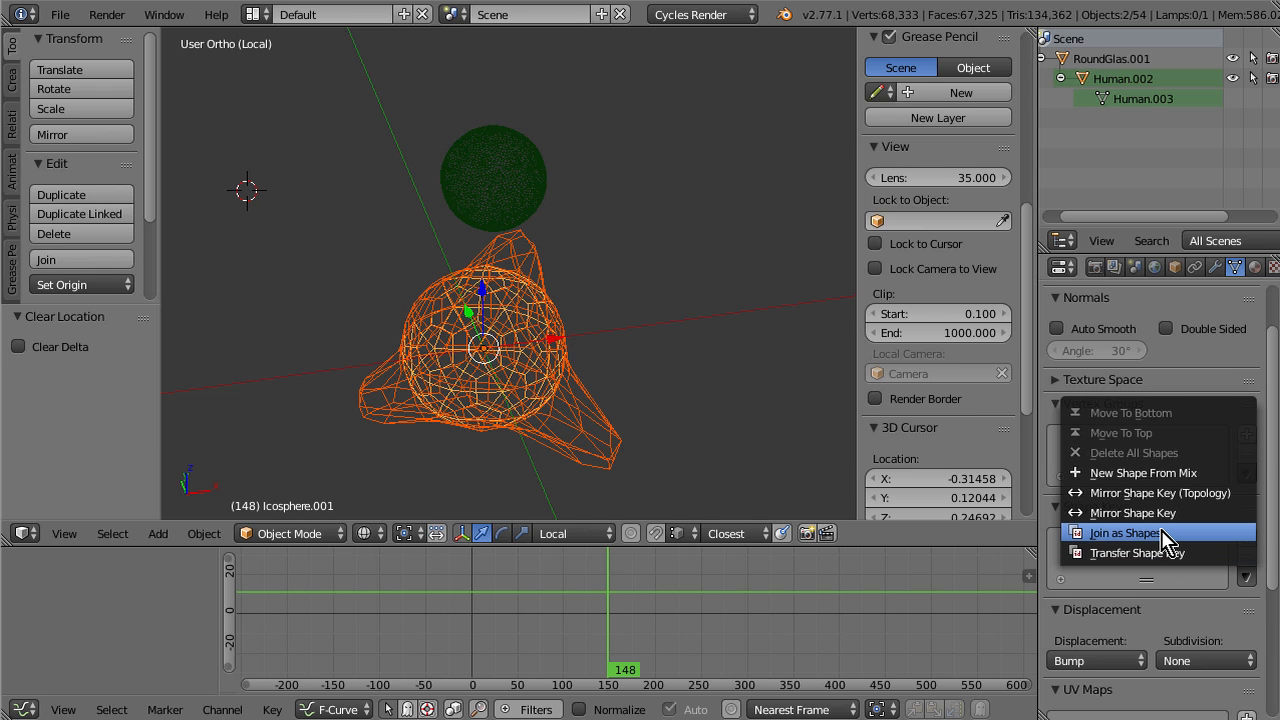
left_click(1125, 532)
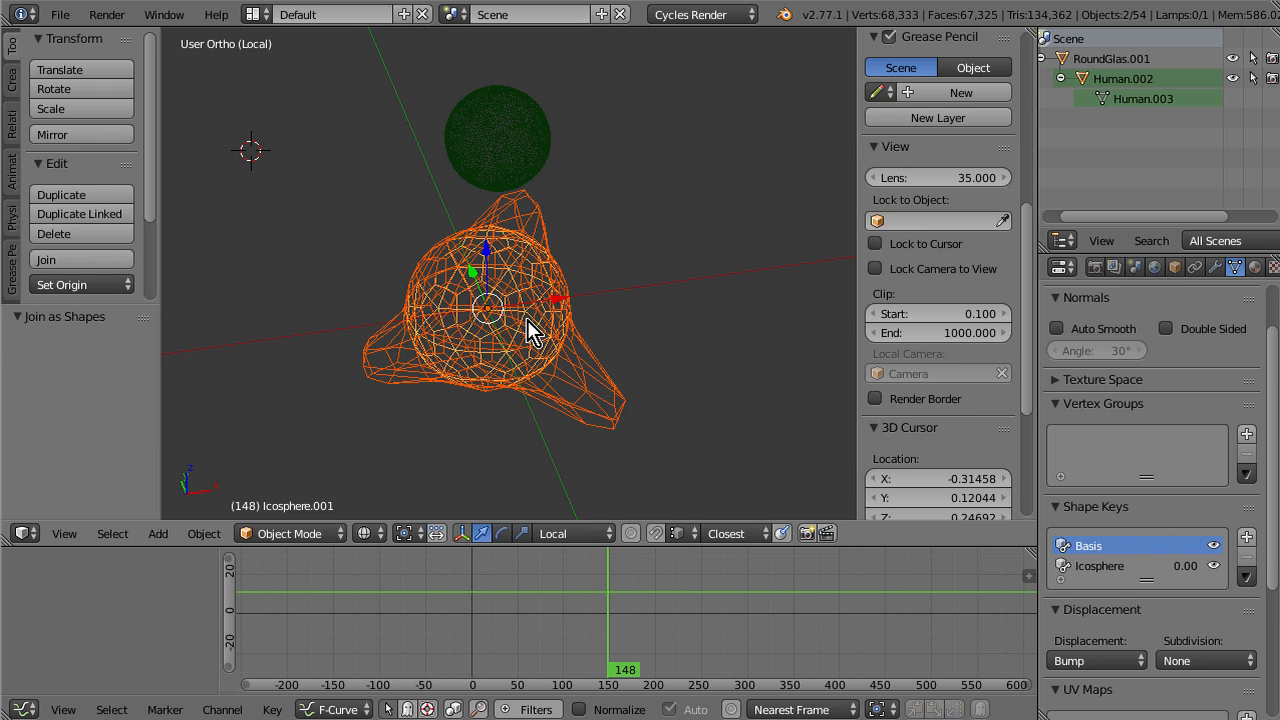
mouse_move(1145, 500)
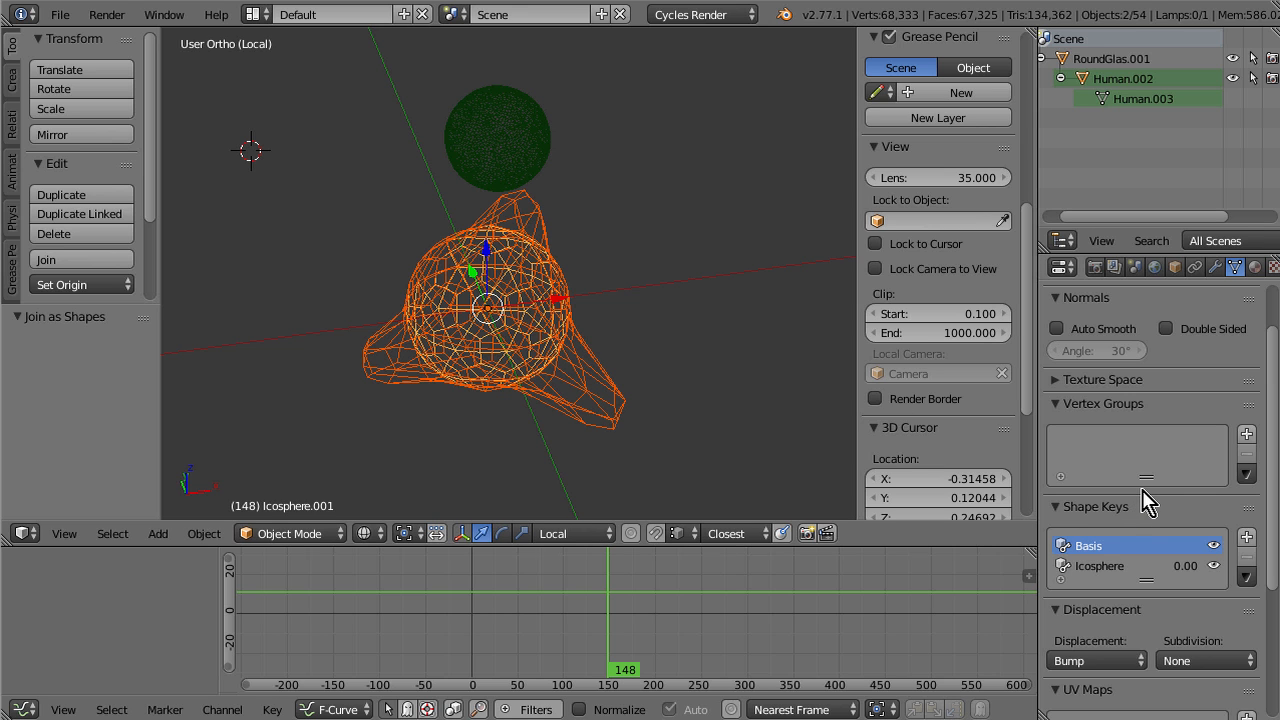
left_click(597, 336)
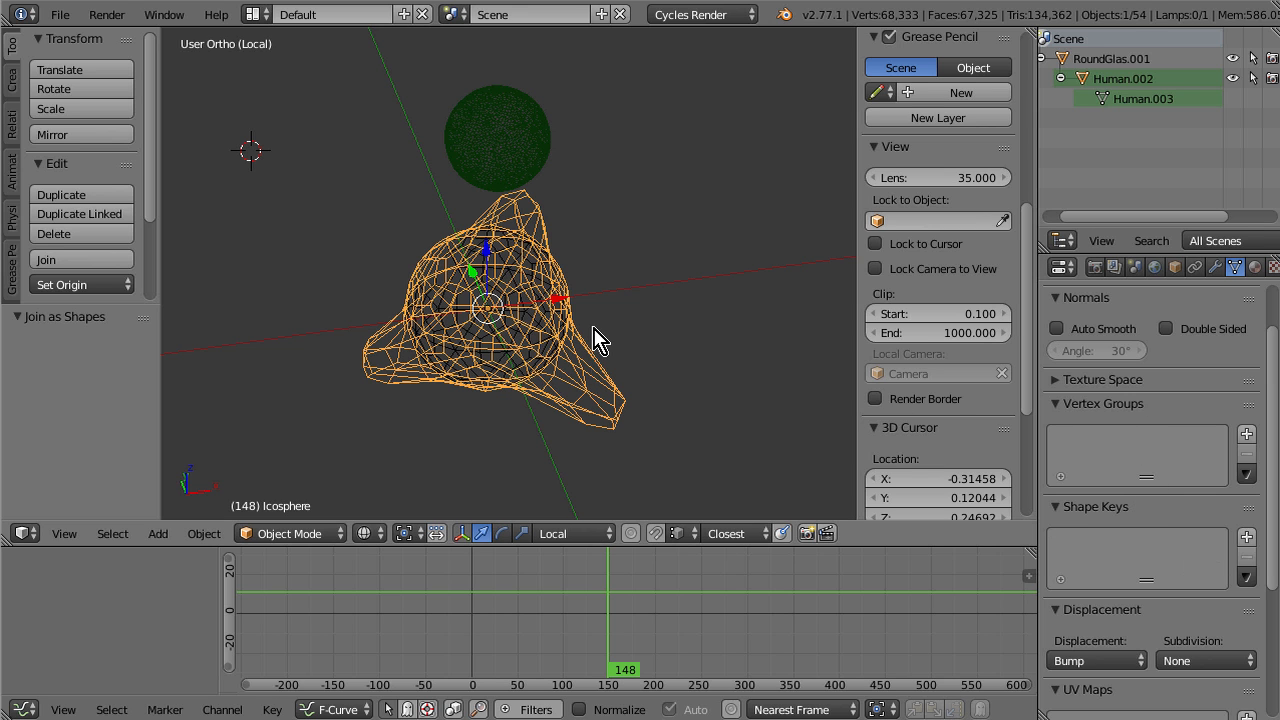
mouse_move(617, 398)
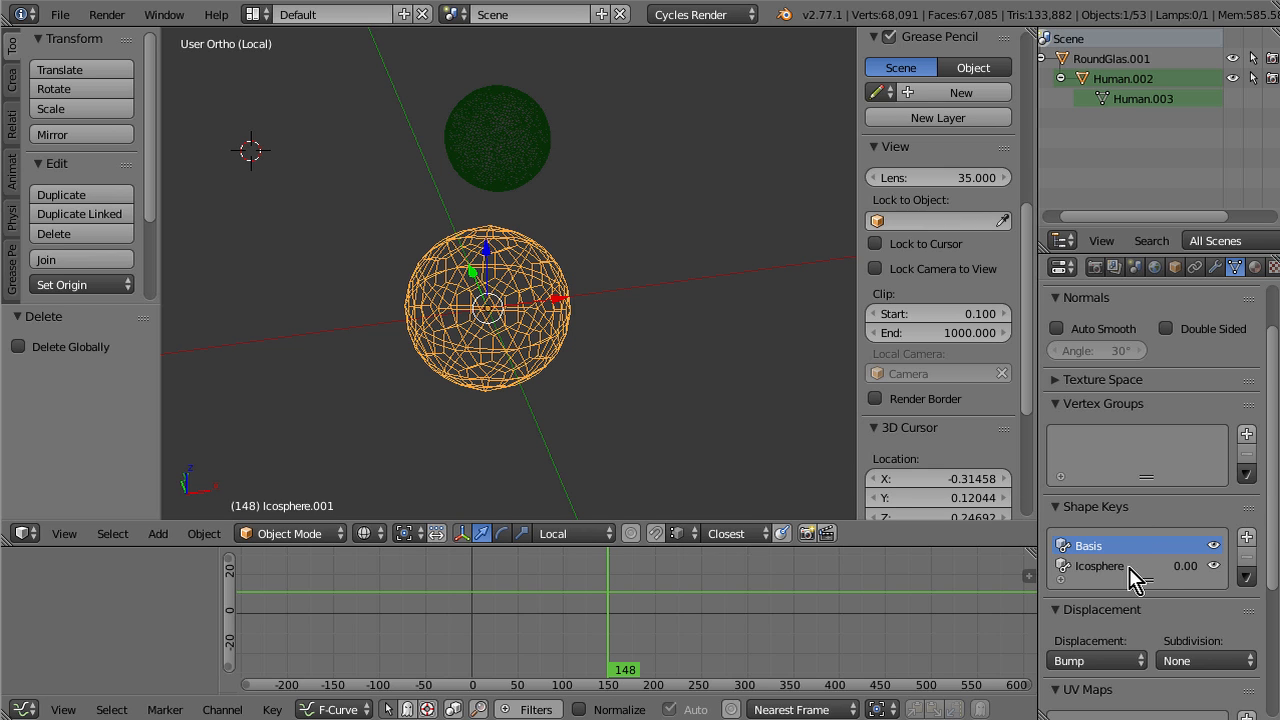
mouse_move(1150, 438)
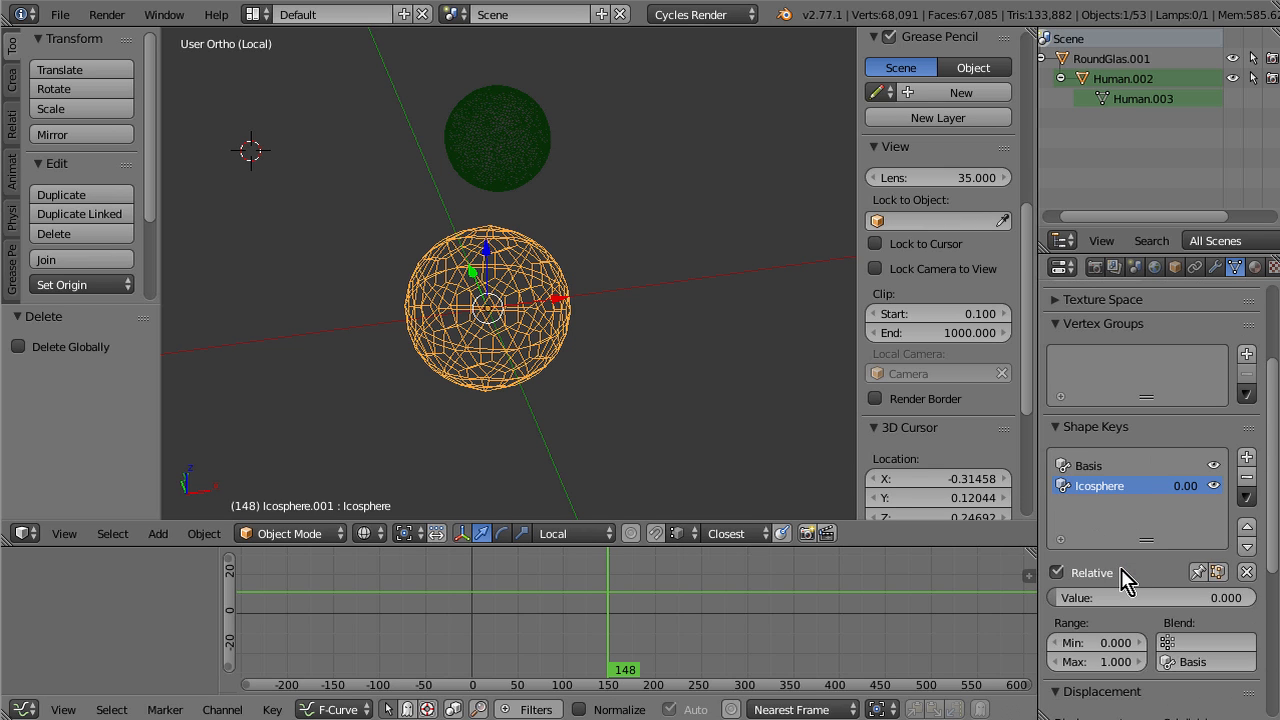
mouse_move(638, 400)
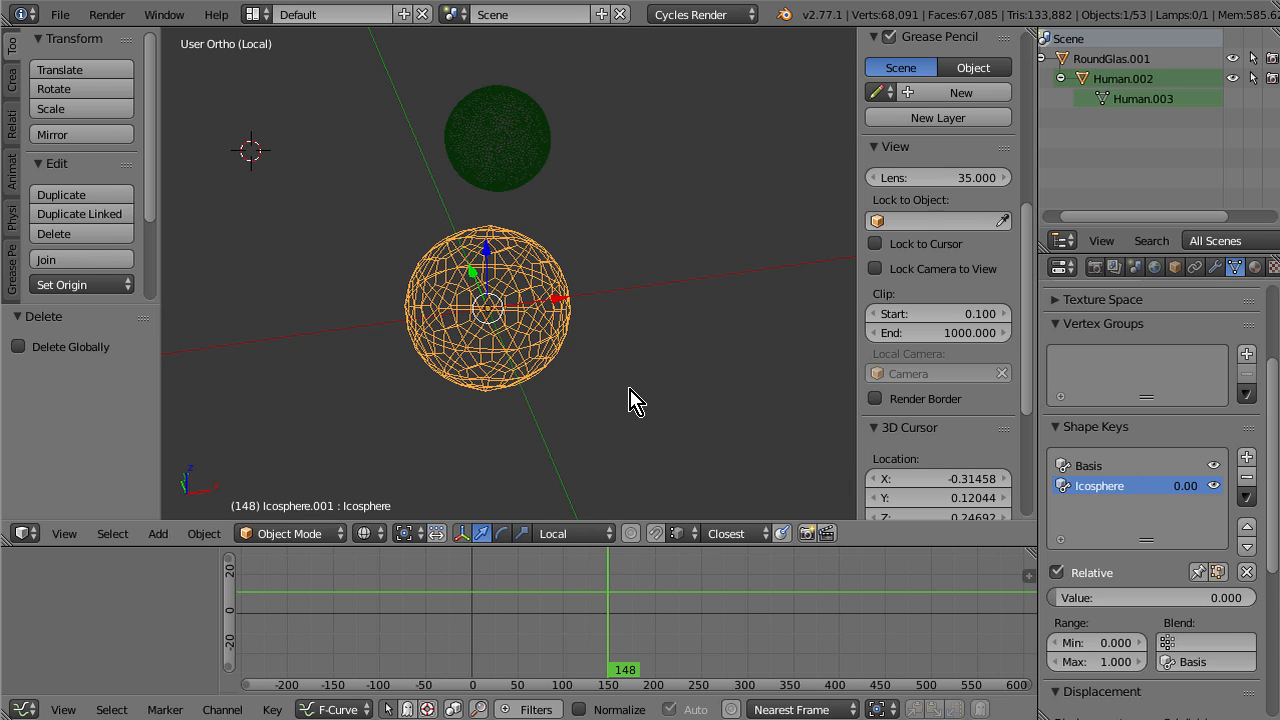
mouse_move(710, 413)
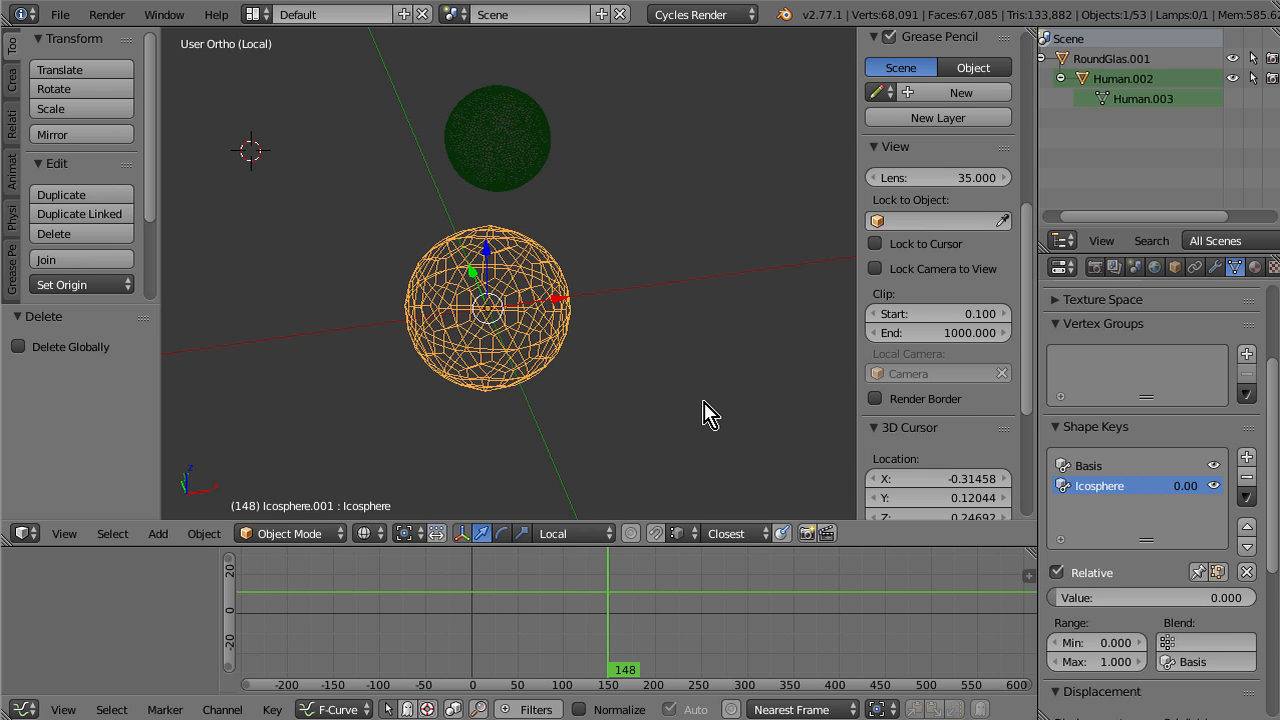
mouse_move(775, 505)
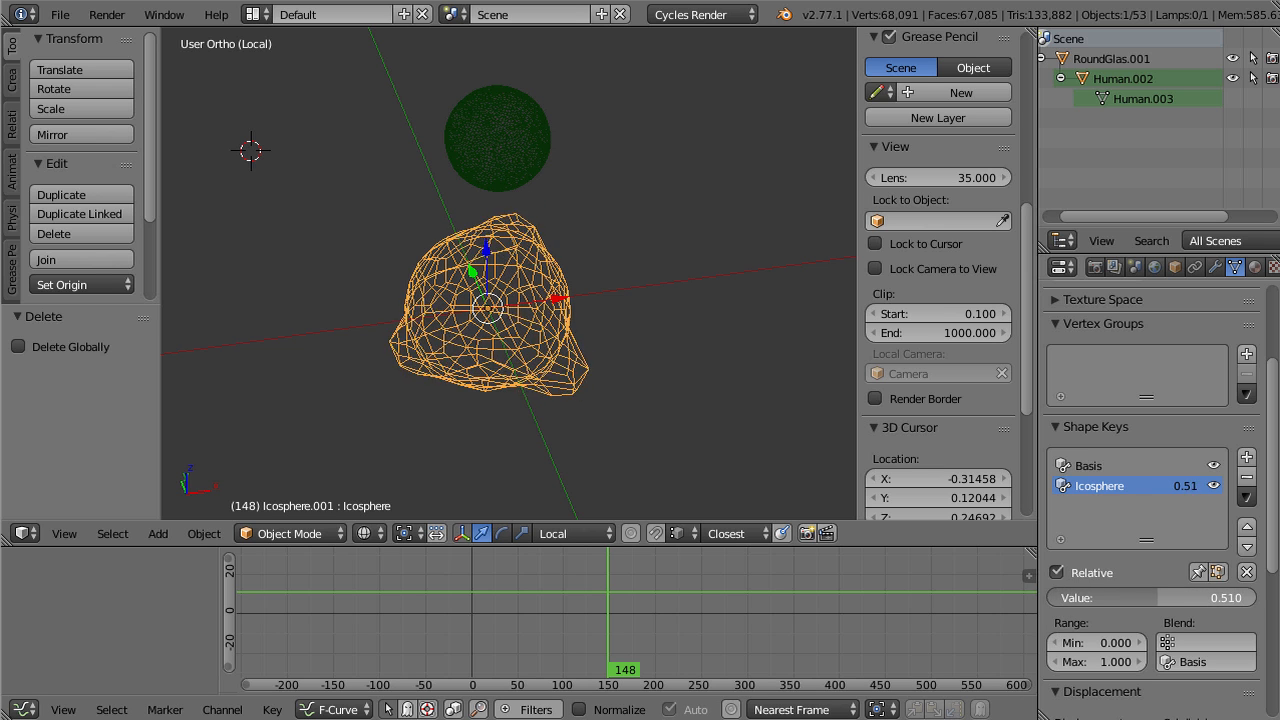
Step: Set the Icosphere shape key's Value back to 0.000 after previewing the blend
type("0.000")
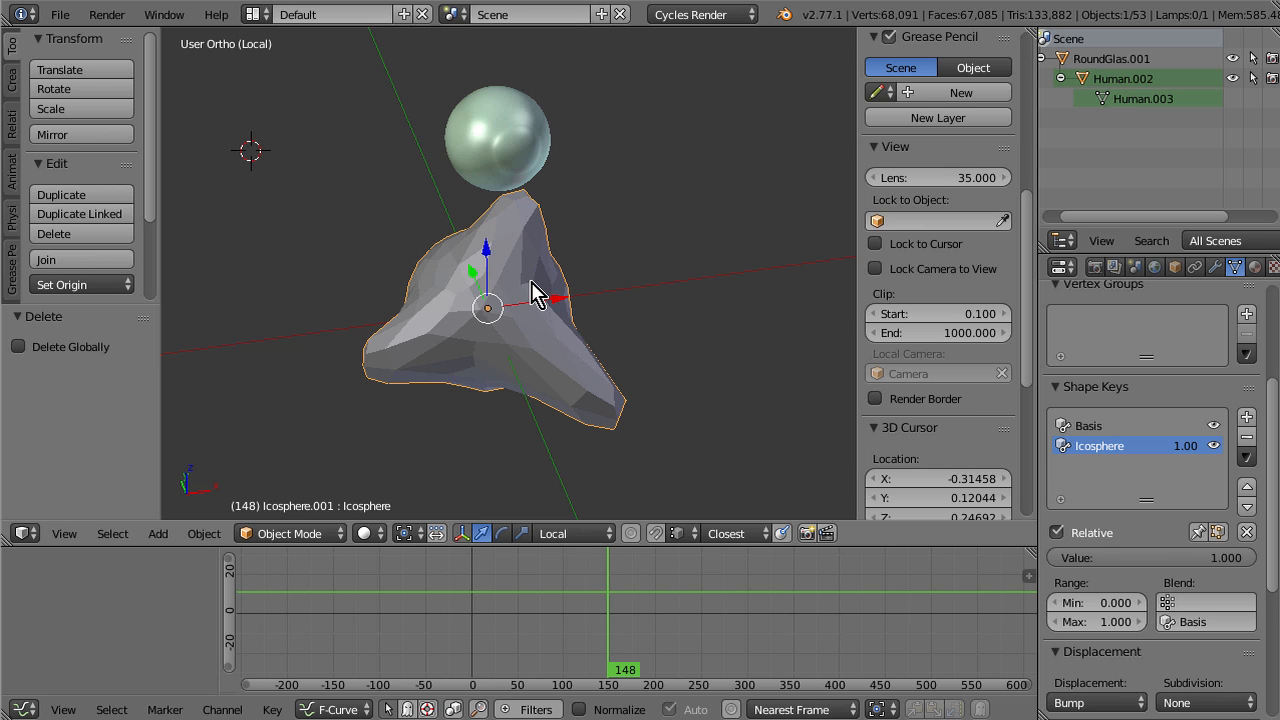
mouse_move(385, 273)
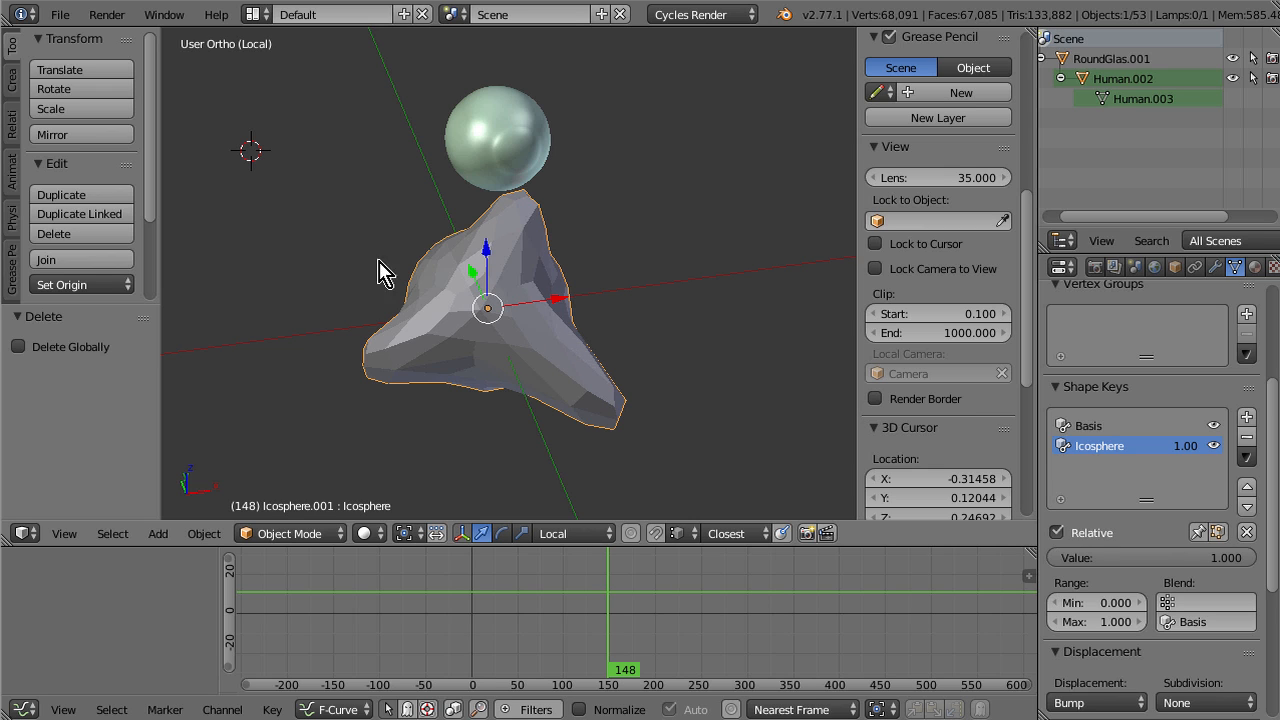
mouse_move(505, 315)
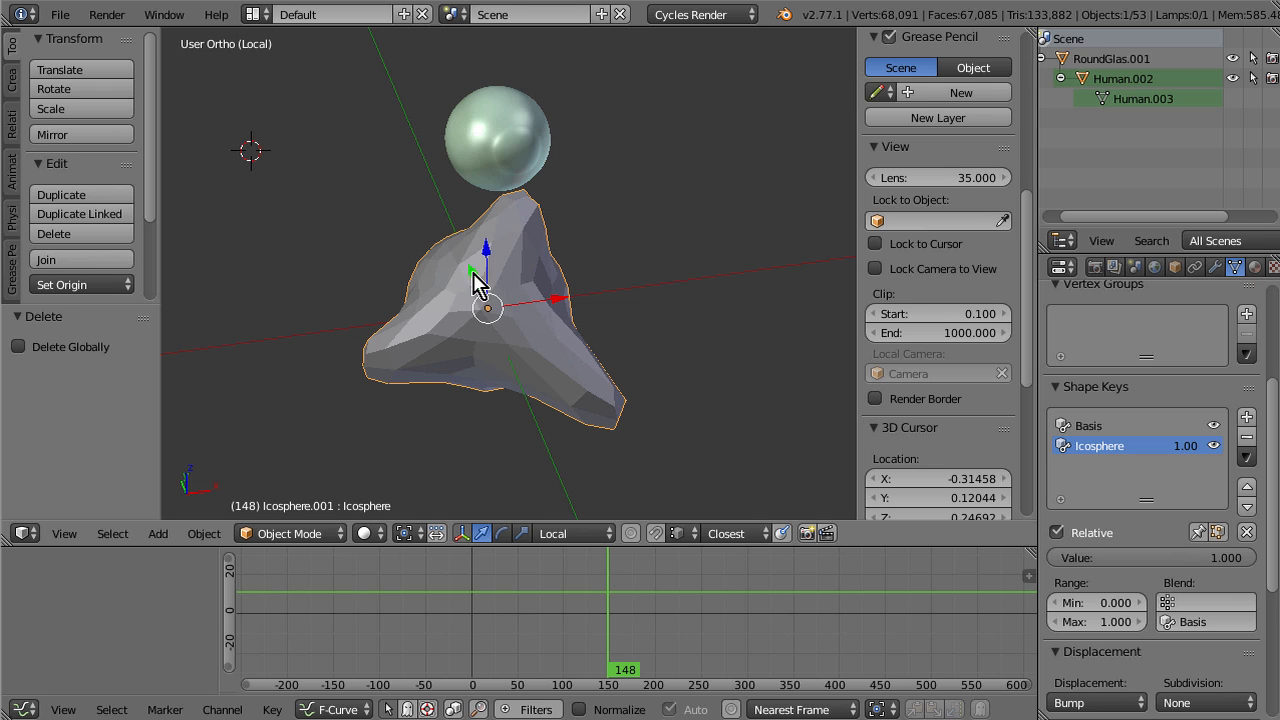
mouse_move(410, 390)
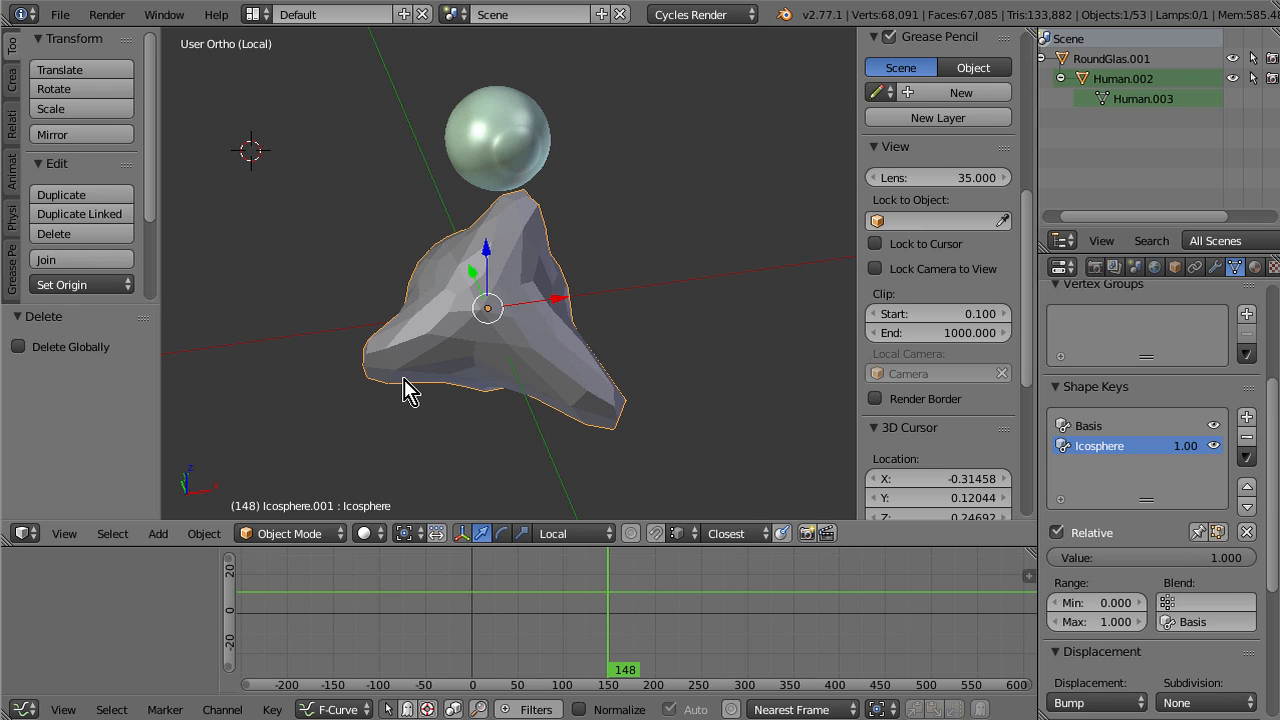
mouse_move(428, 390)
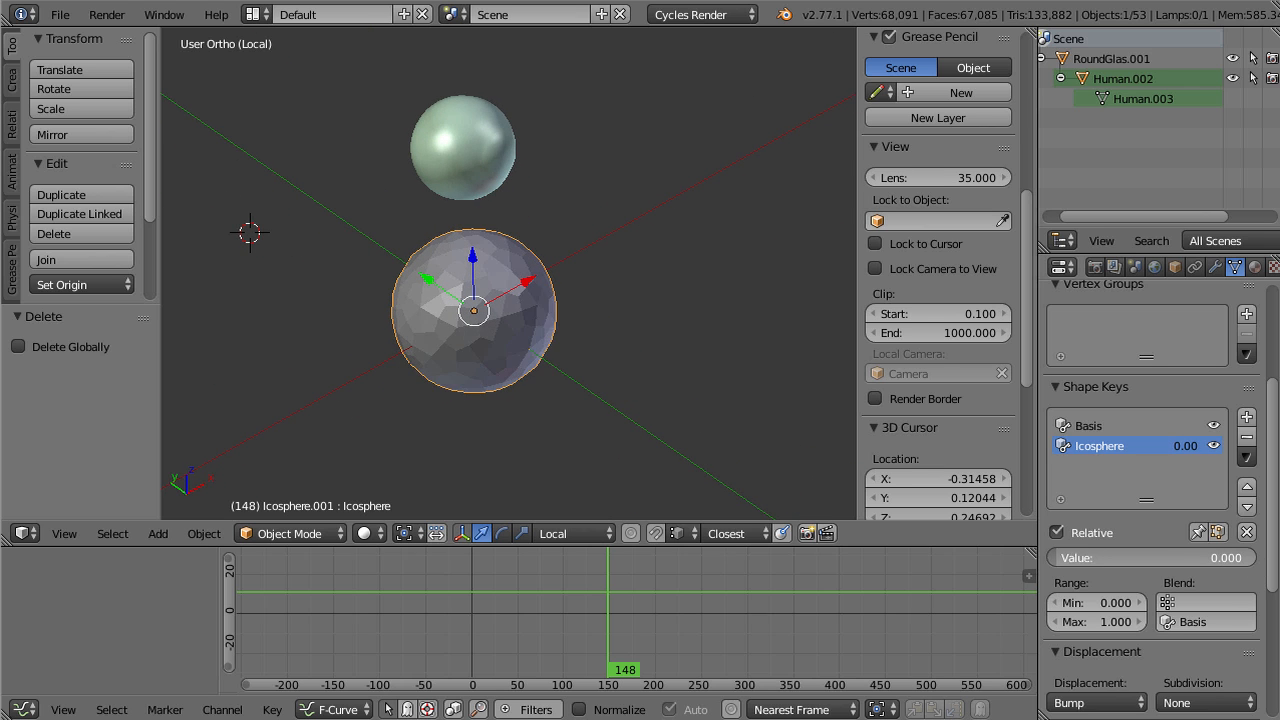
Step: Show EyeballMorph.004 with its Rotten shape key at 1.00
left_click(463, 147)
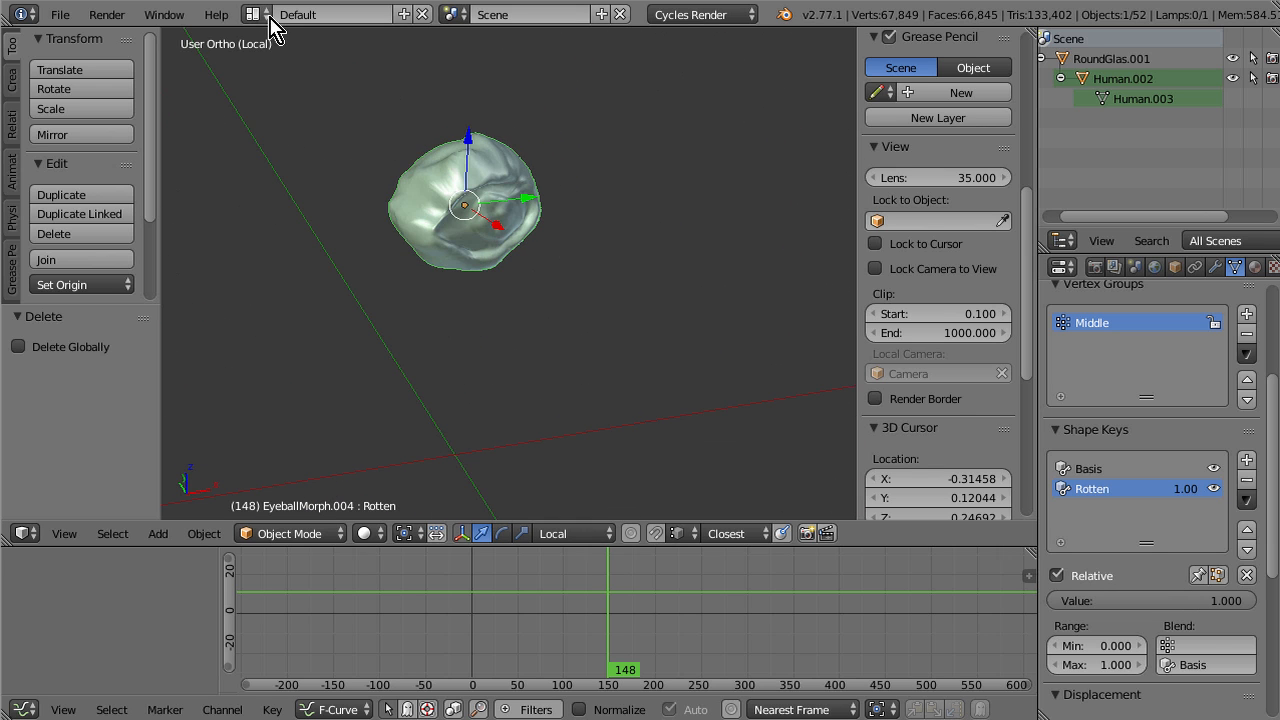
Step: Switch to the Compositing layout to view the Eyeball material's node tree
left_click(330, 14)
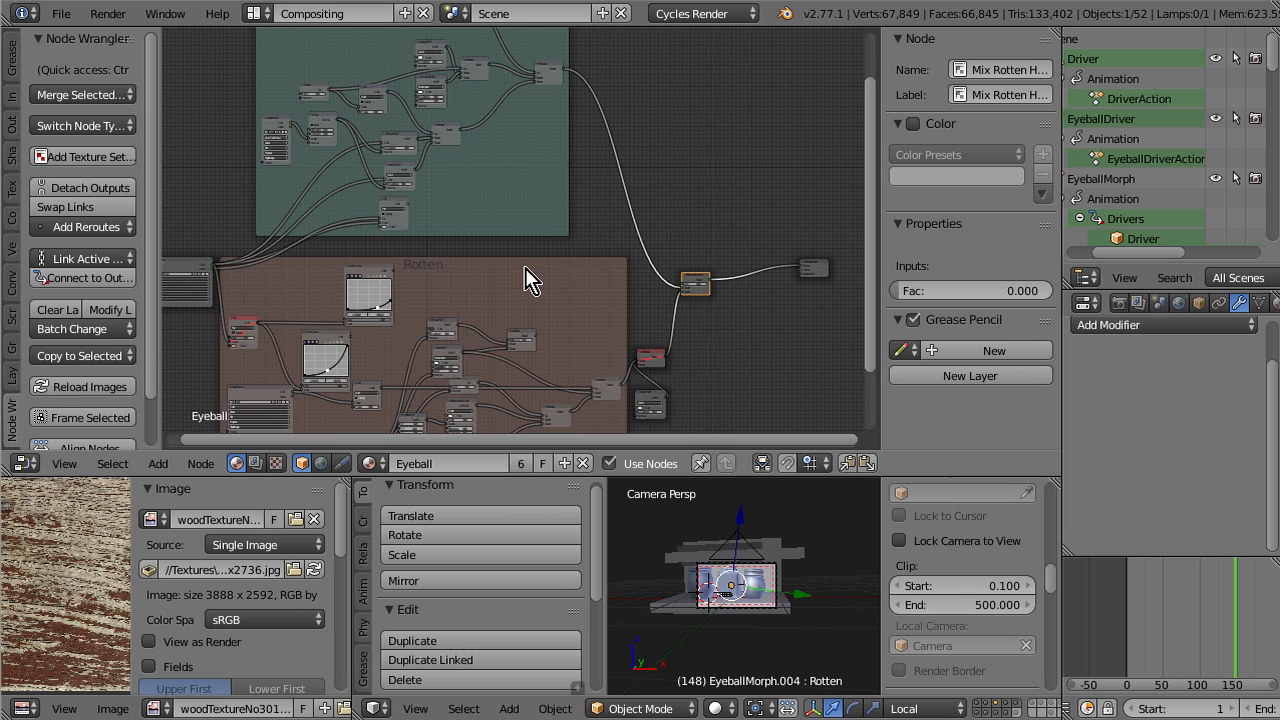
left_click(425, 75)
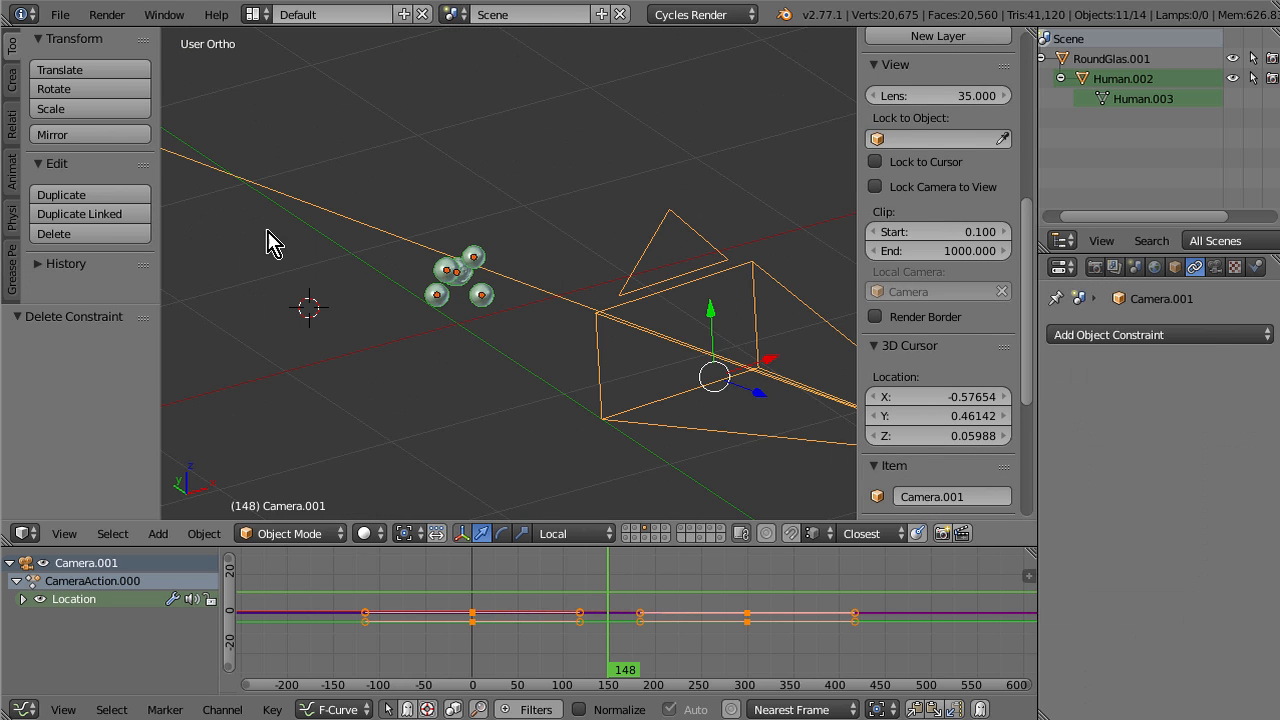
mouse_move(783, 305)
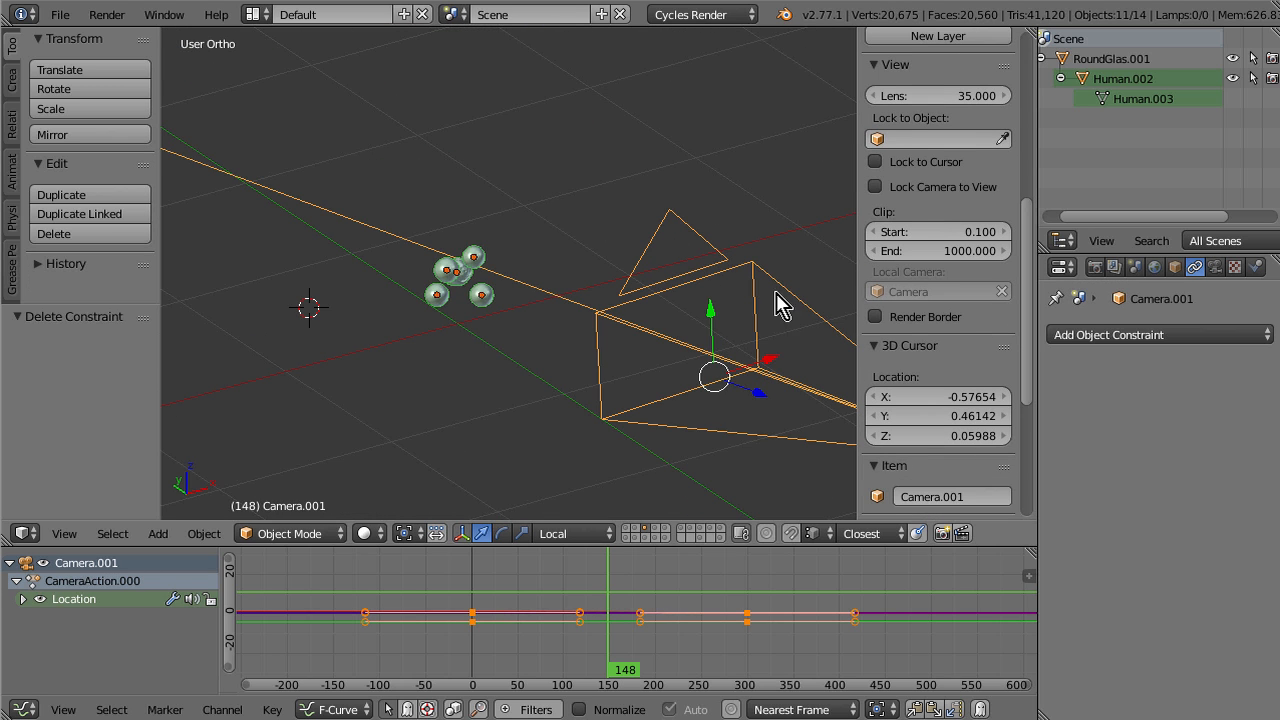
mouse_move(617, 393)
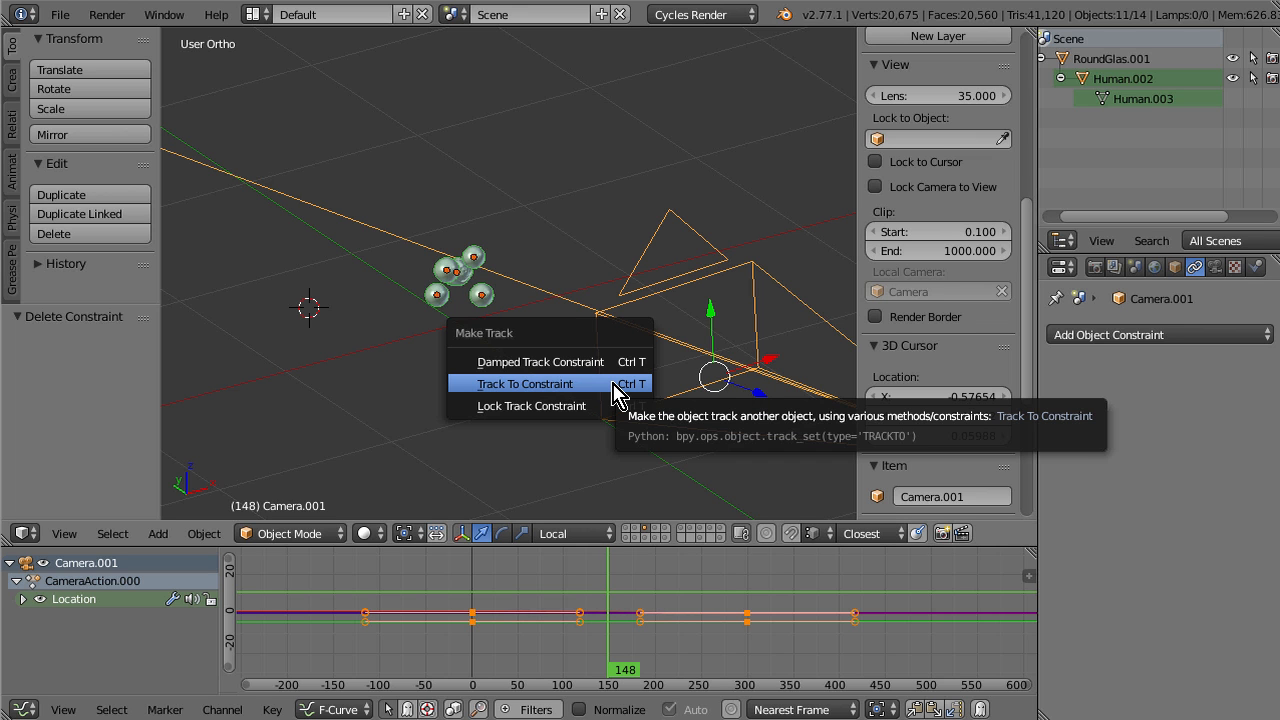
Step: Add a Track To constraint aimed at Camera.001, then copy constraints to the other selected eyeballs
left_click(524, 383)
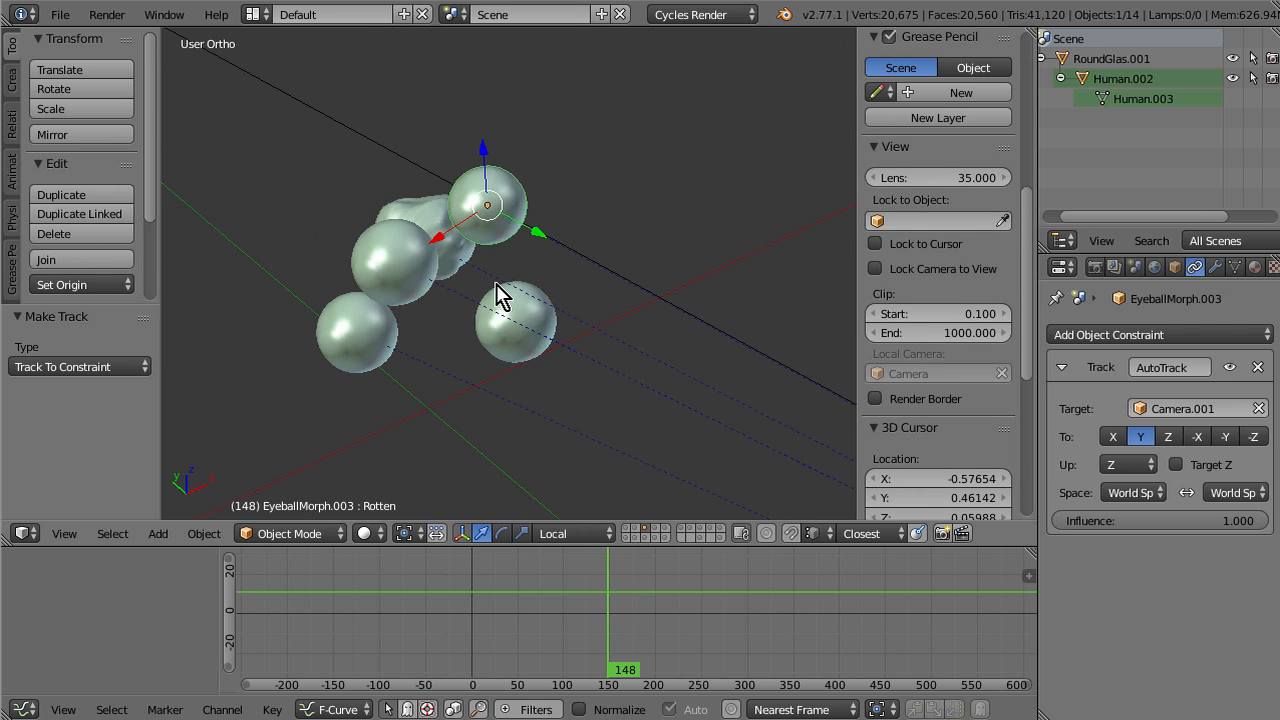
mouse_move(530, 538)
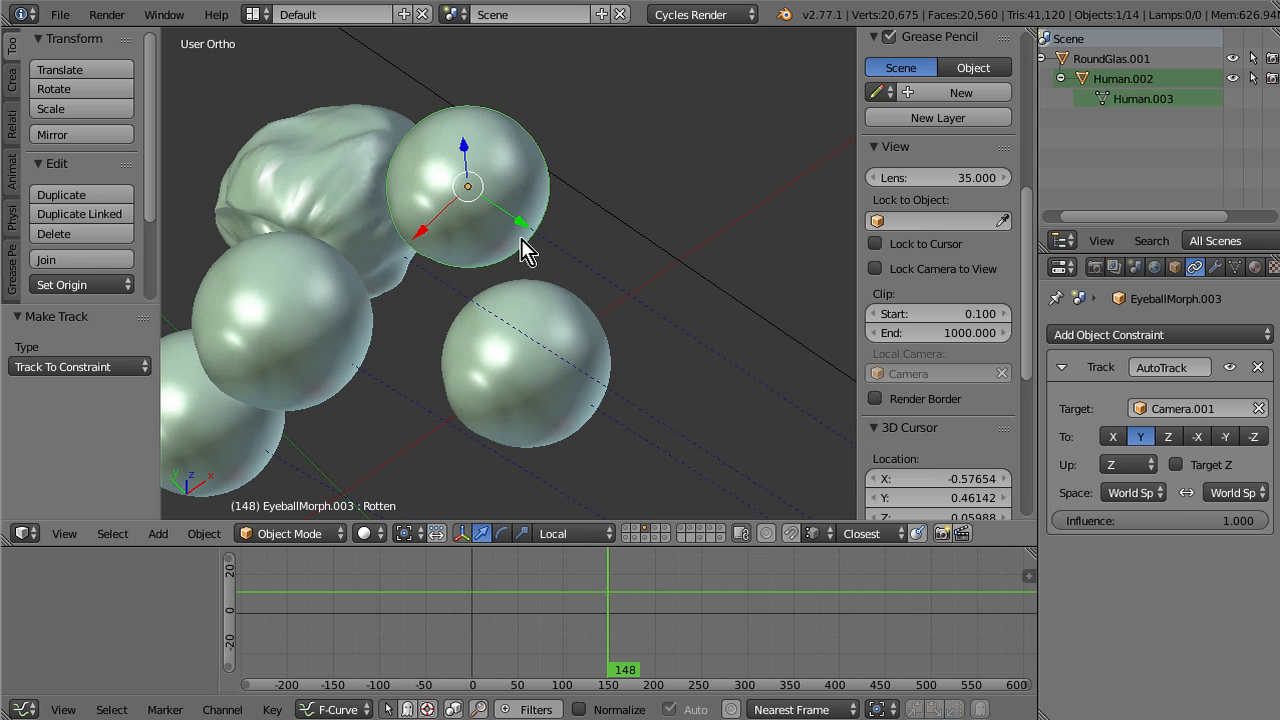
mouse_move(432, 243)
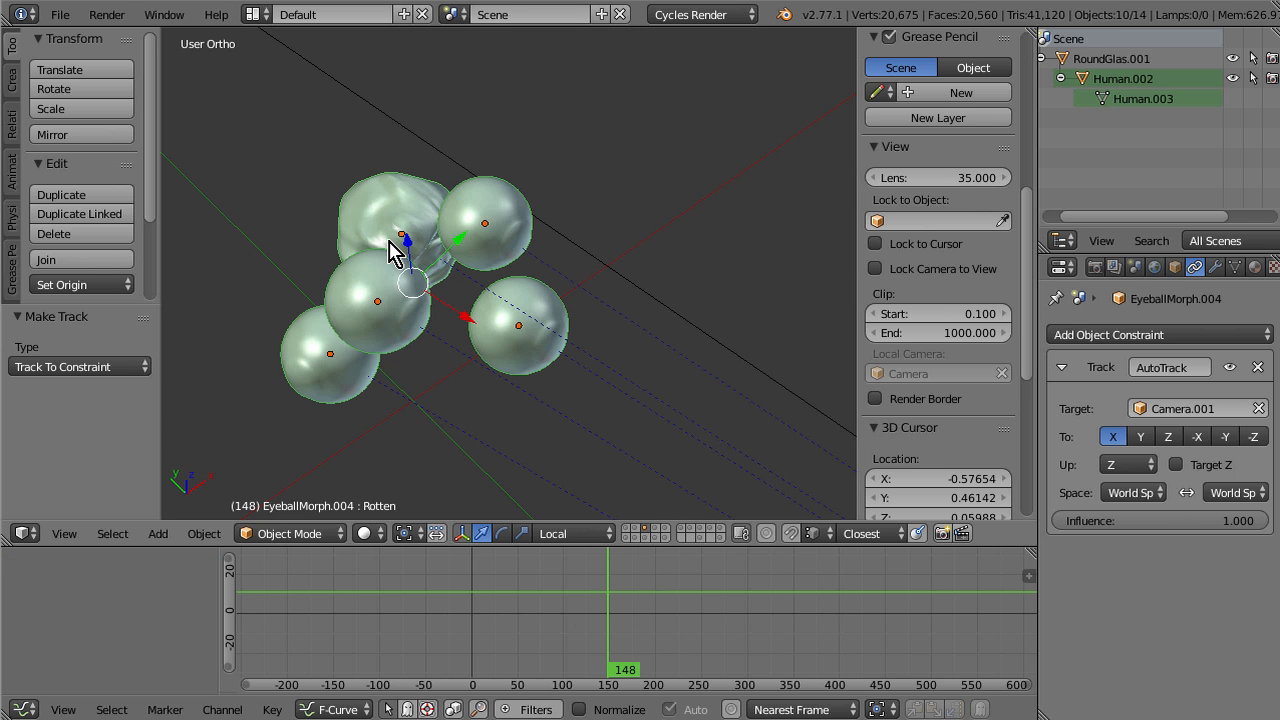
key("space")
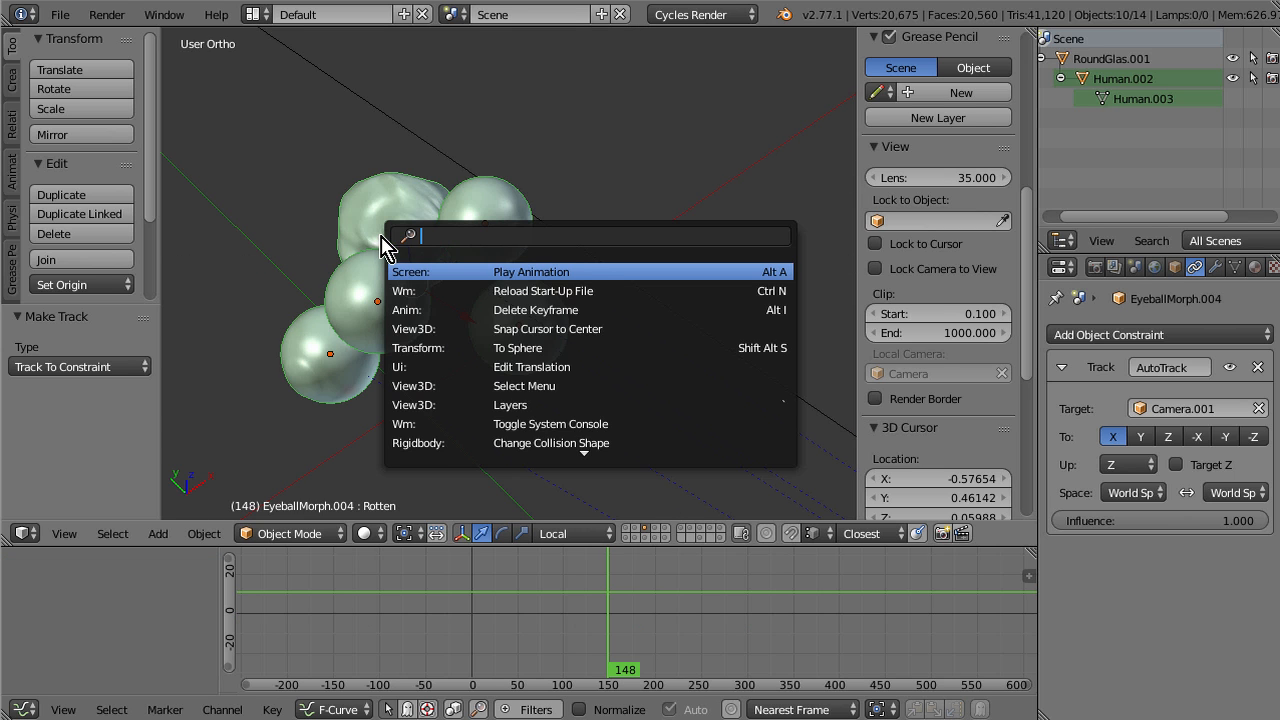
type("copy c")
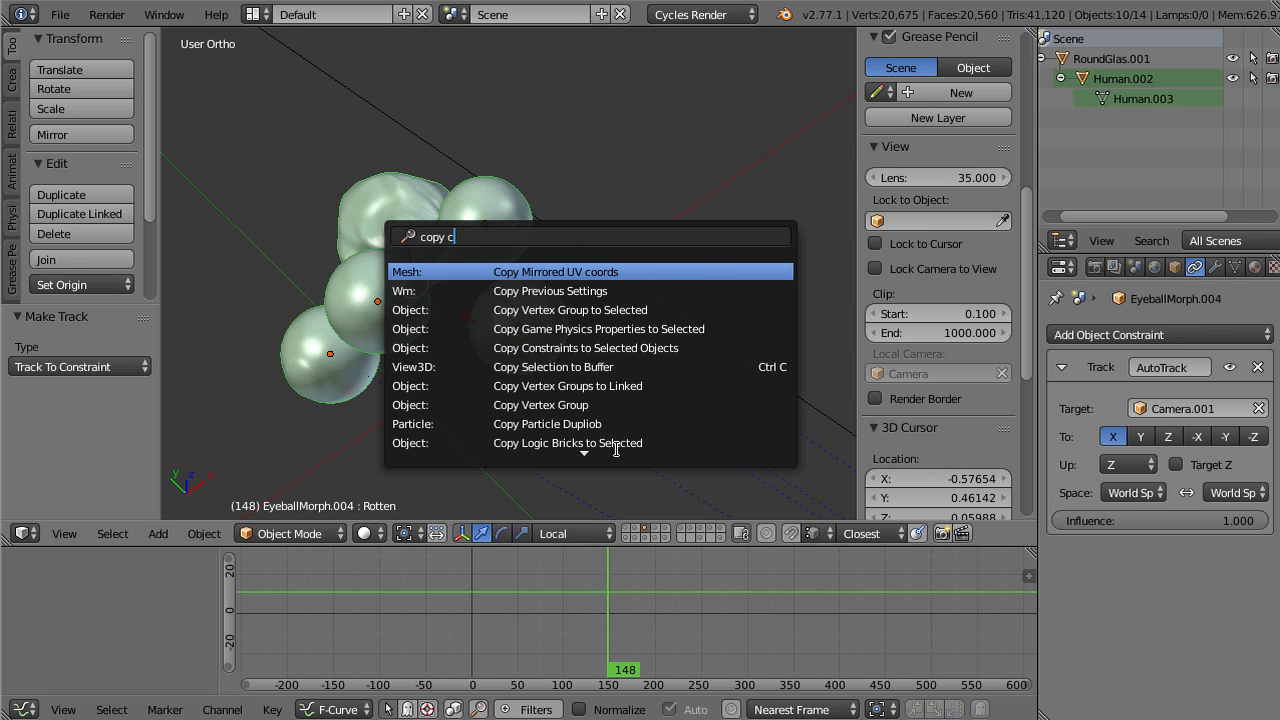
type("onst")
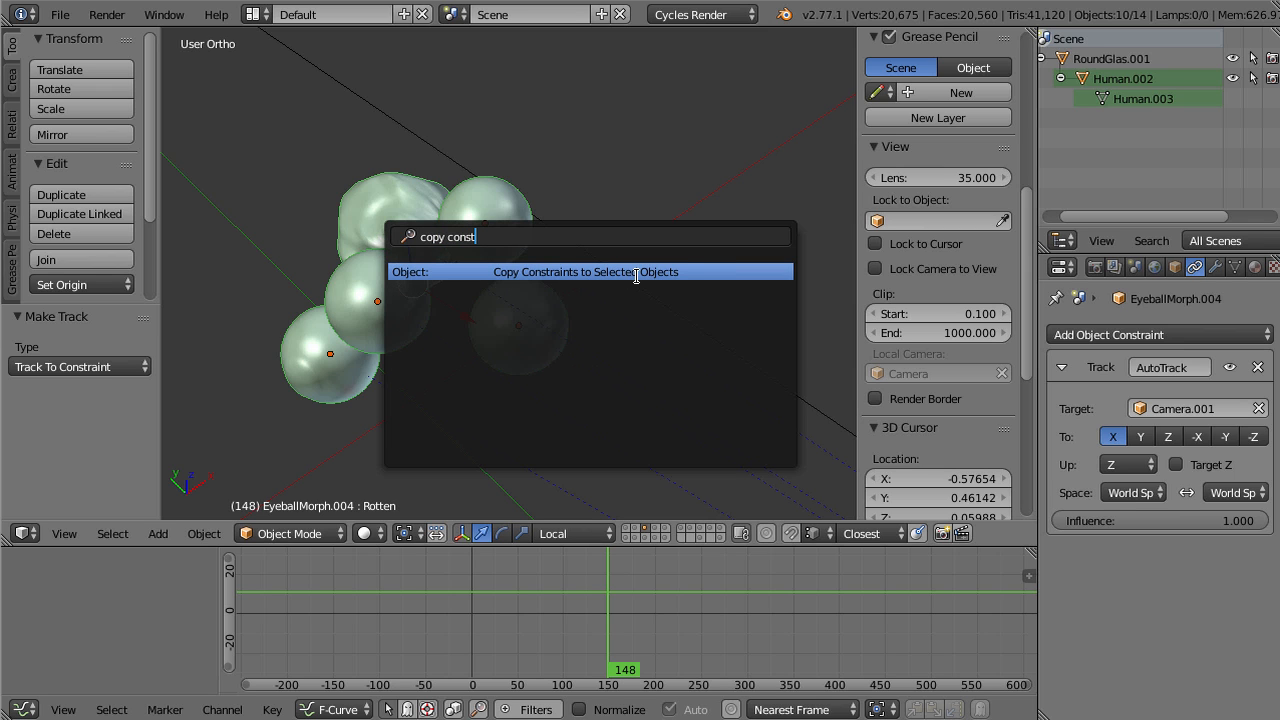
left_click(585, 271)
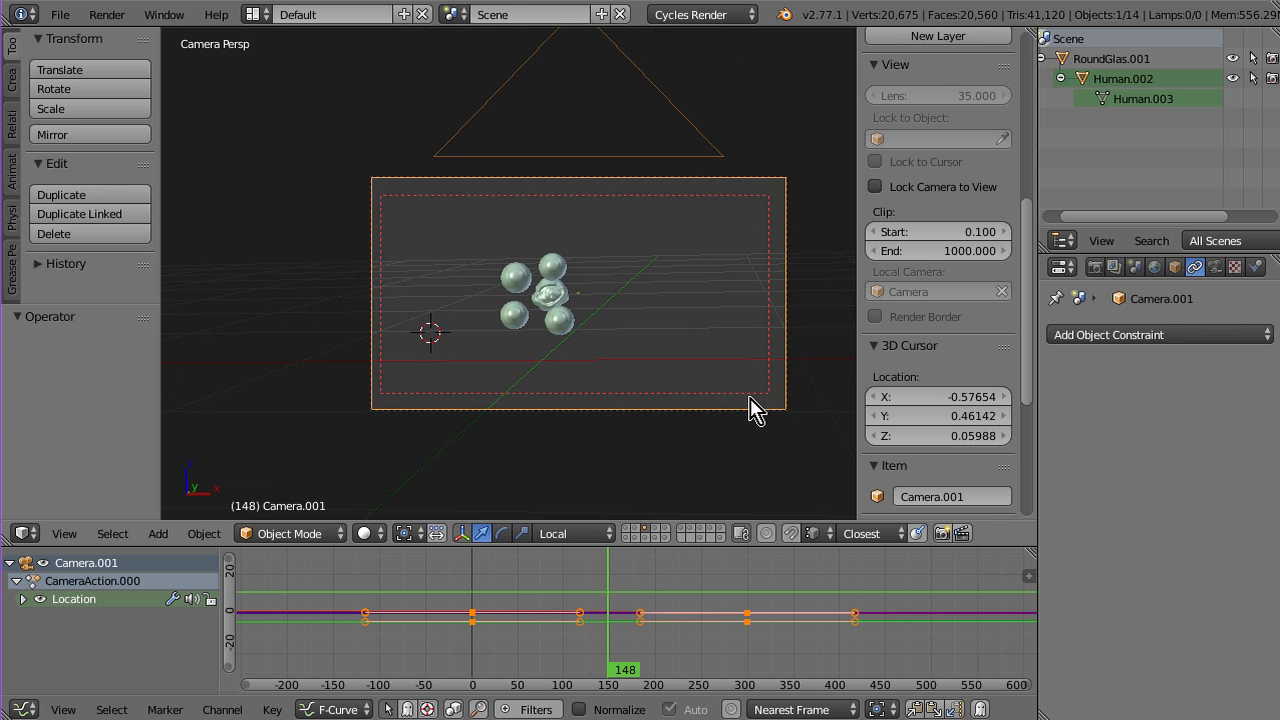
mouse_move(630, 355)
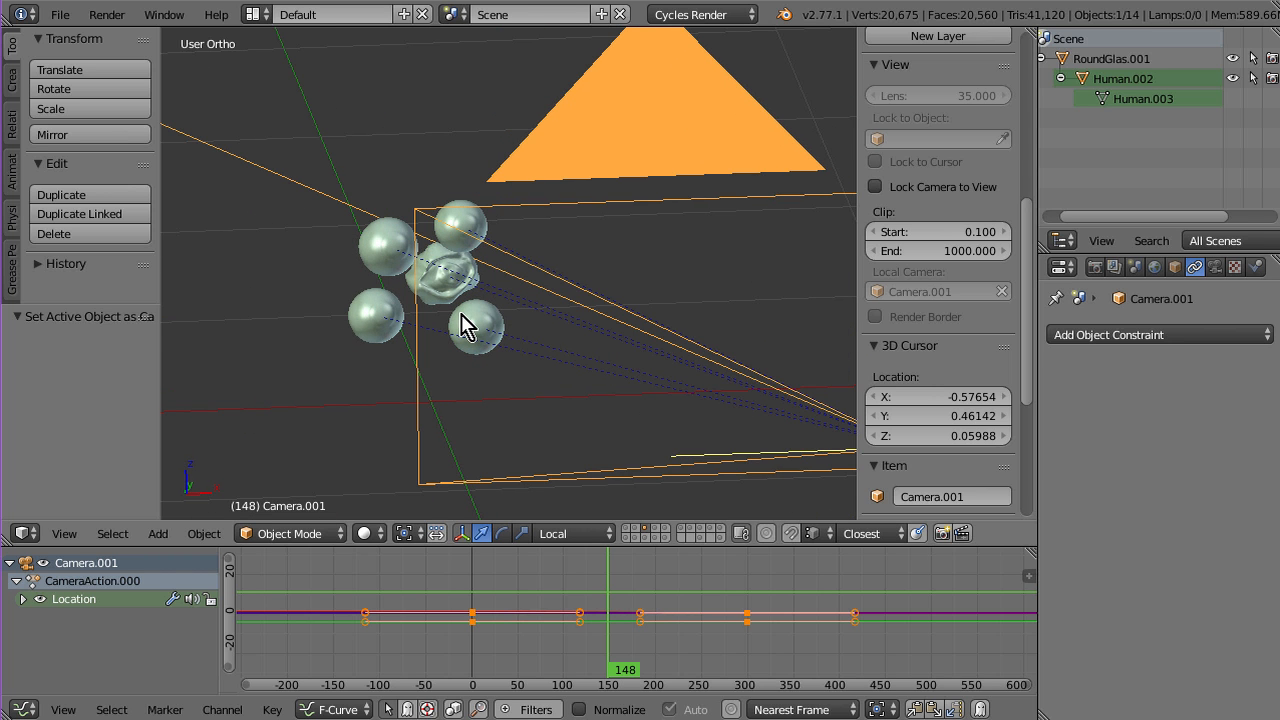
mouse_move(541, 320)
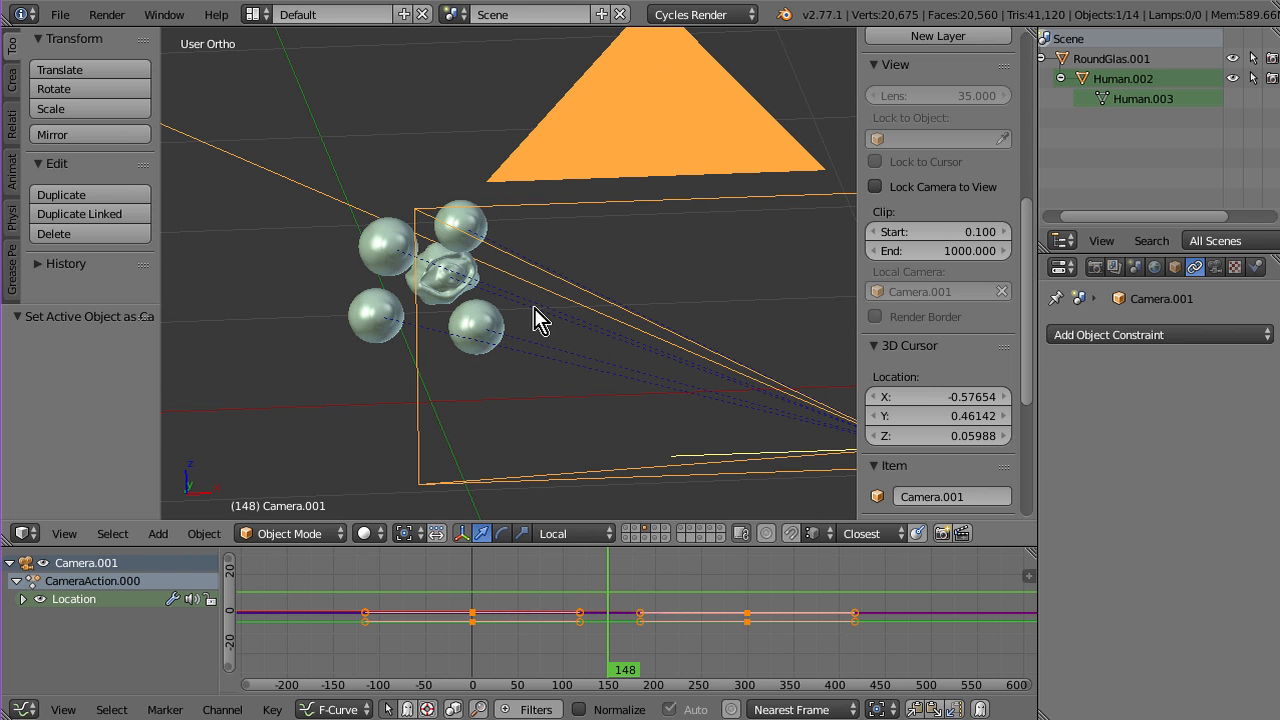
mouse_move(618, 278)
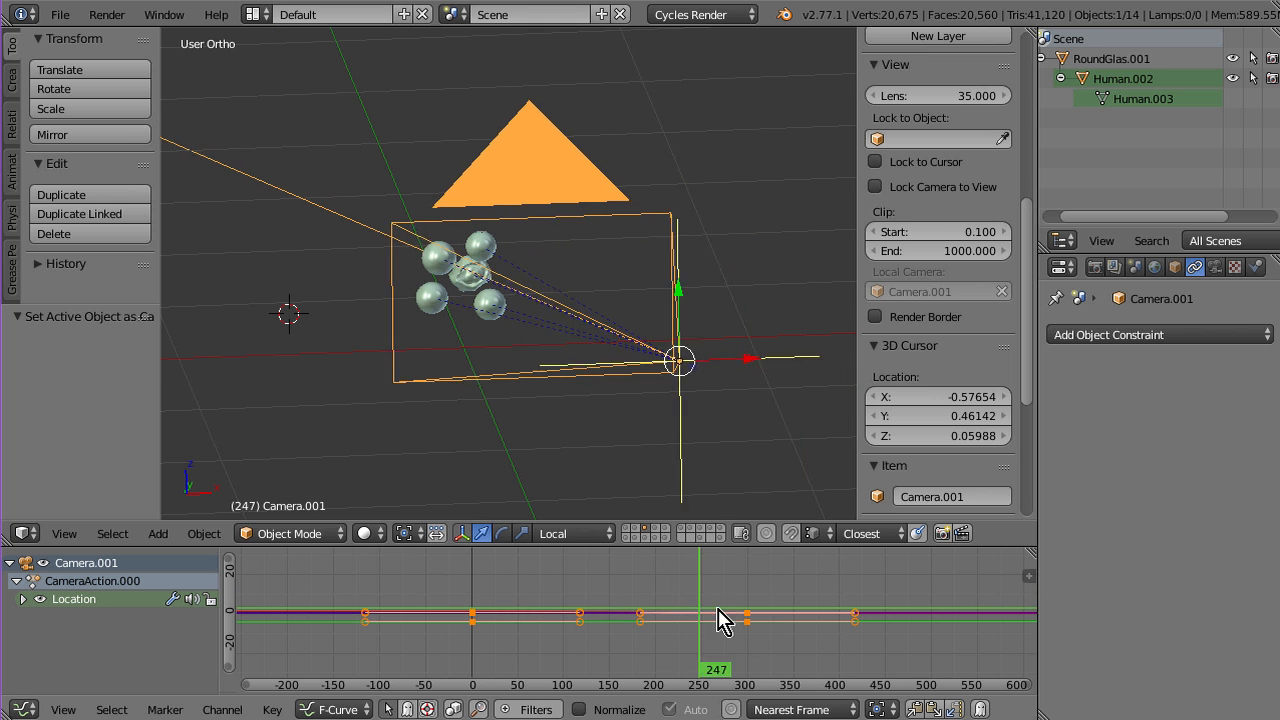
Step: Select EyeballMorph.004 and raise its AutoTrack influence from 0 up to about 0.923
left_click(640, 620)
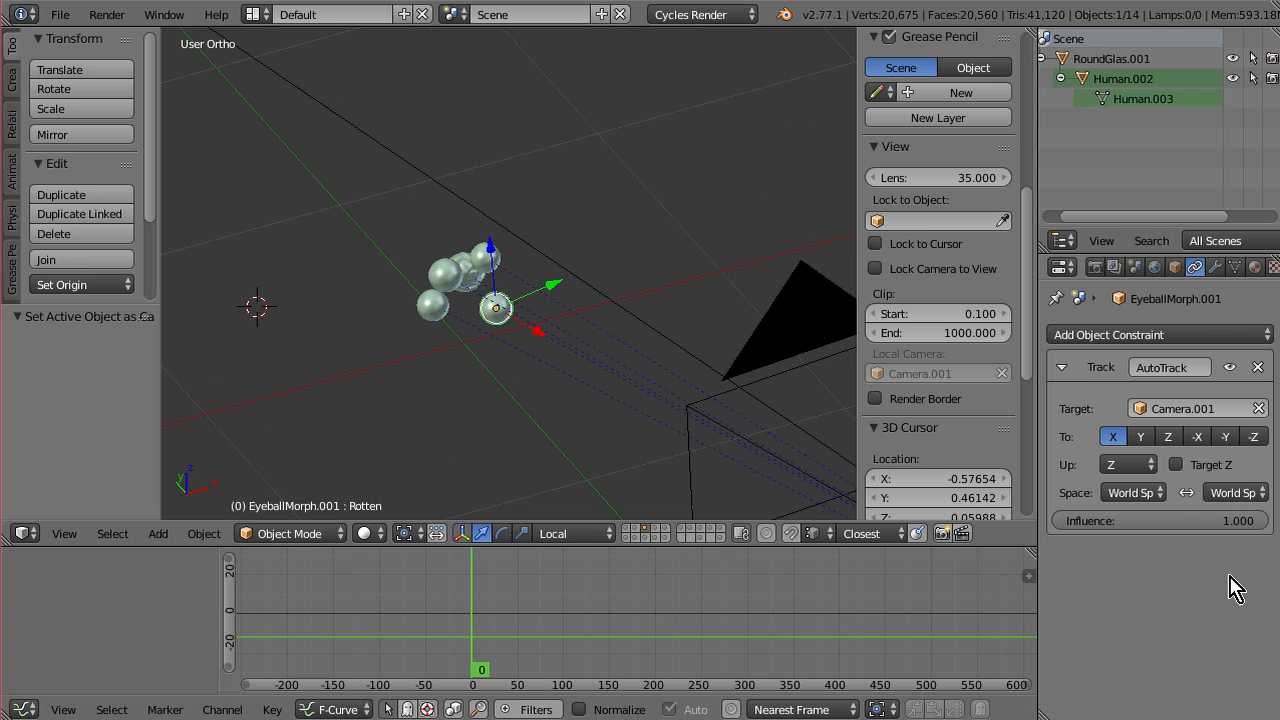
mouse_move(1183, 540)
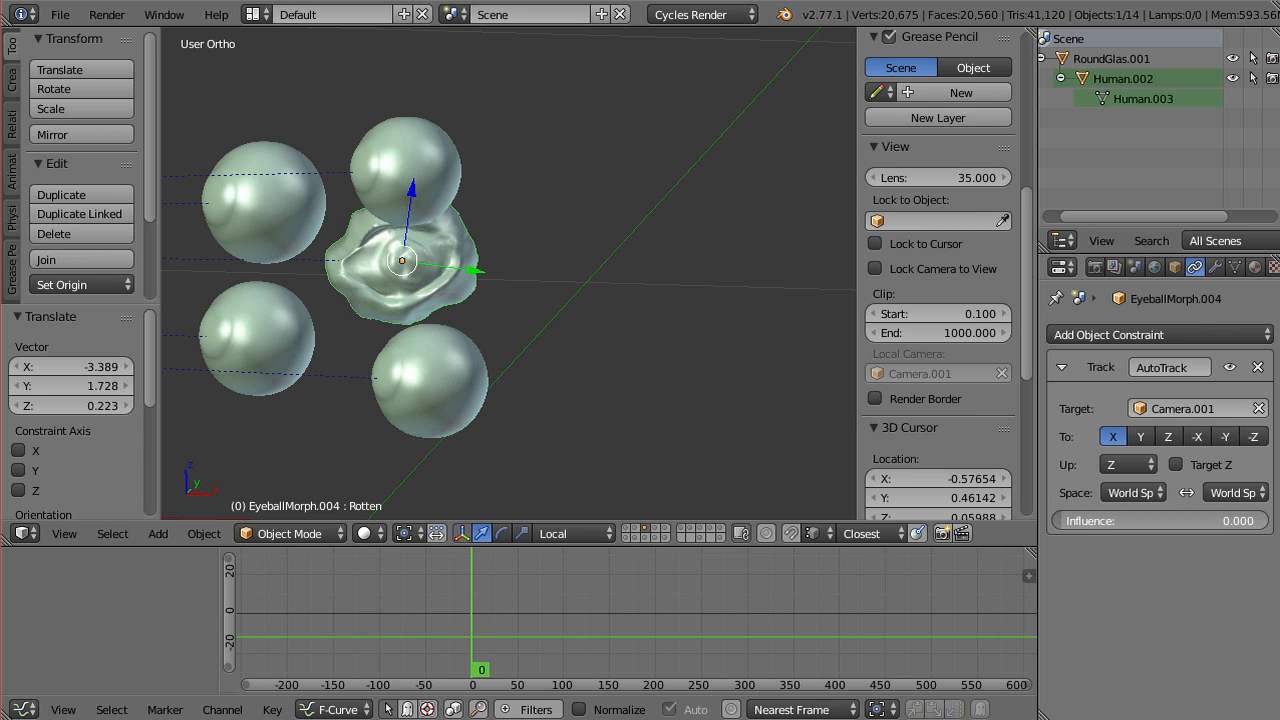
mouse_move(525, 393)
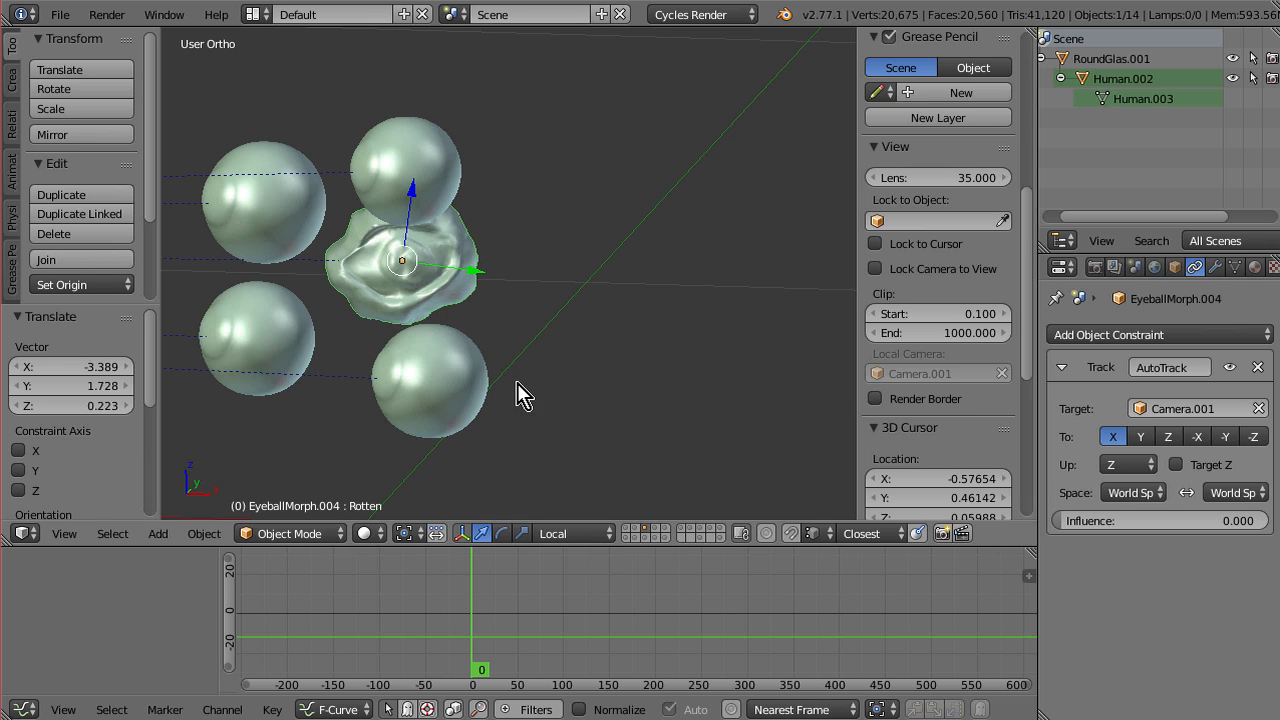
mouse_move(457, 172)
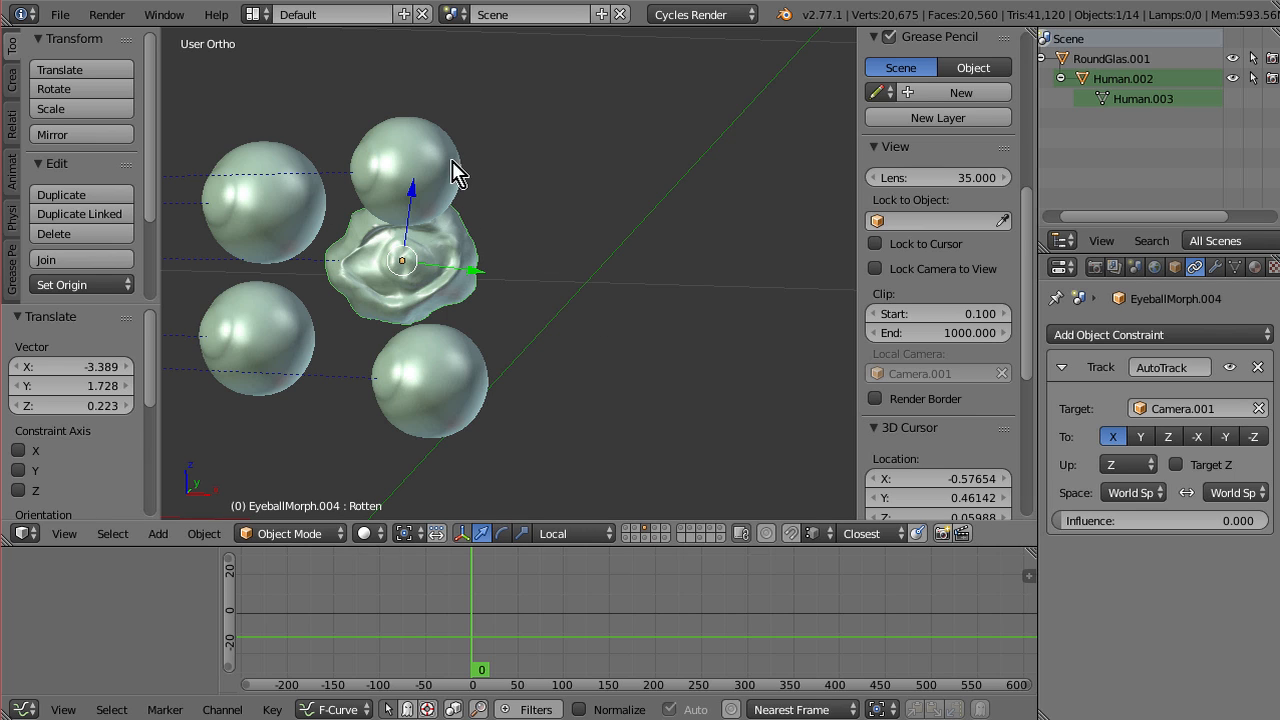
mouse_move(385, 332)
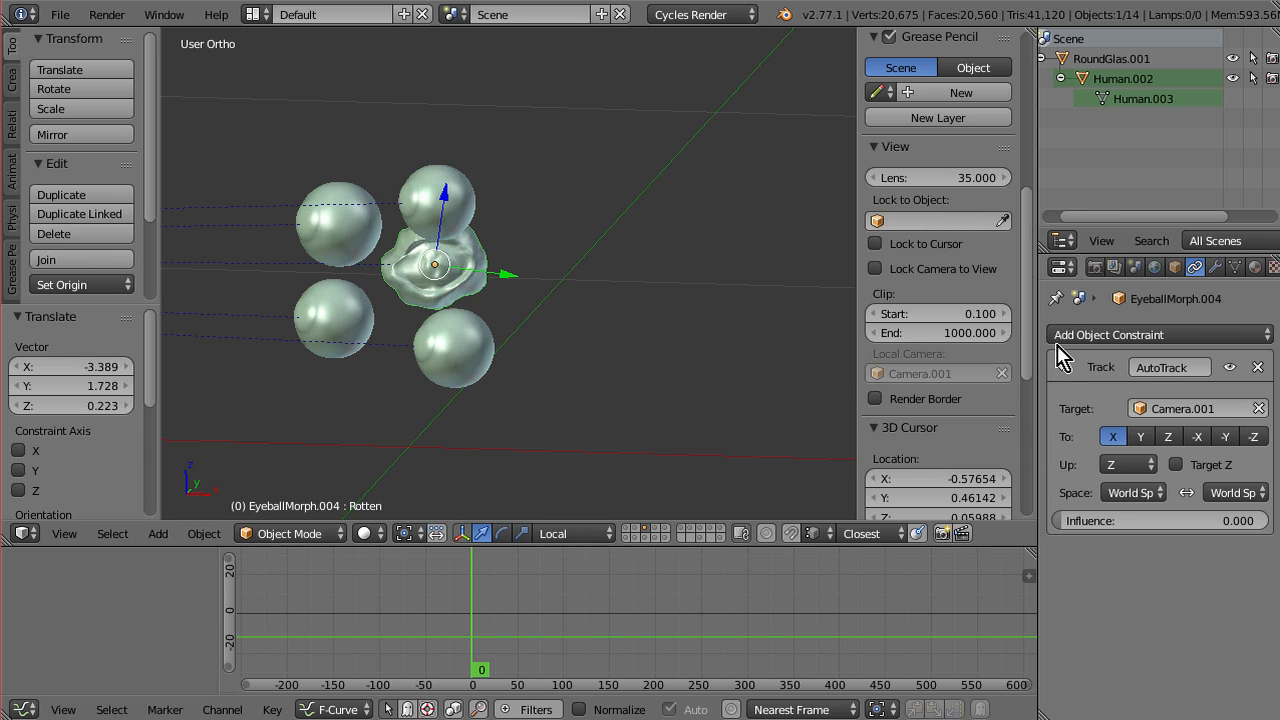
mouse_move(724, 347)
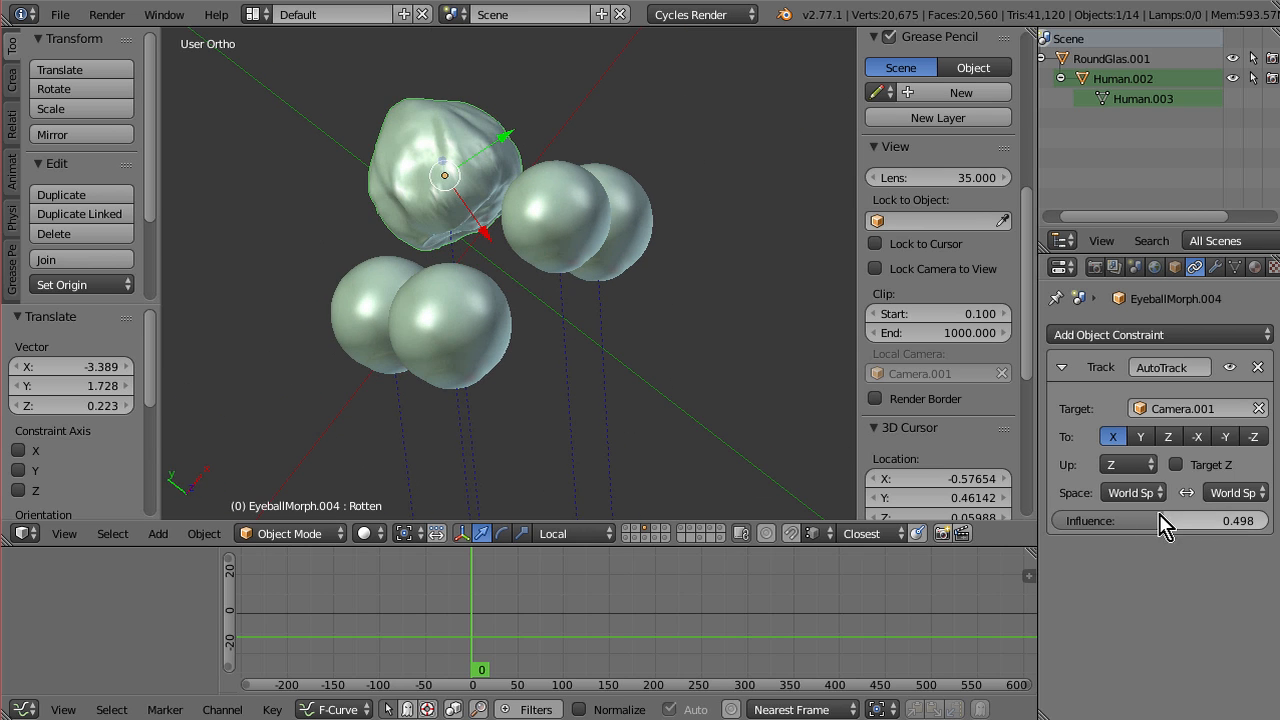
left_click_drag(1160, 520, 1080, 520)
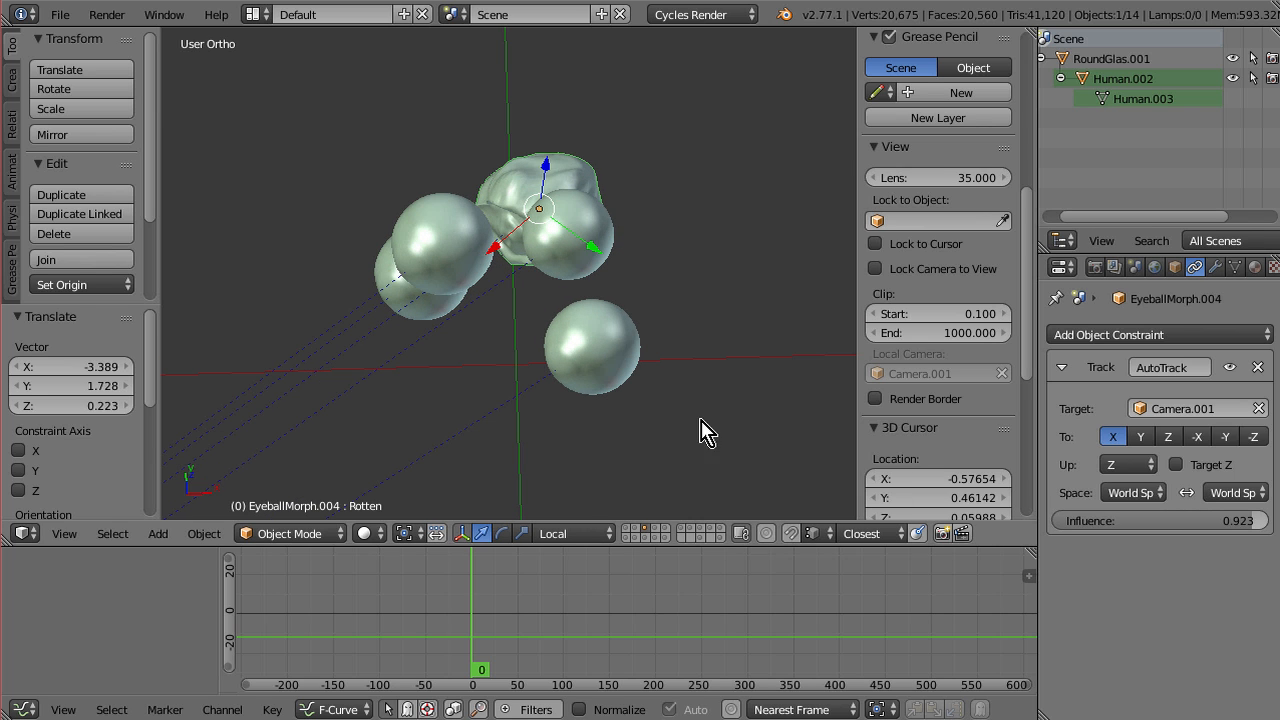
mouse_move(630, 497)
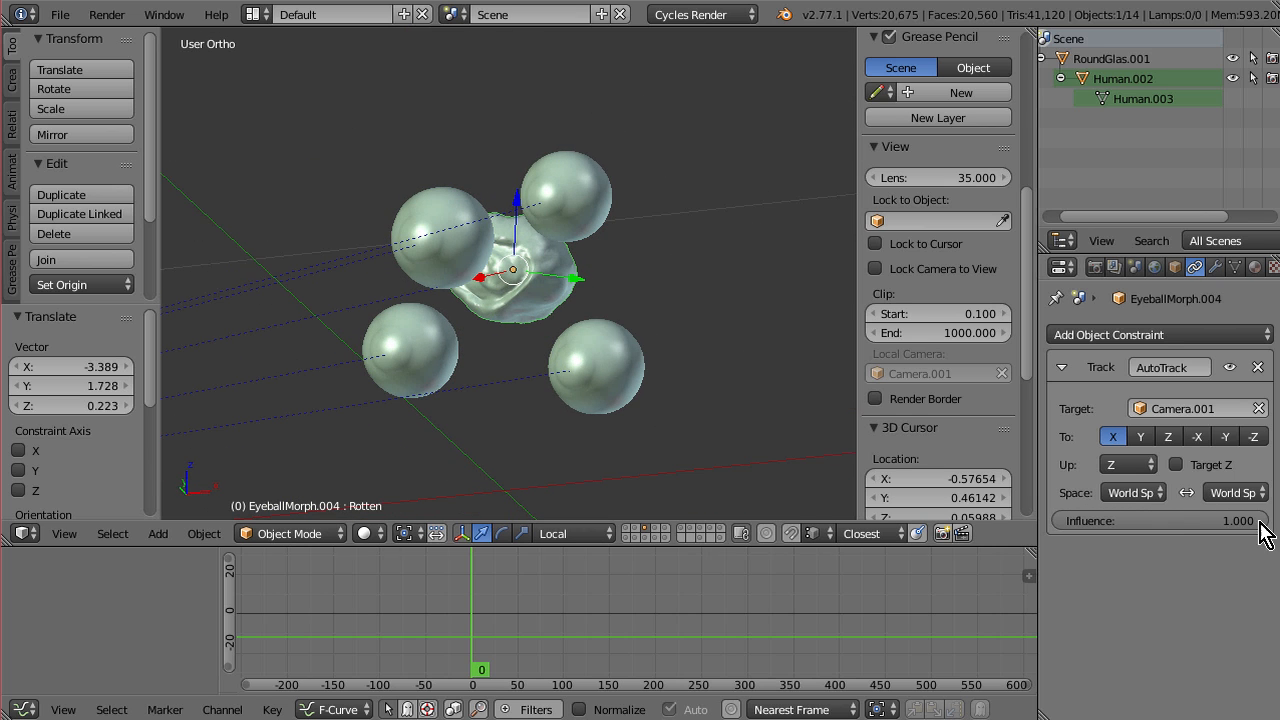
mouse_move(1170, 543)
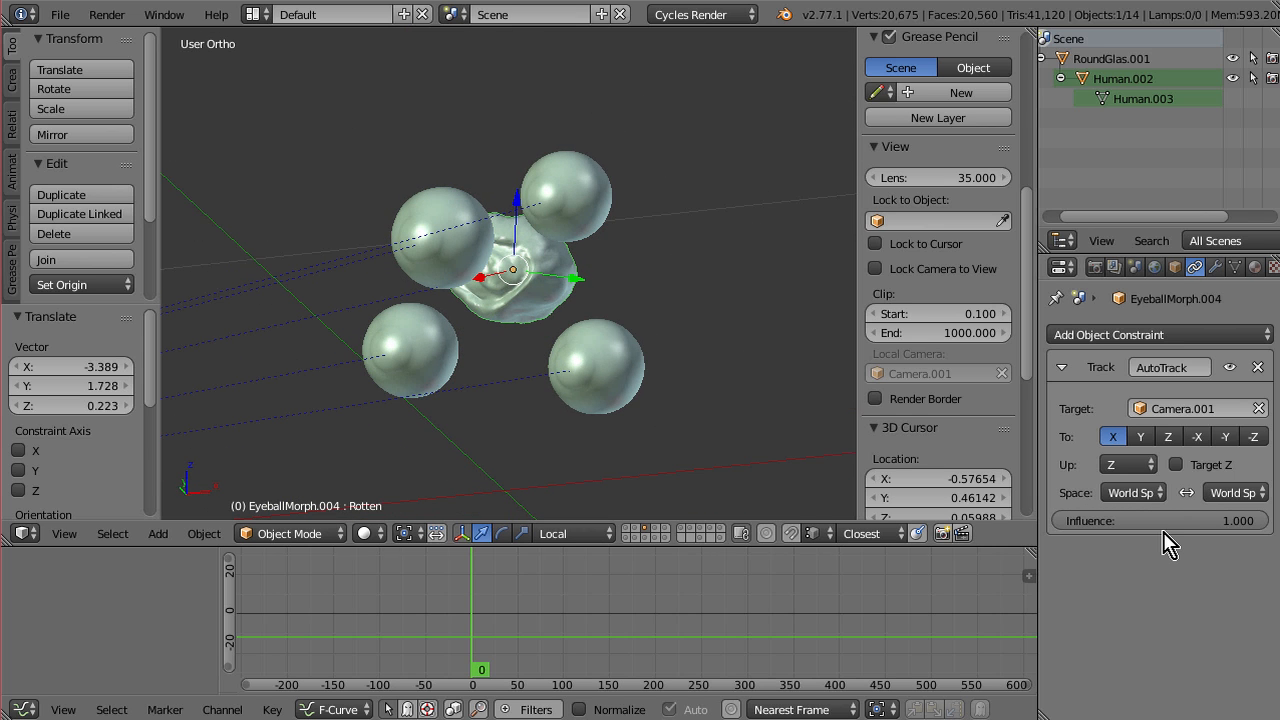
mouse_move(782, 413)
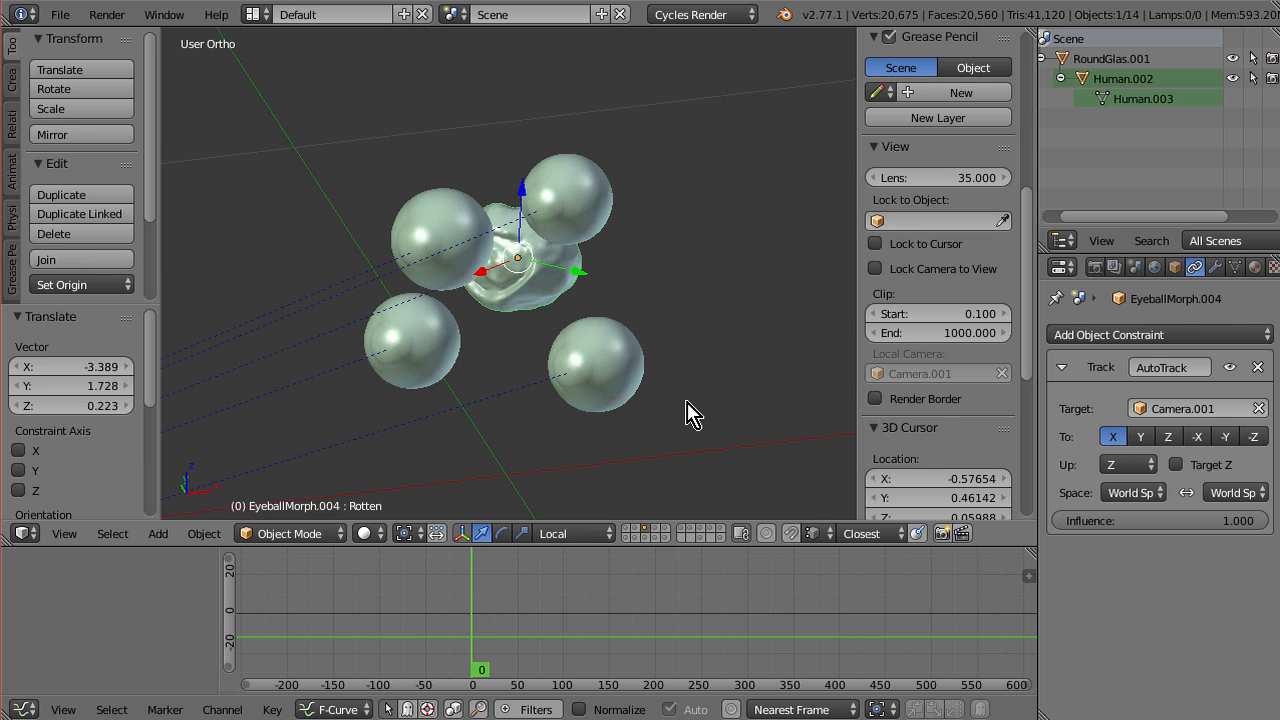
mouse_move(483, 203)
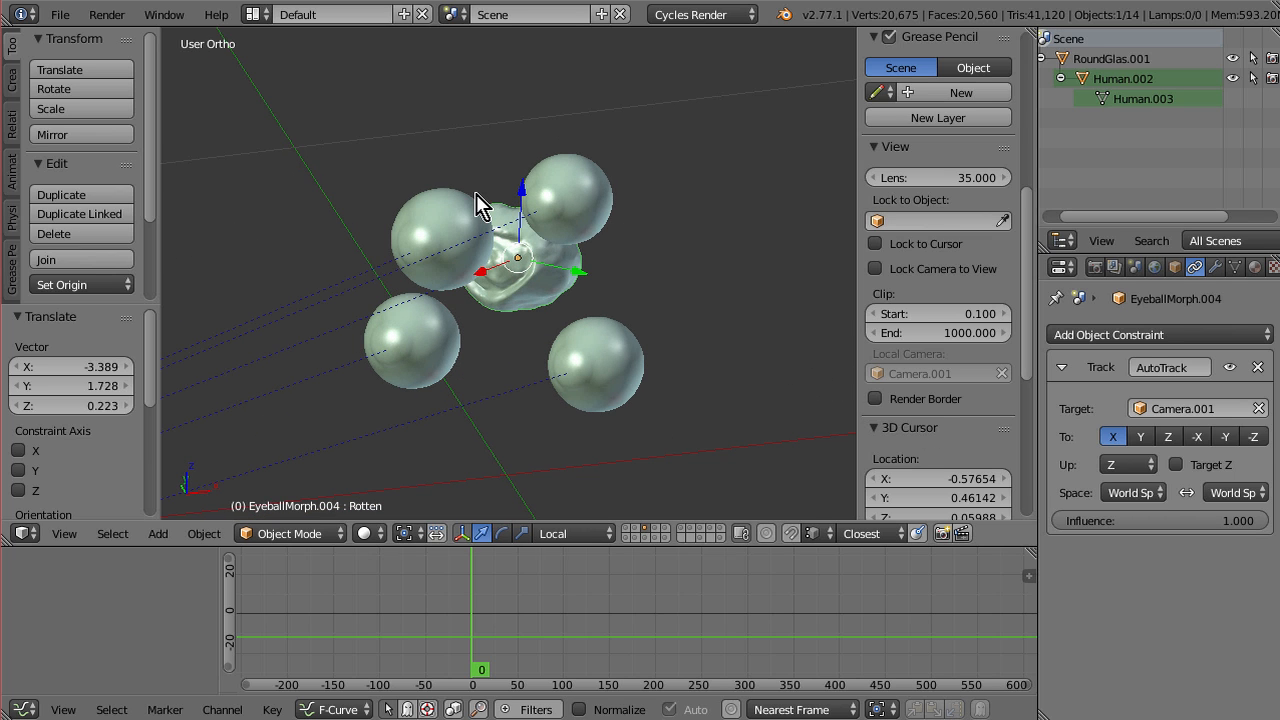
mouse_move(527, 421)
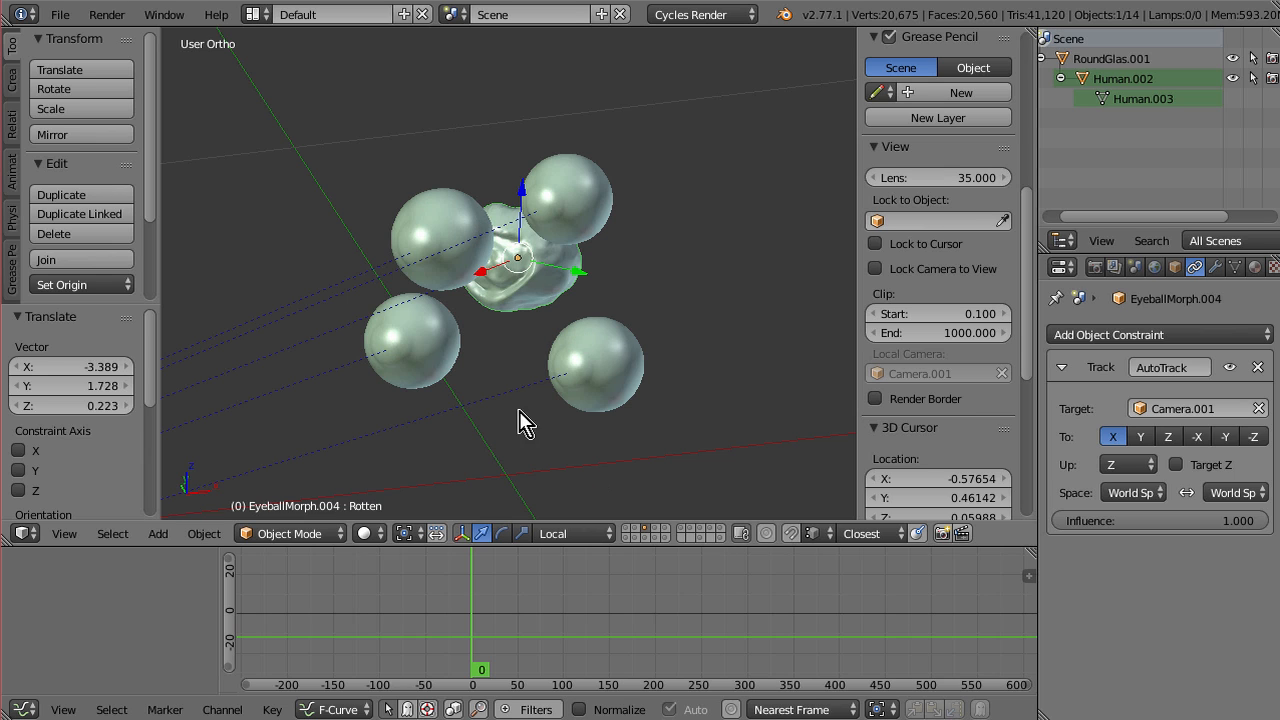
mouse_move(748, 405)
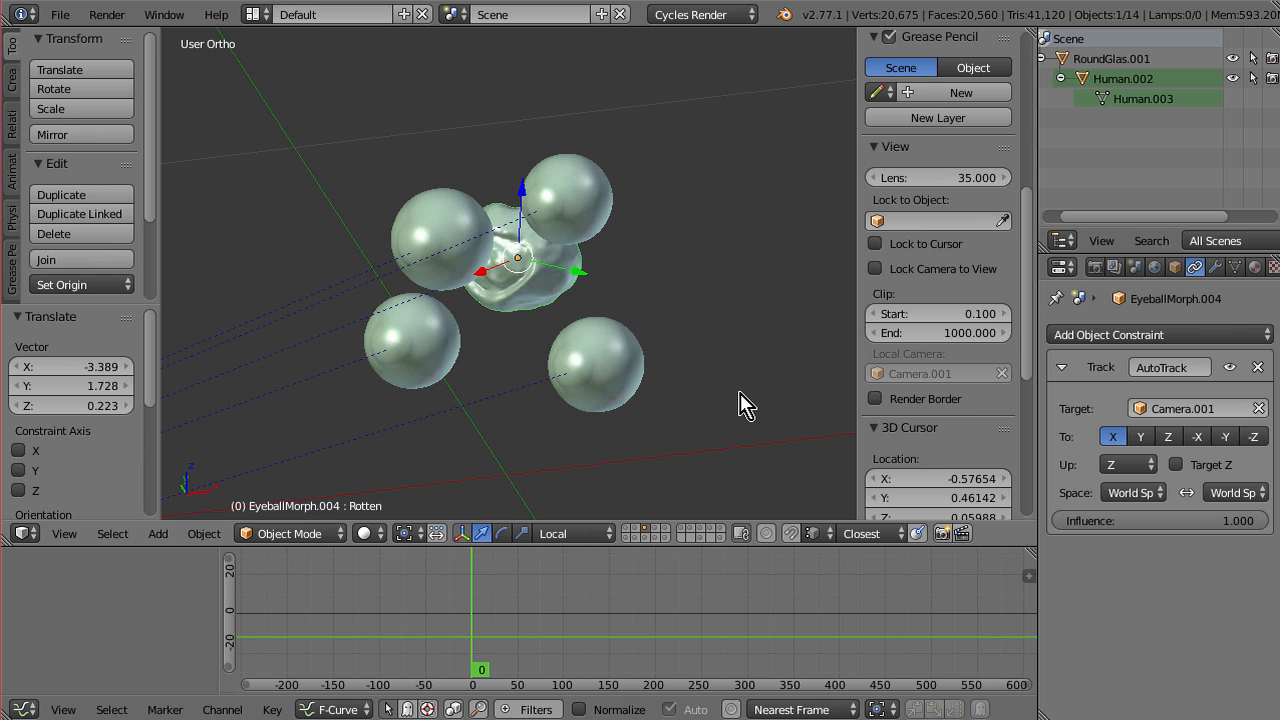
mouse_move(540, 215)
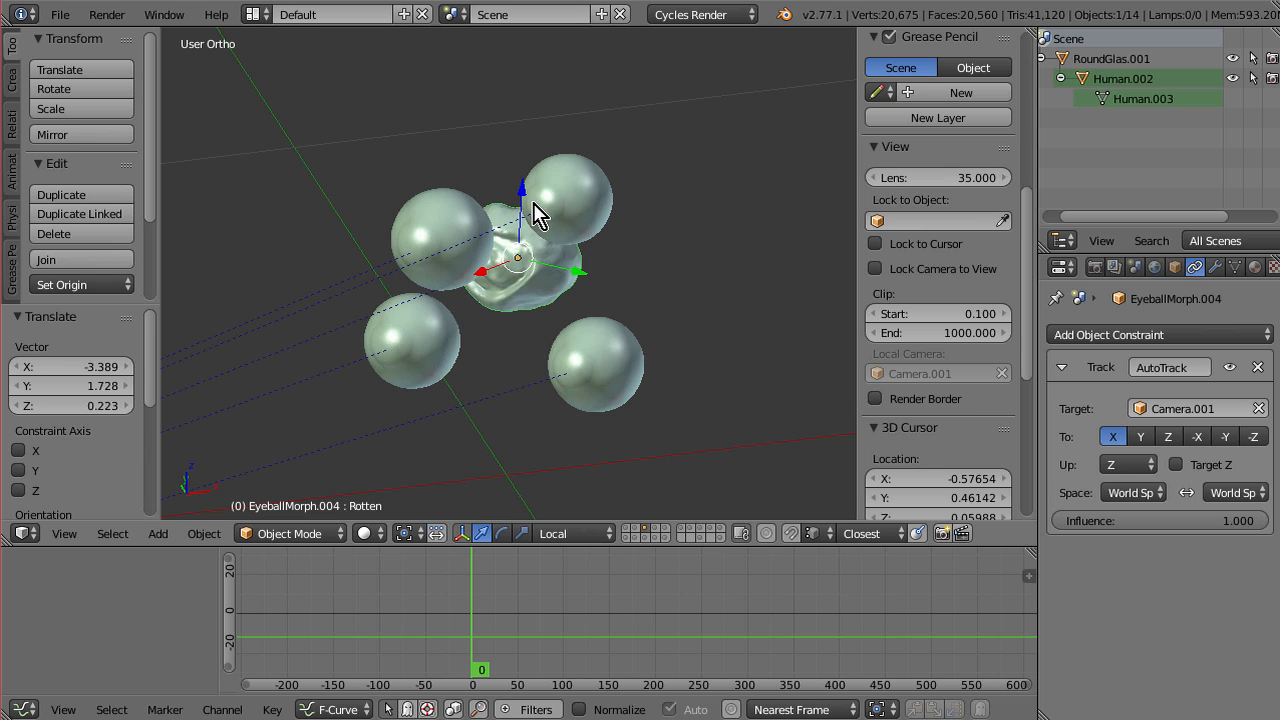
mouse_move(935, 463)
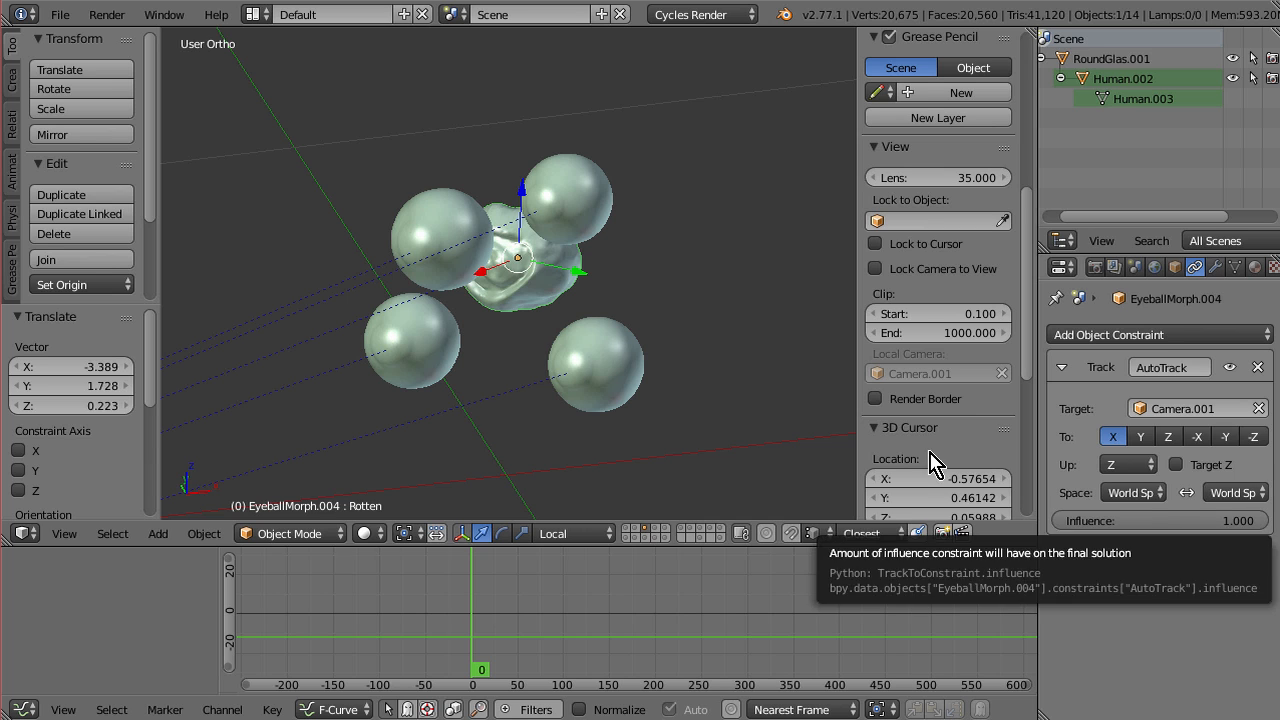
mouse_move(460, 300)
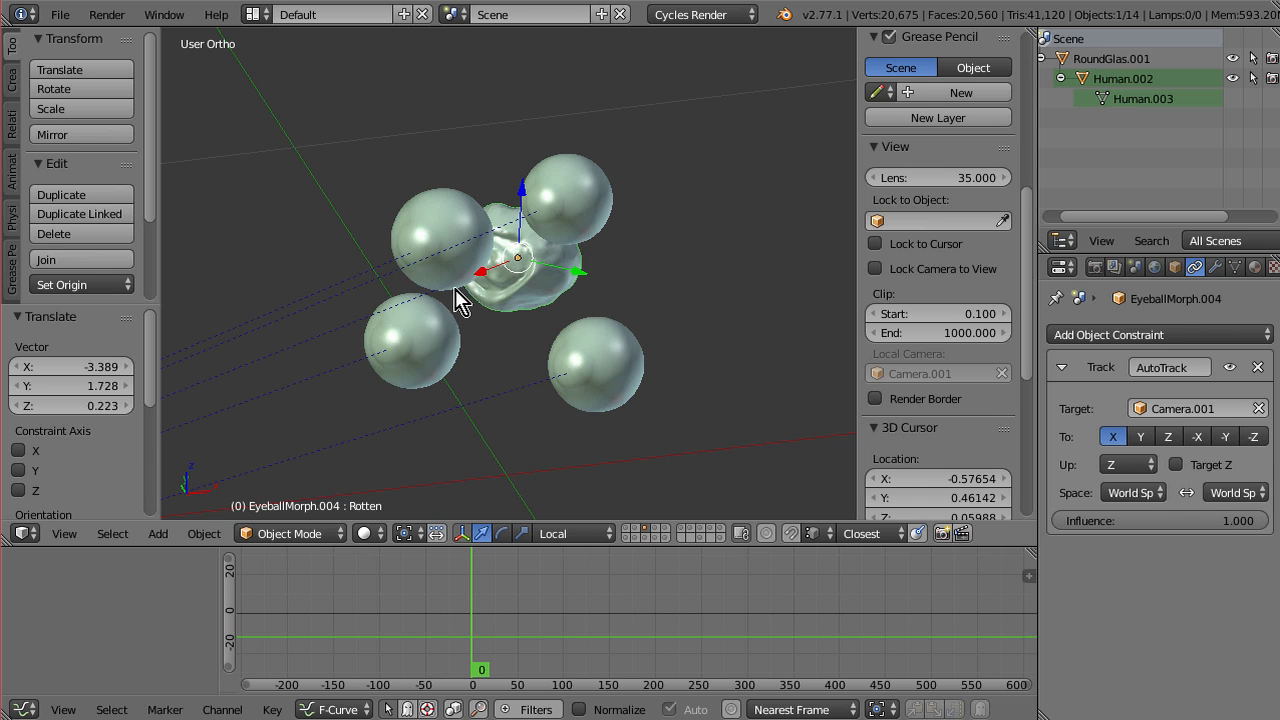
mouse_move(1043, 502)
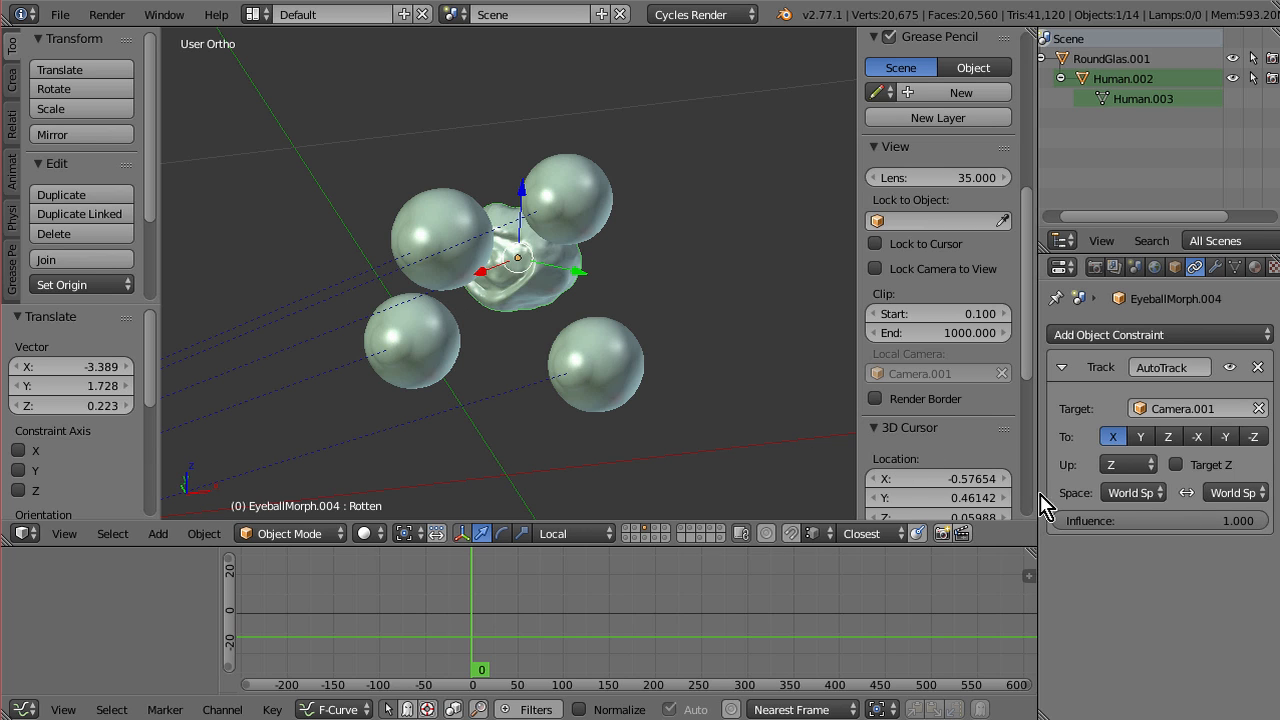
mouse_move(665, 395)
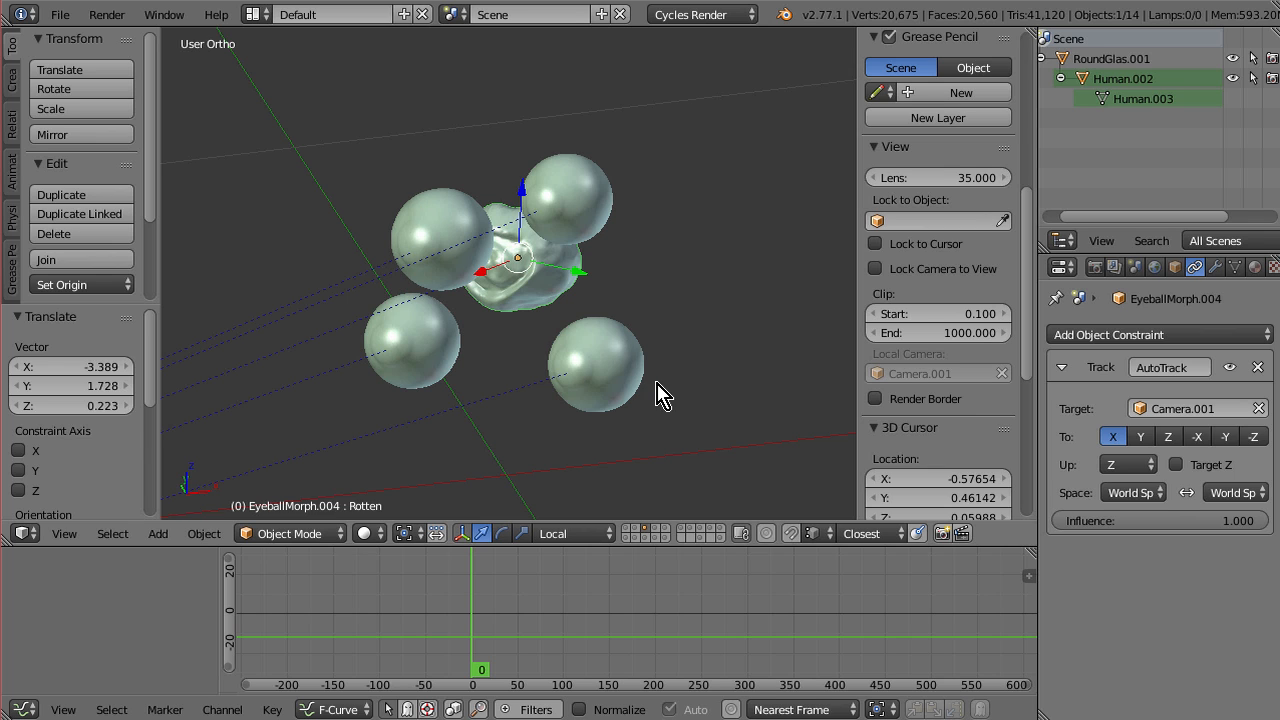
mouse_move(445, 235)
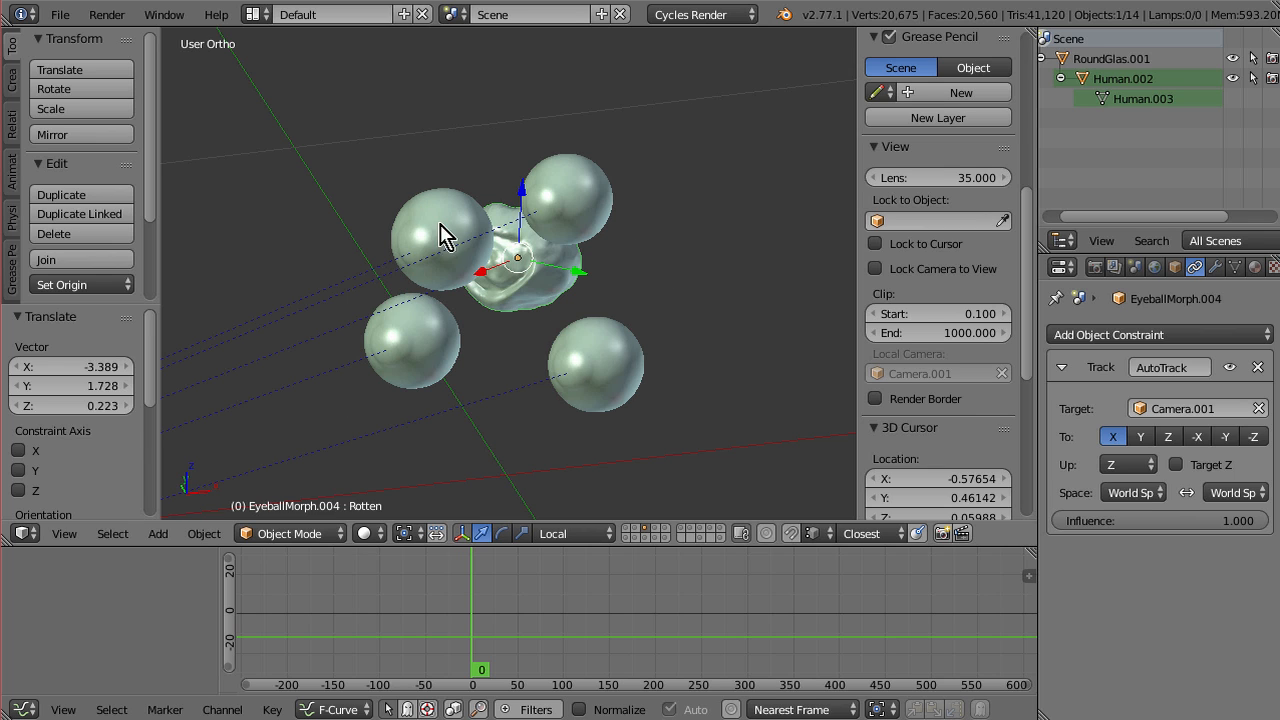
mouse_move(595, 390)
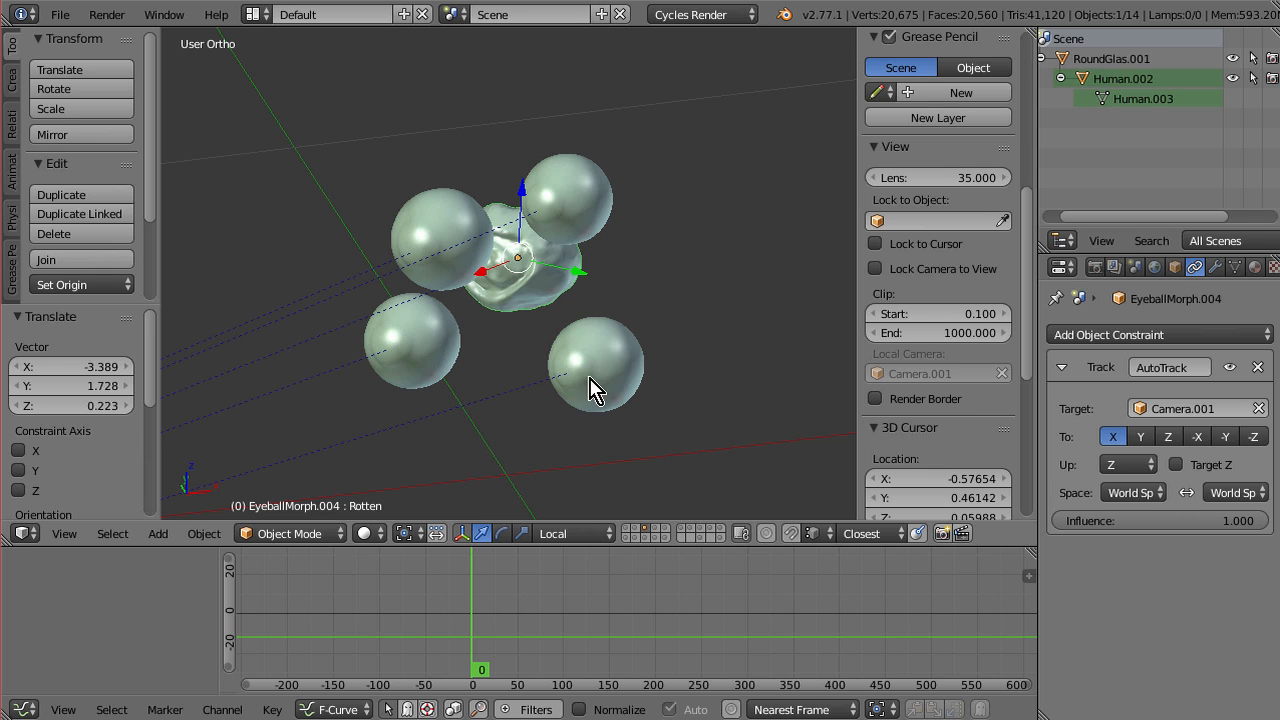
mouse_move(660, 420)
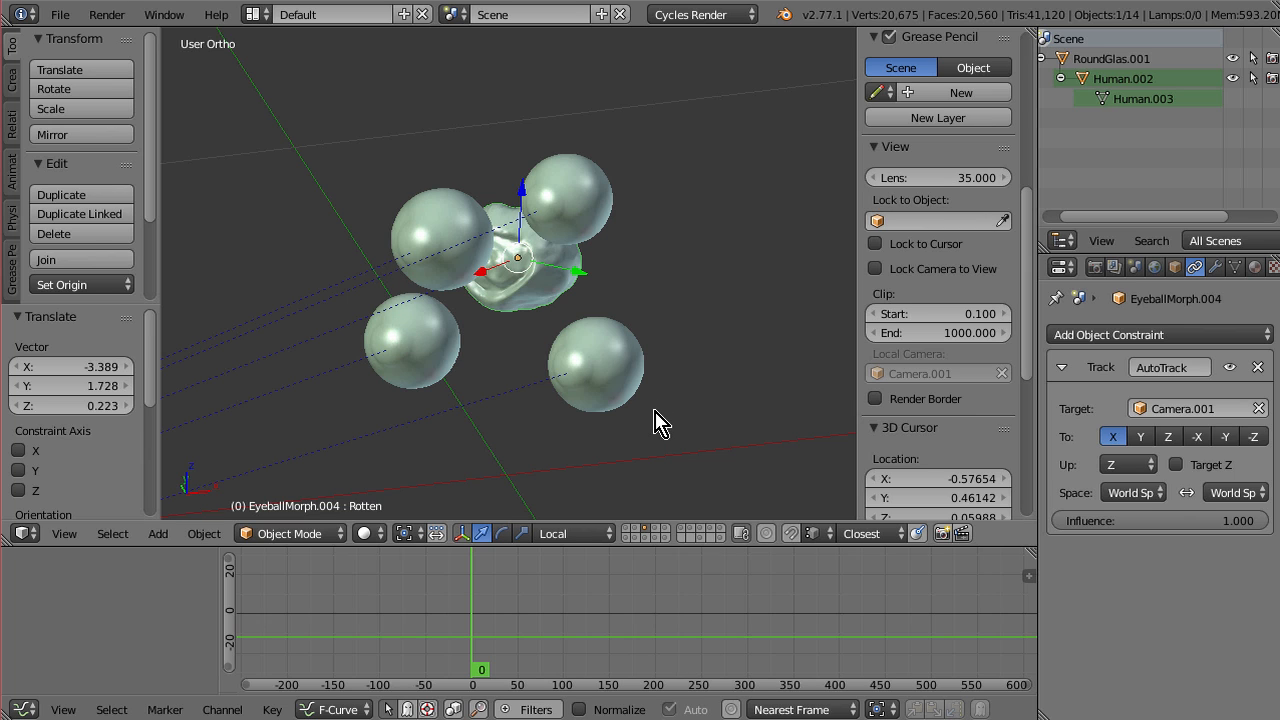
mouse_move(558, 362)
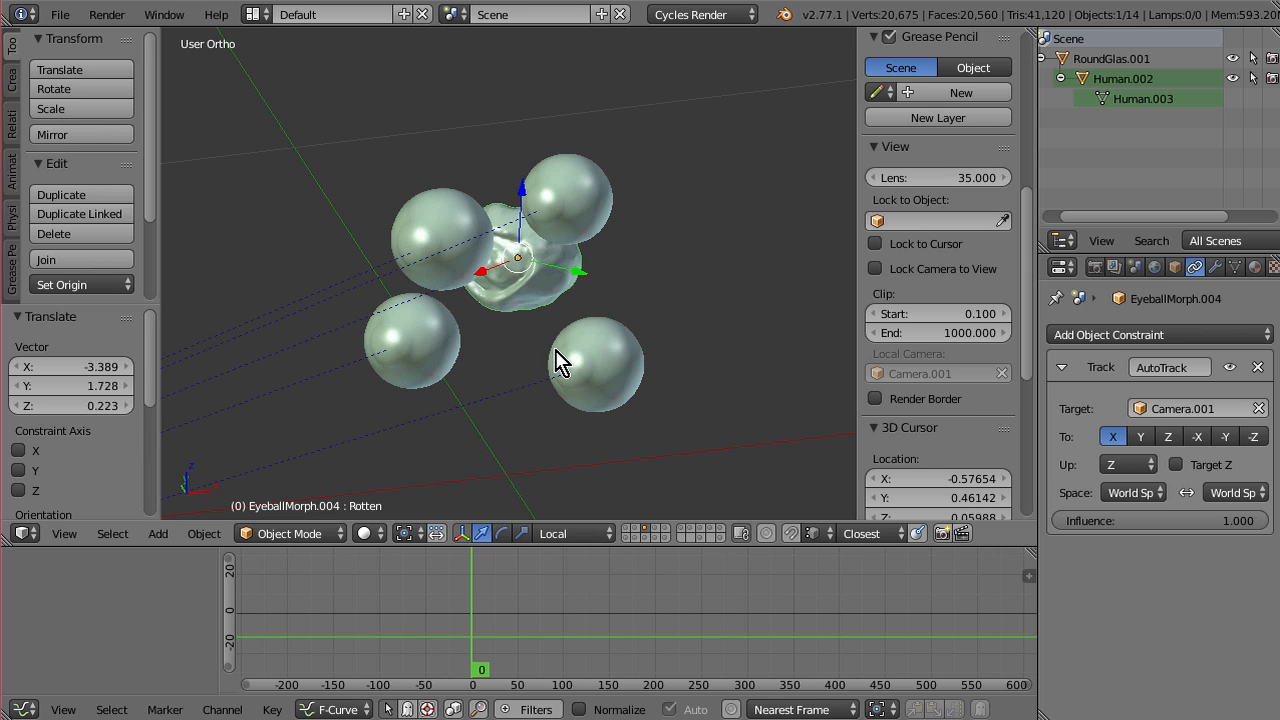
mouse_move(570, 338)
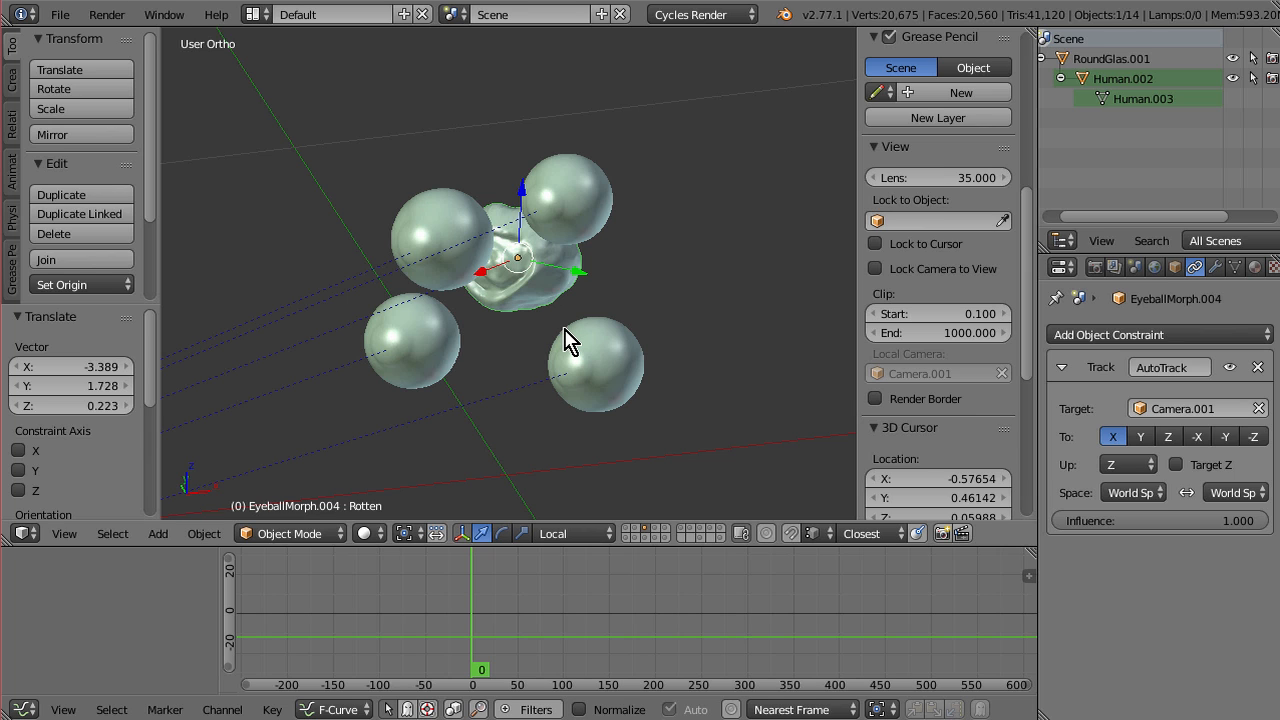
mouse_move(638, 400)
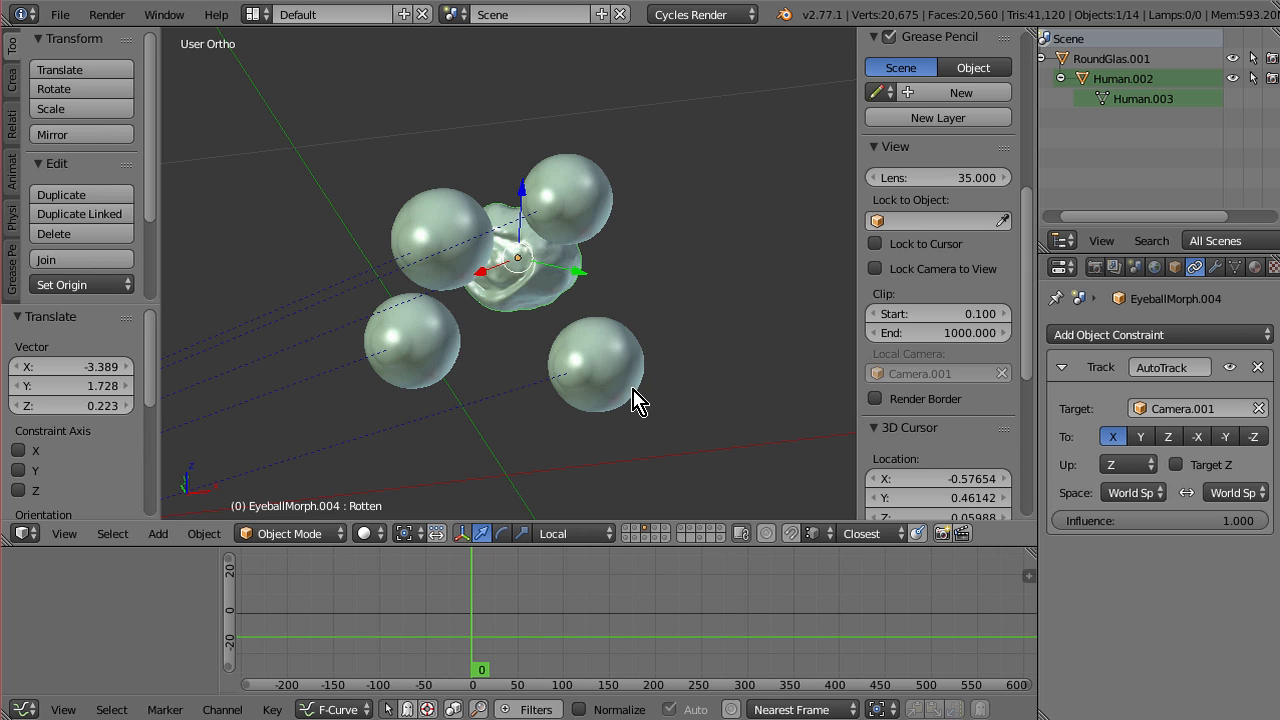
mouse_move(500, 360)
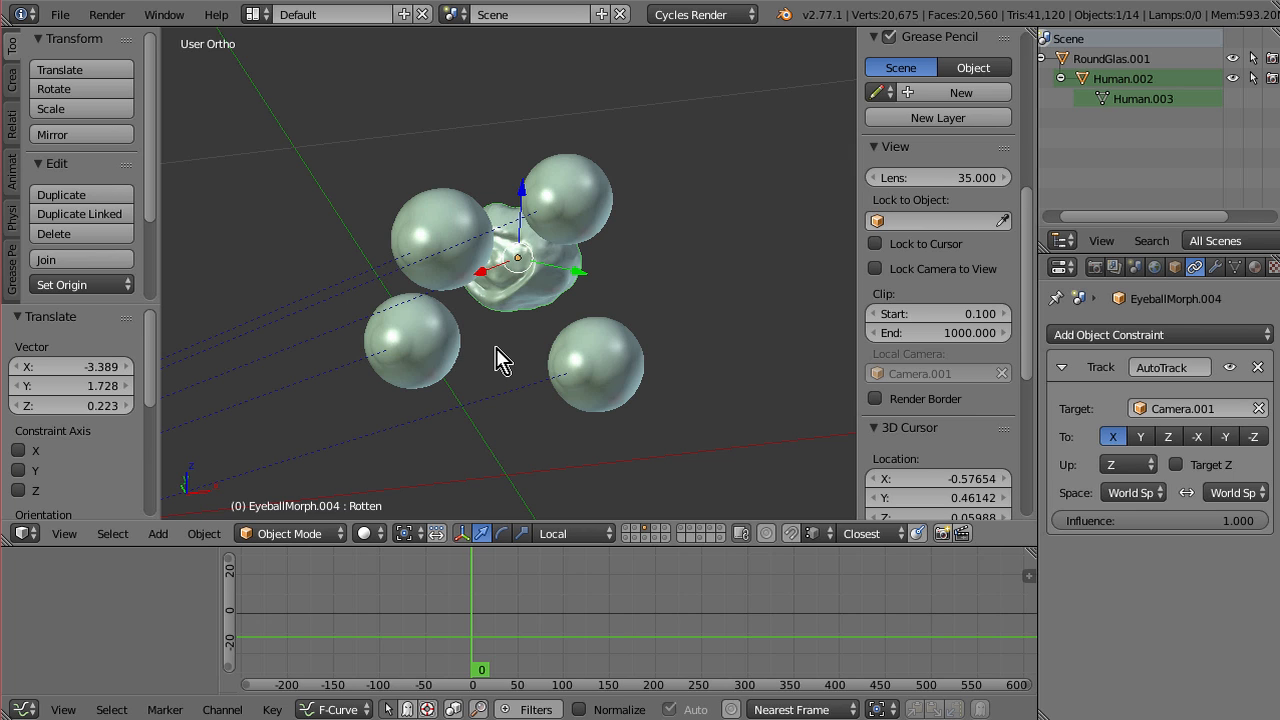
mouse_move(508, 378)
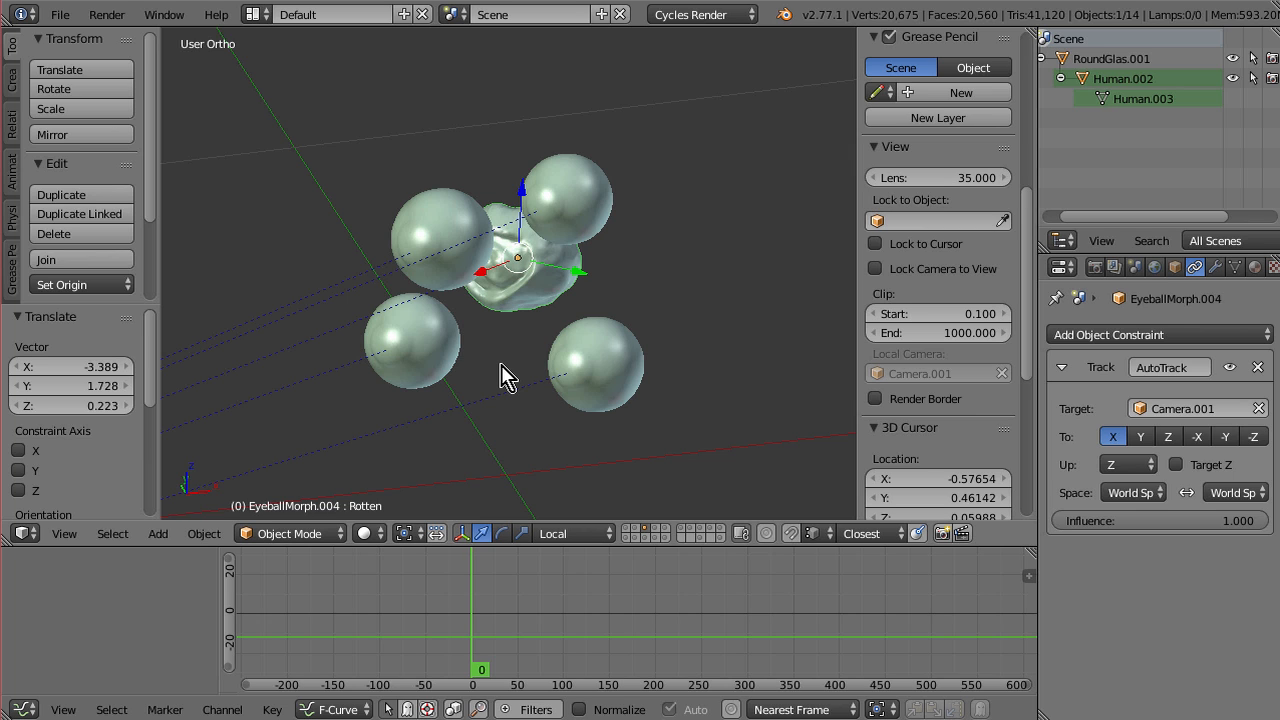
mouse_move(390, 310)
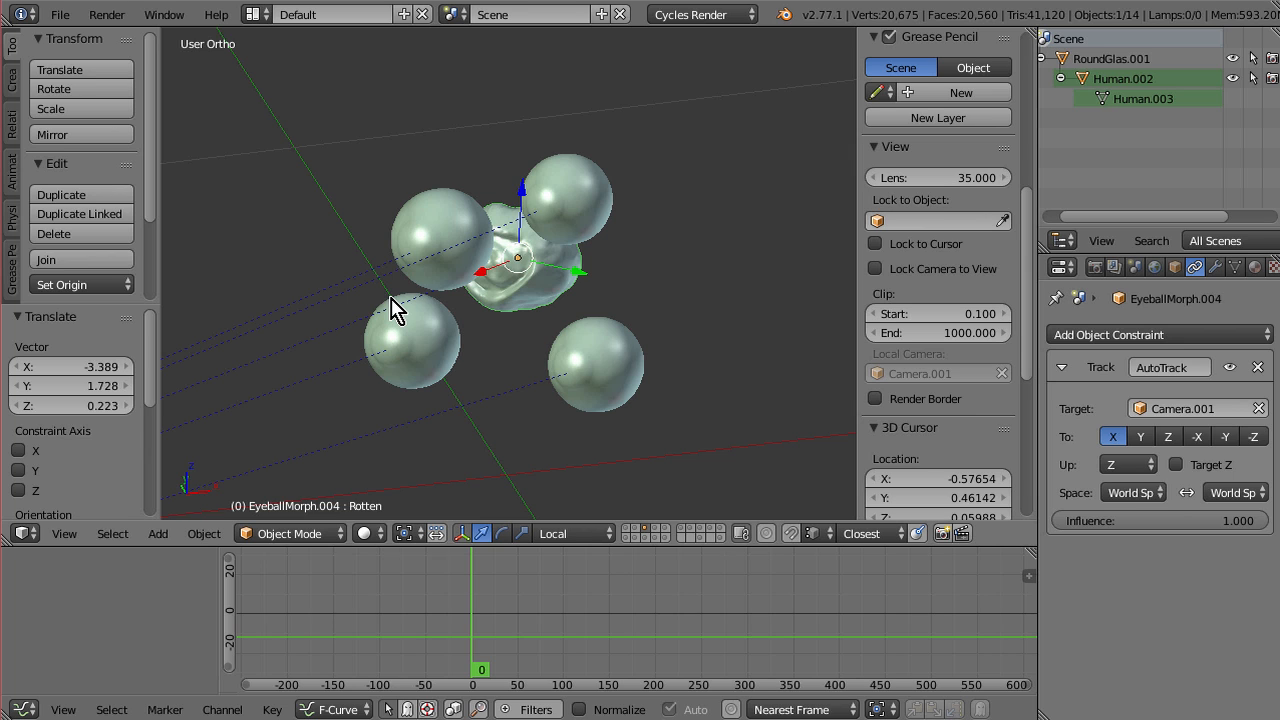
mouse_move(580, 395)
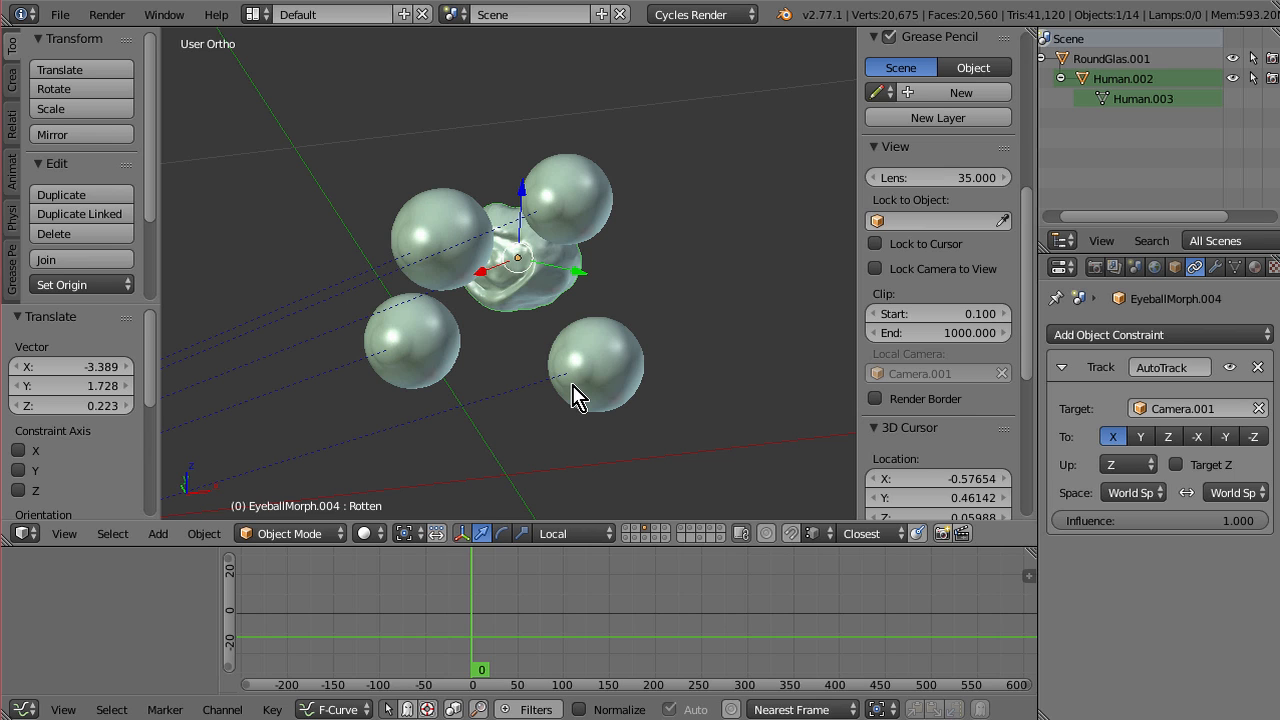
mouse_move(590, 240)
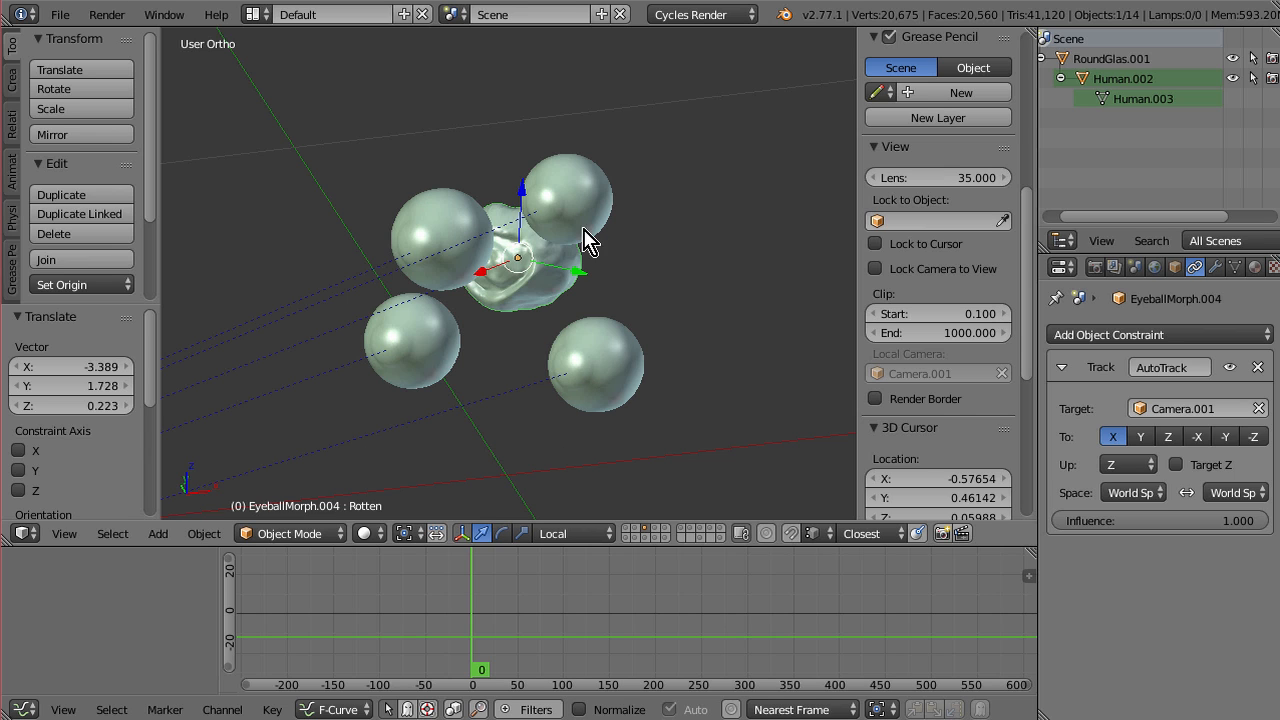
mouse_move(600, 165)
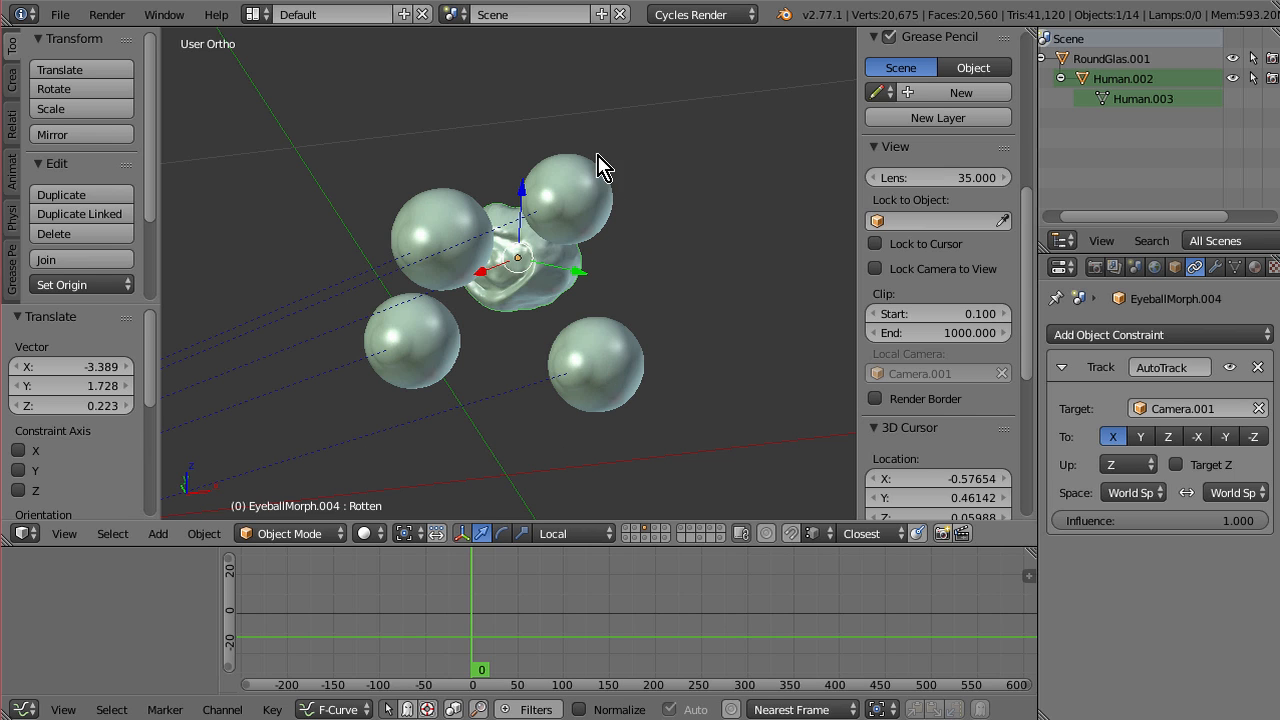
mouse_move(615, 168)
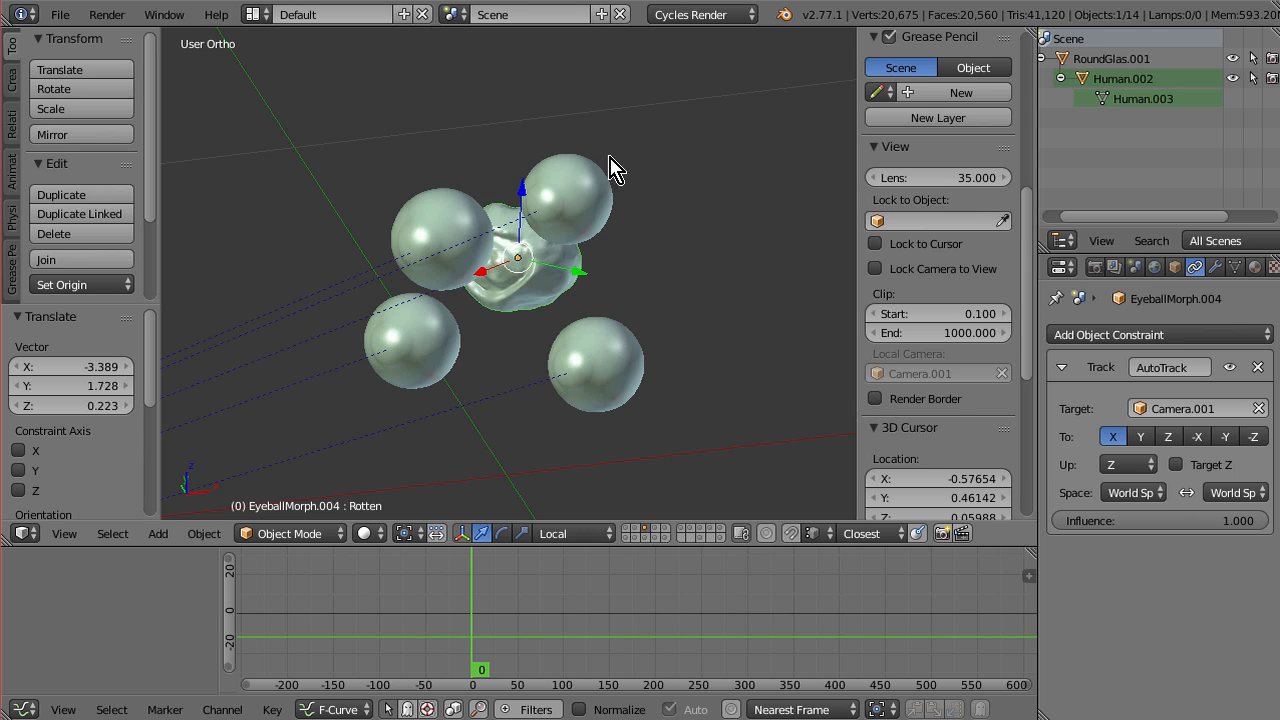
mouse_move(558, 150)
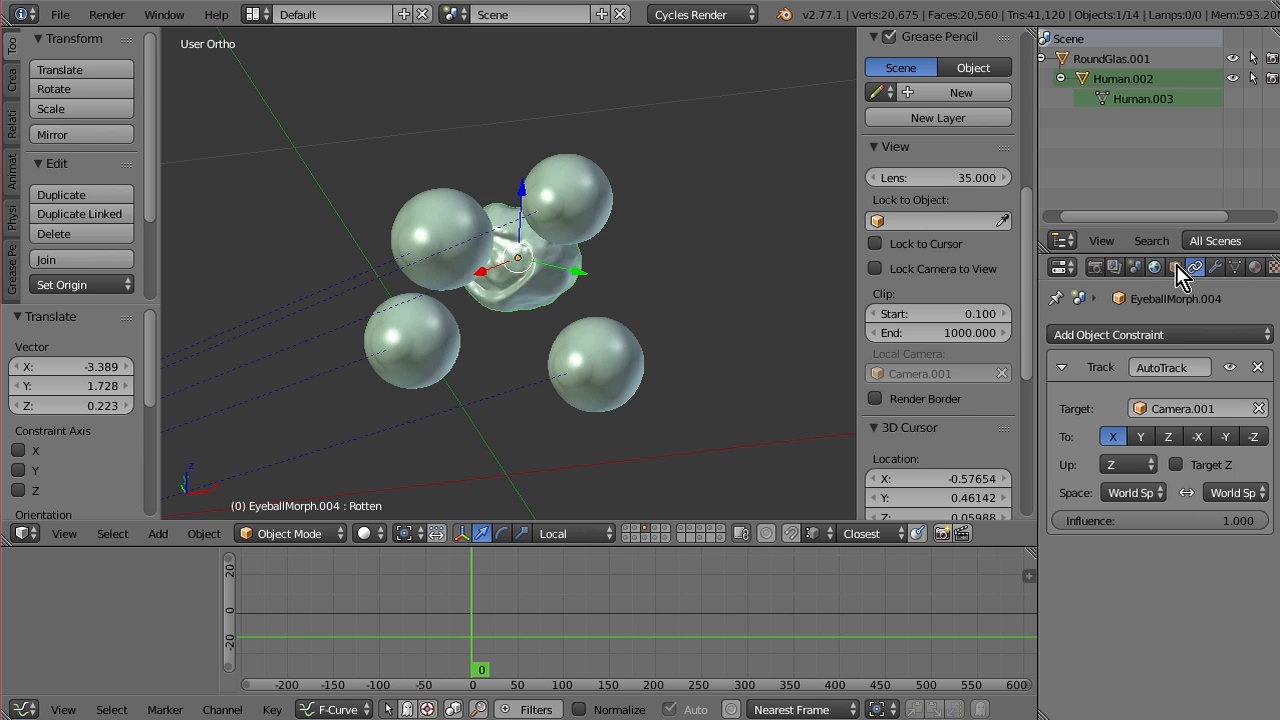
Step: Show EyeballMorph.004's shape keys (Rotten at 1.00) and list the screen layouts
left_click(1215, 267)
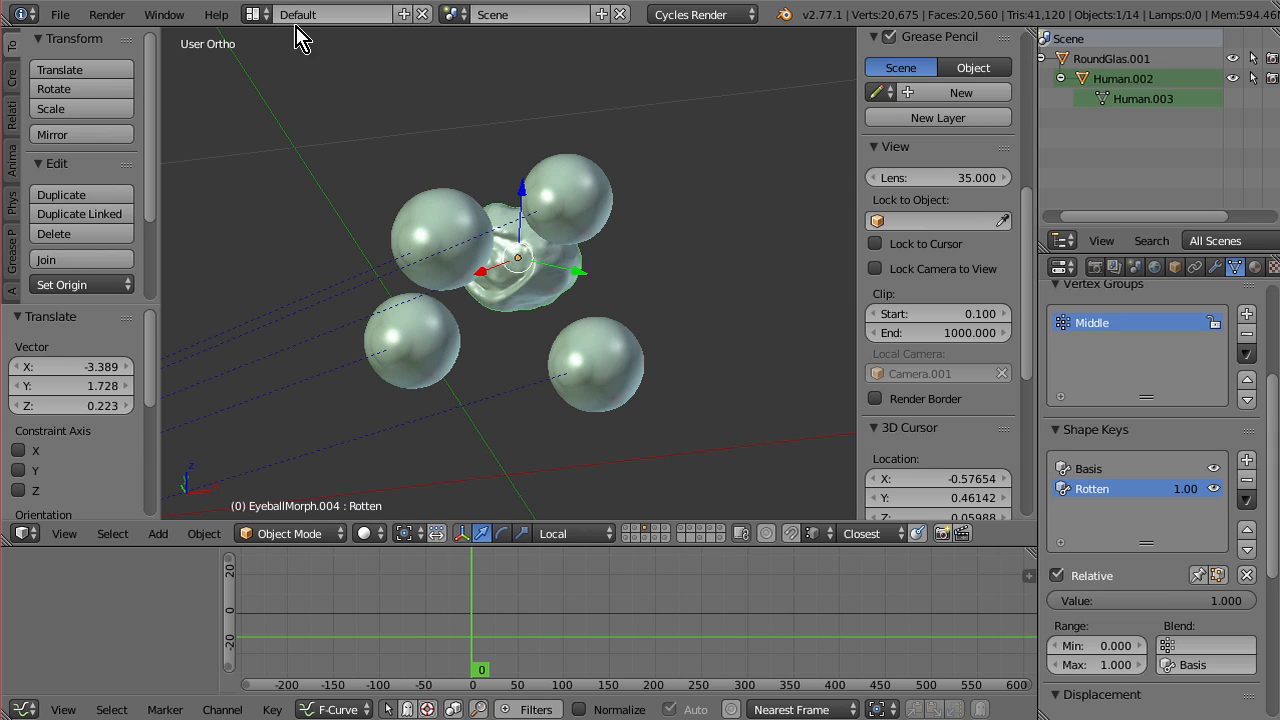
left_click(333, 14)
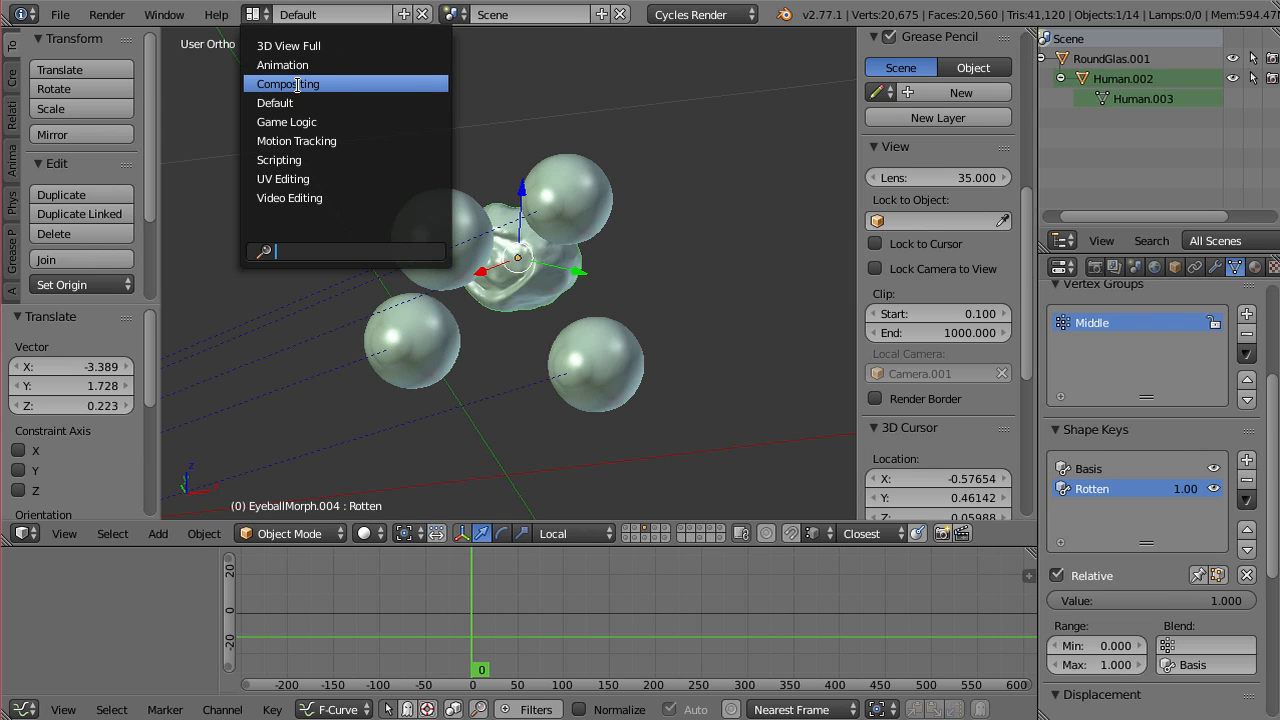
Step: Switch to Compositing and display the Animation Nodes NodeTree in the node editor
left_click(287, 83)
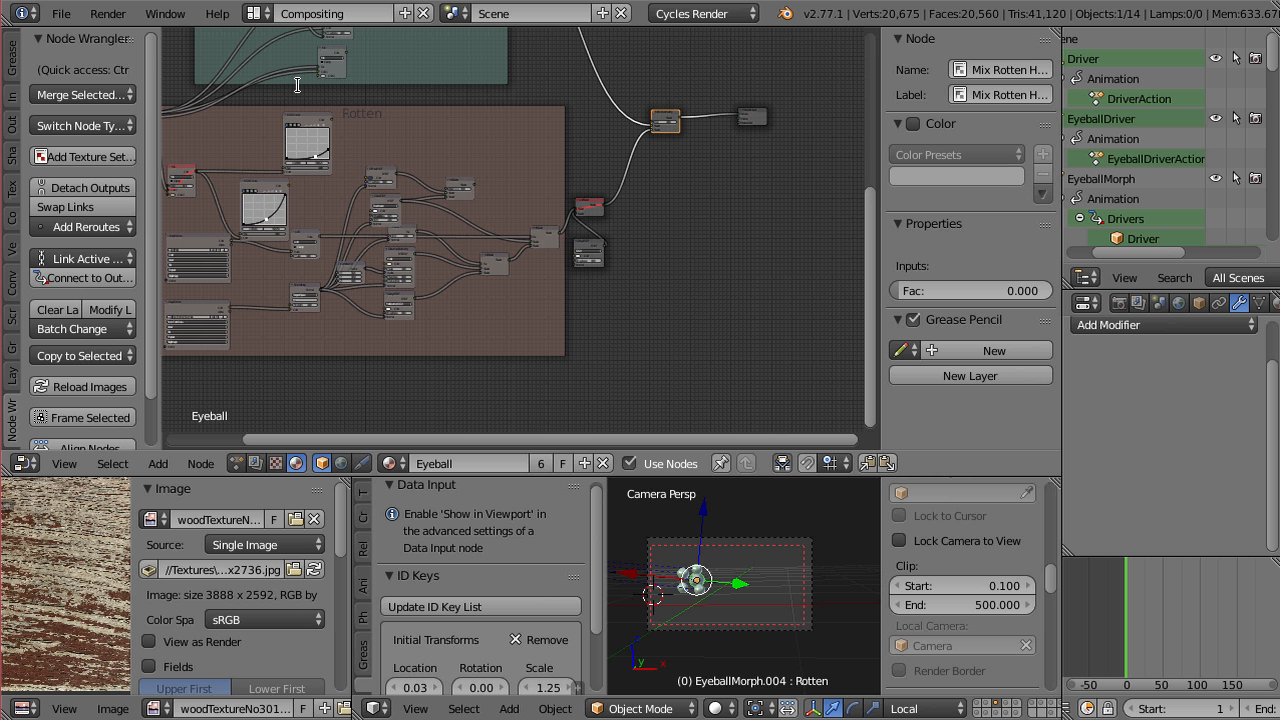
left_click(238, 463)
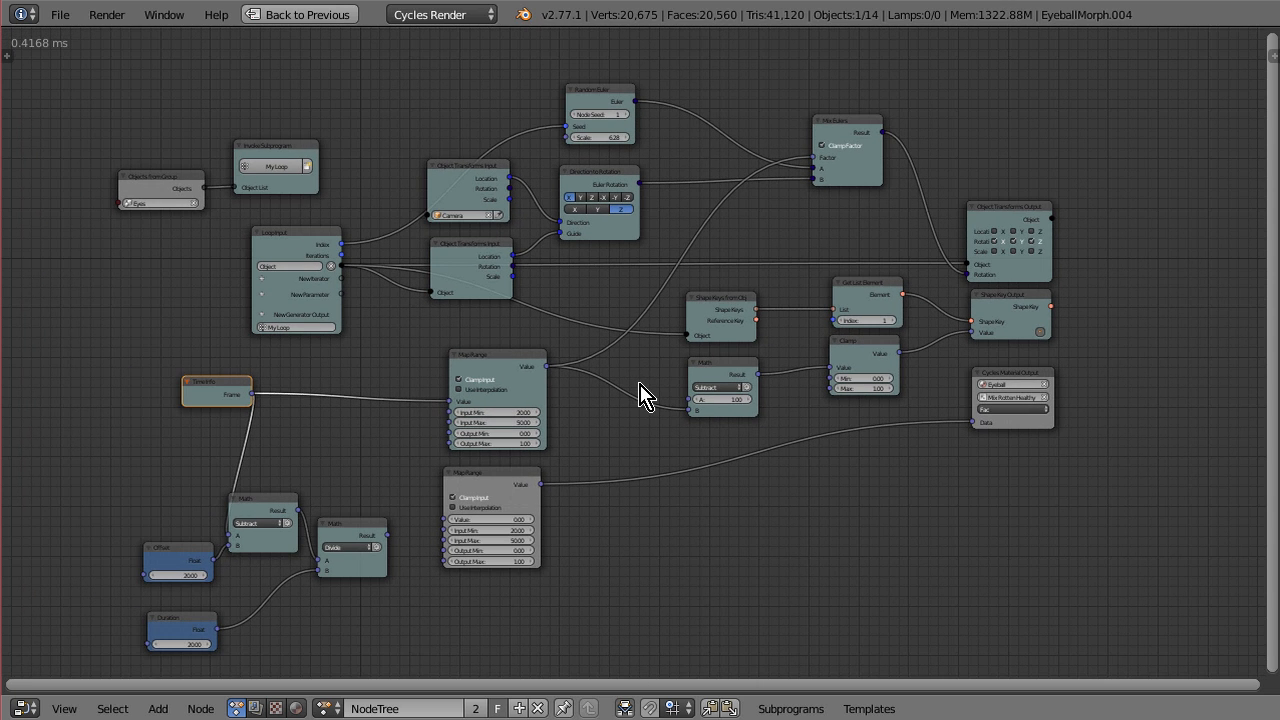
mouse_move(503, 503)
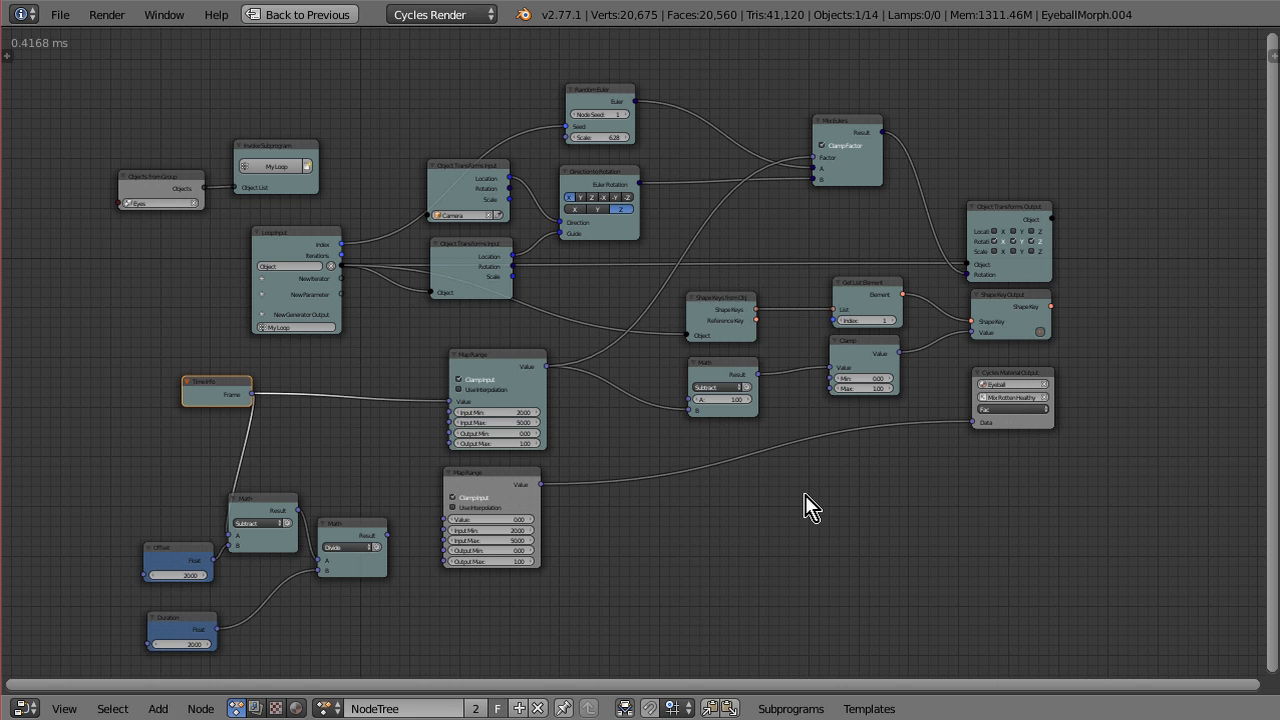
mouse_move(827, 210)
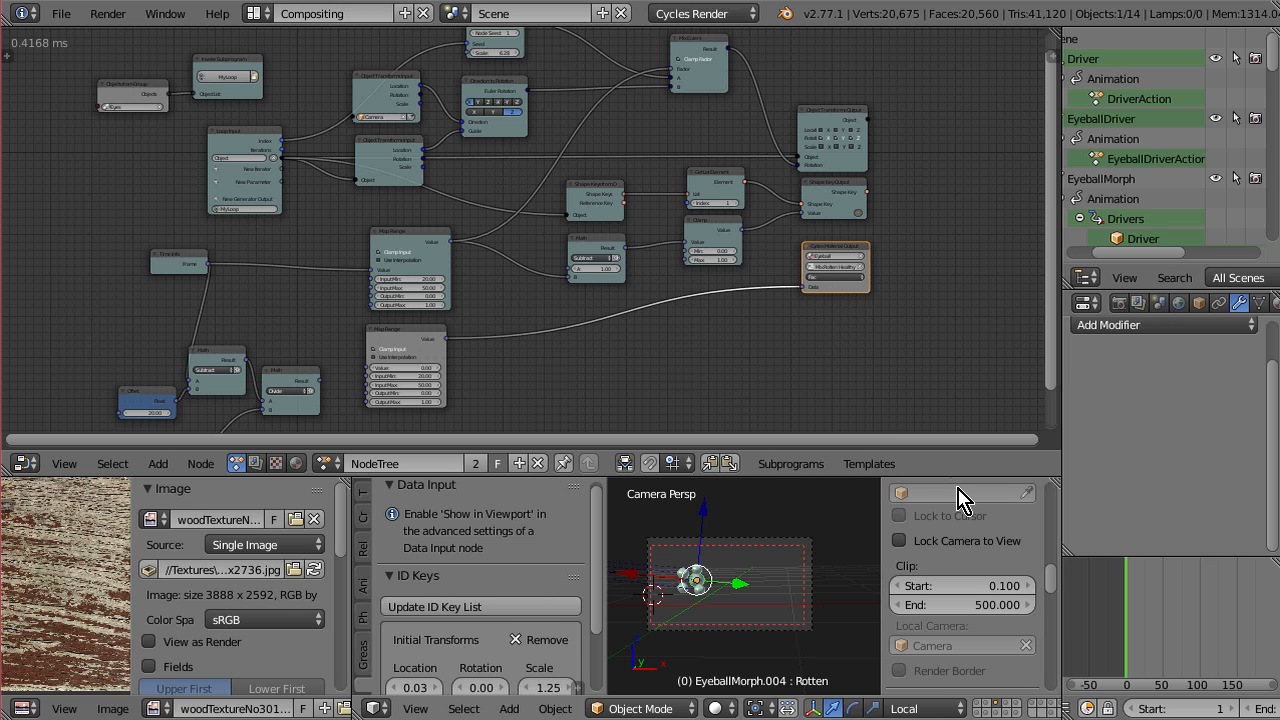
mouse_move(920, 378)
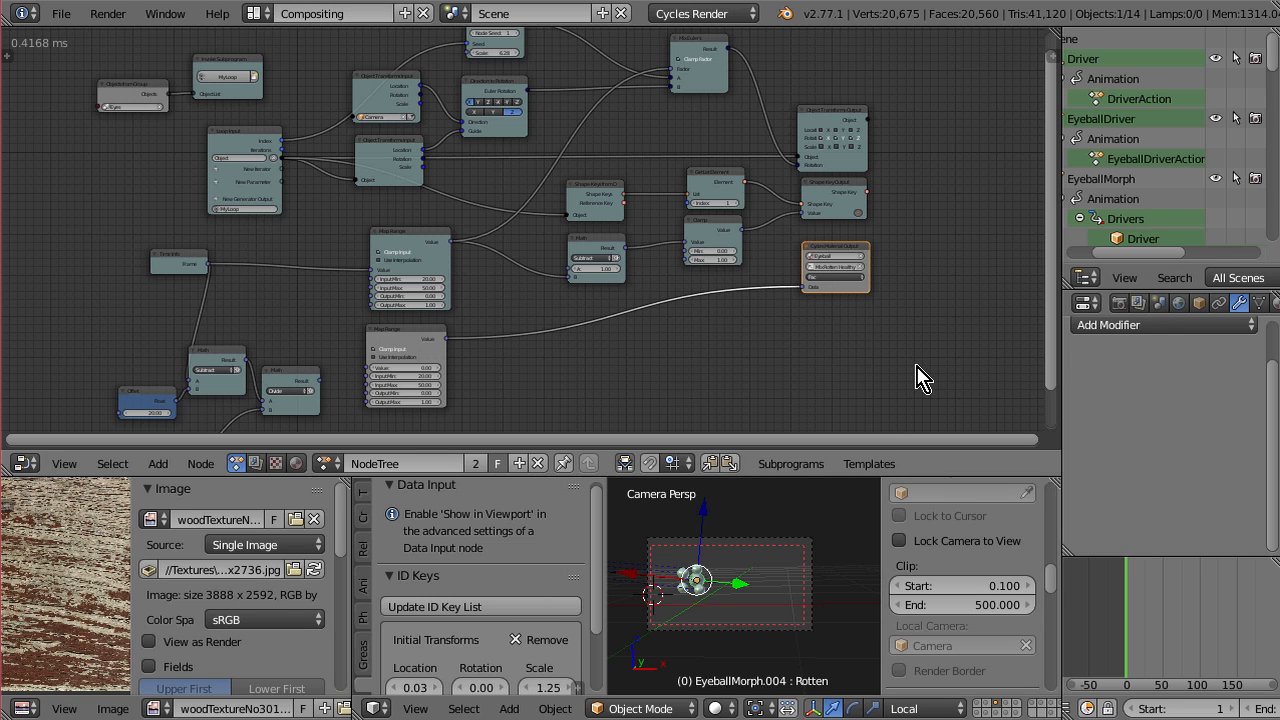
mouse_move(905, 378)
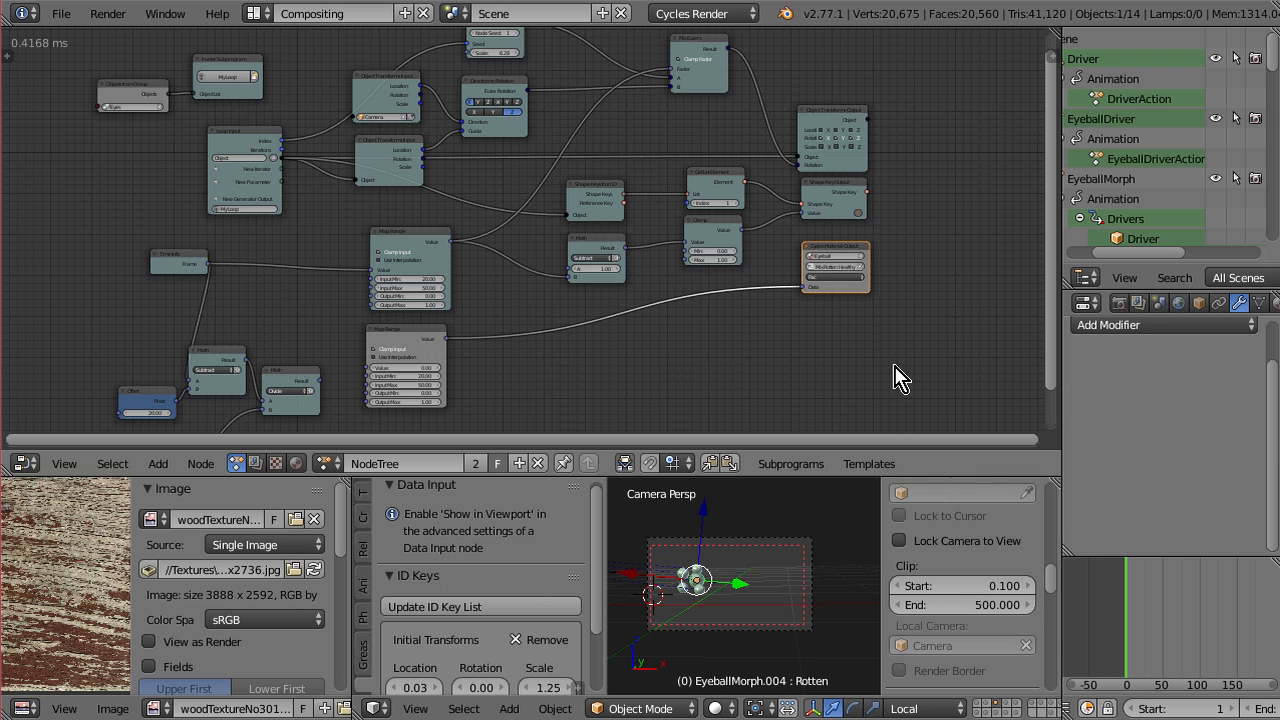